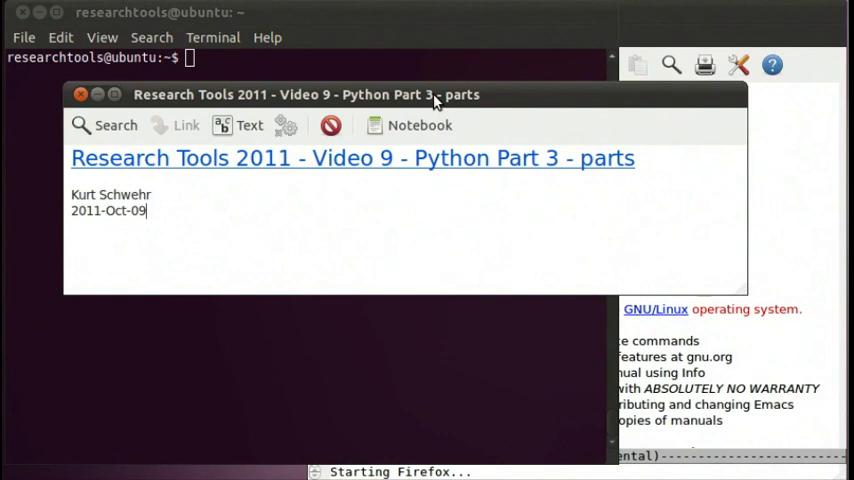
mouse_move(484, 128)
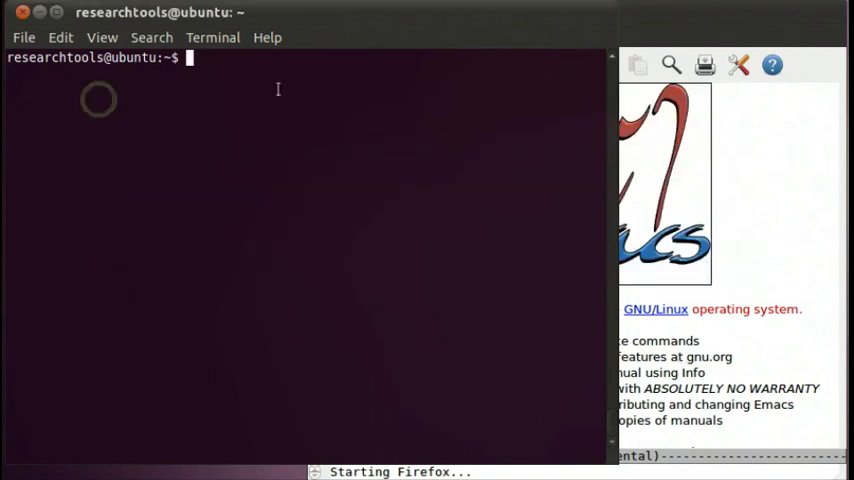
mouse_move(354, 198)
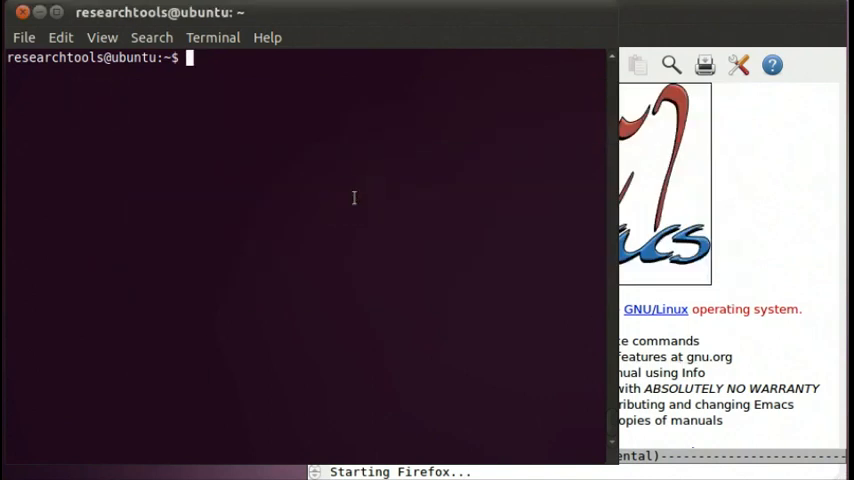
- Create the video/9 folder with mkdir
type("mkdir")
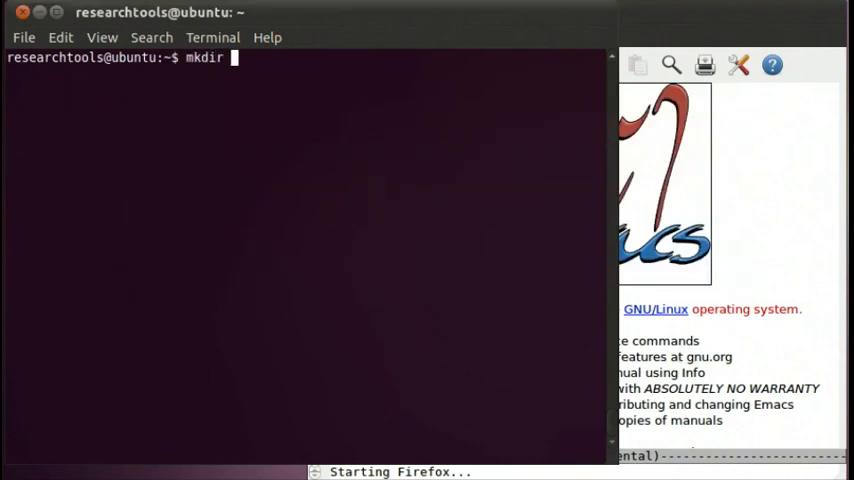
type("video/")
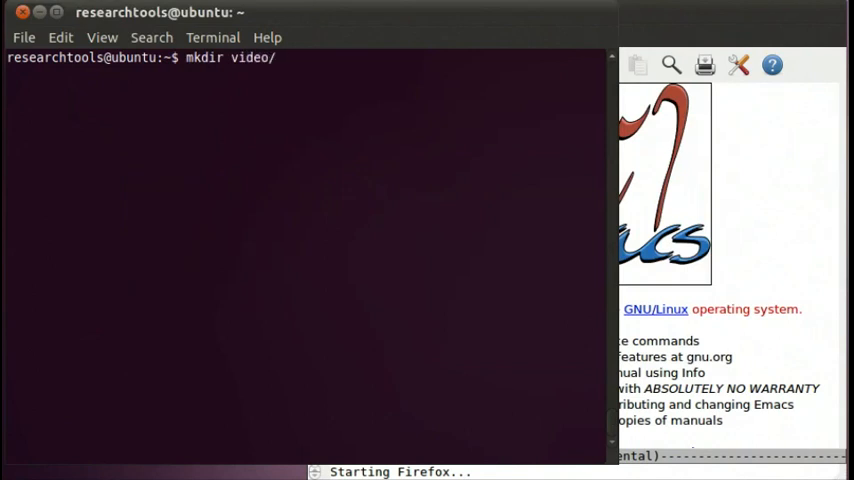
type("9")
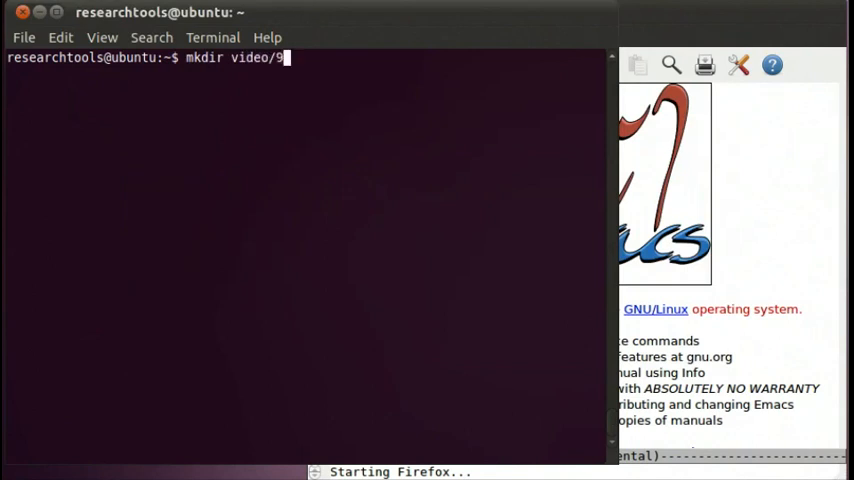
key("Return")
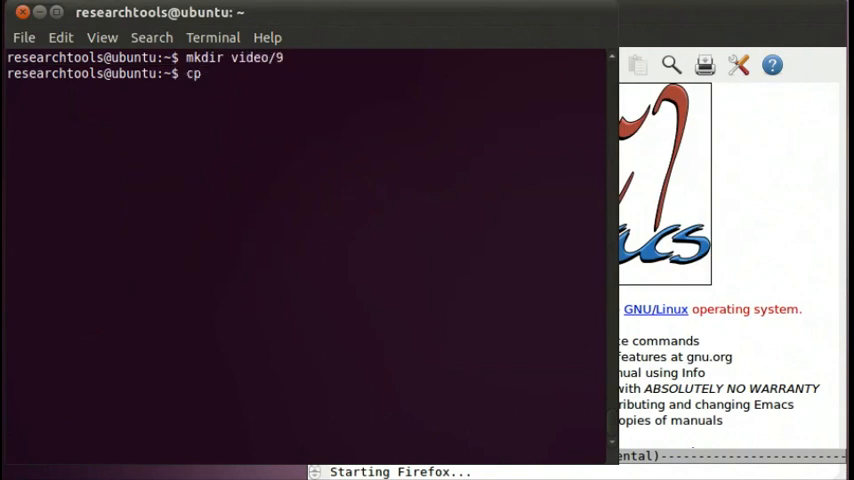
- Copy video-9-python-3-parts.org from Dropbox into video/9, change into it and list it
type("Dropbox/")
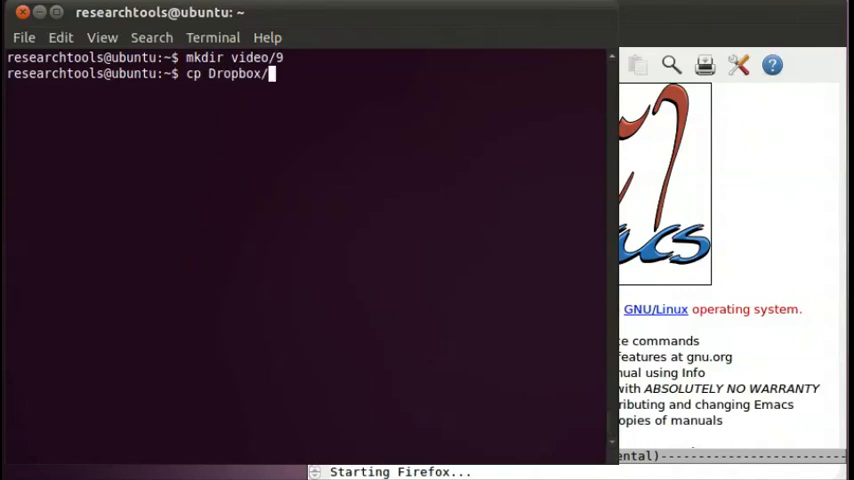
type("video-")
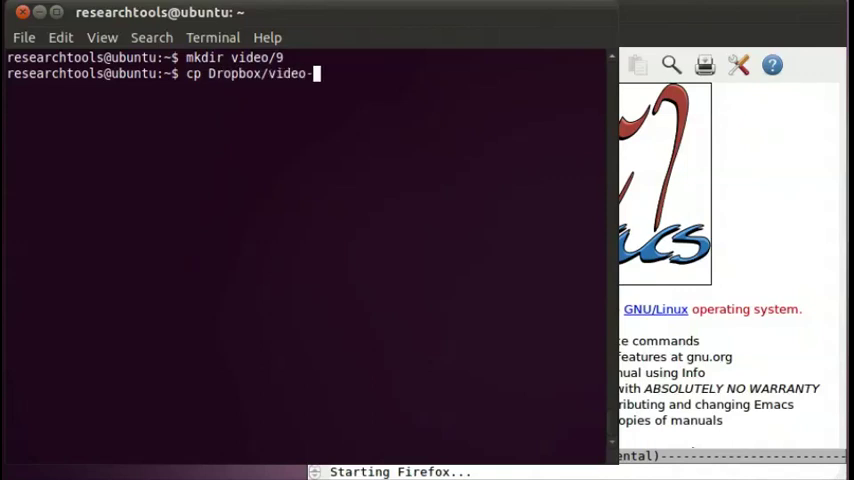
type("-9-python-3-parts.org vid")
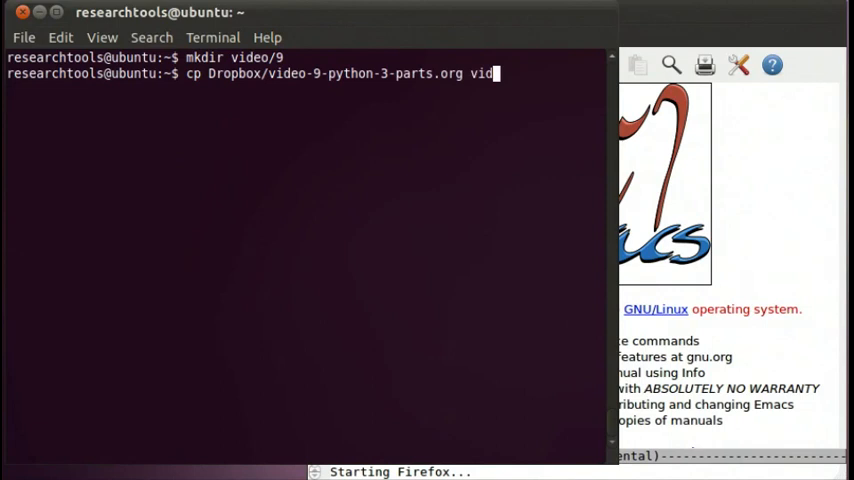
key("Return")
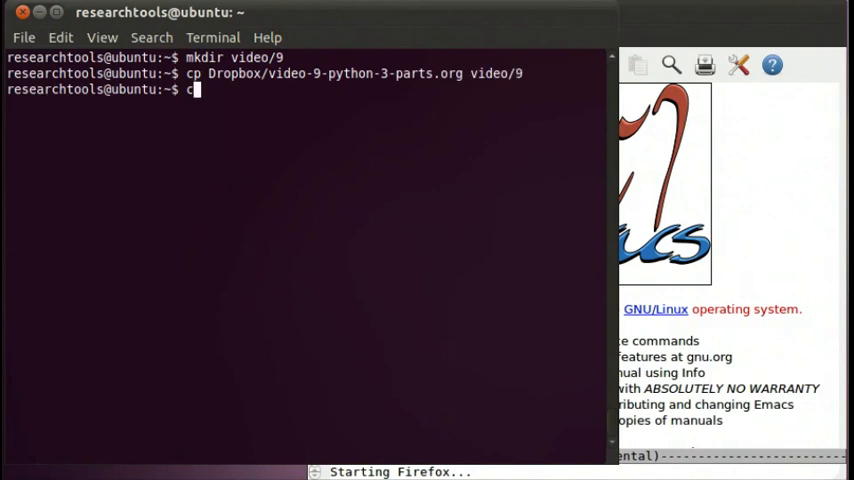
type("d video/")
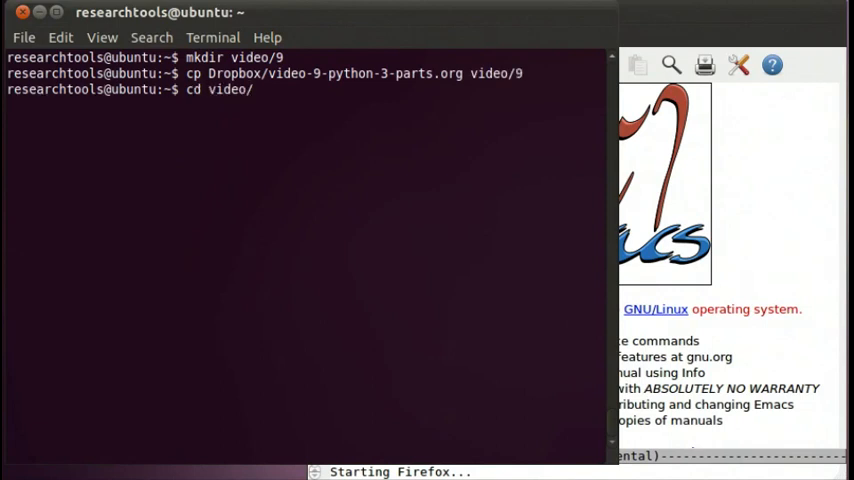
type("ls -l")
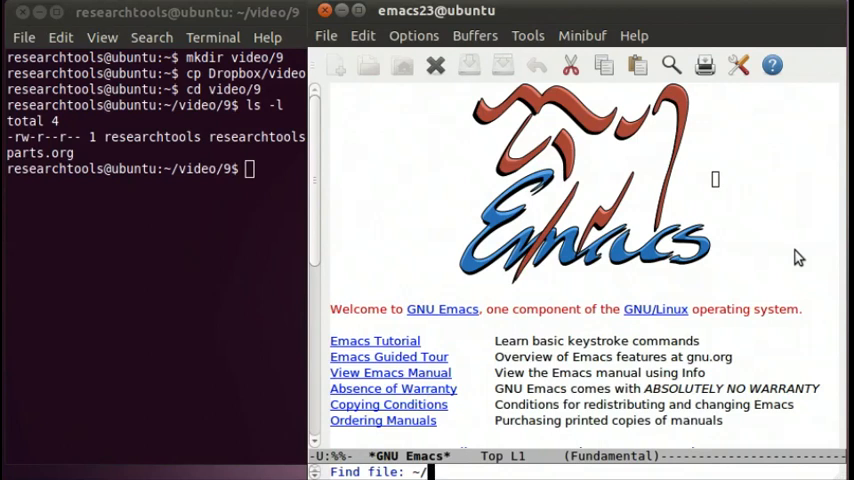
- Open ~/video/9/video-9-python-3-parts.org in Emacs
type("video/9/")
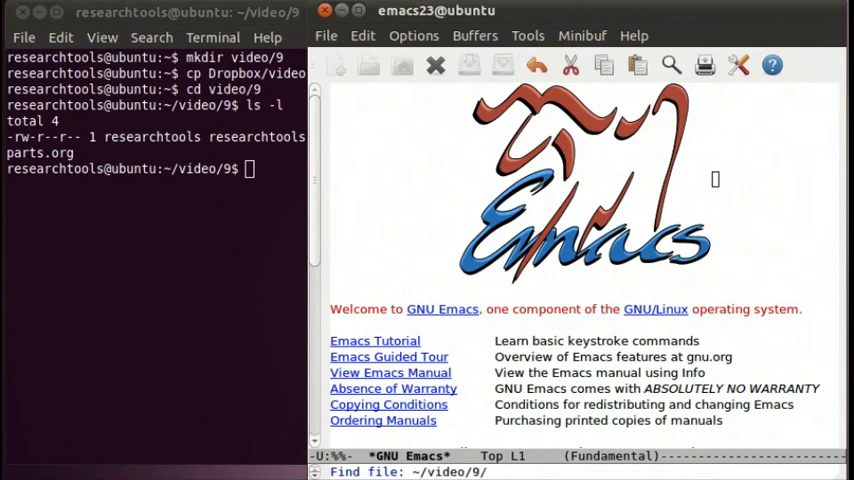
key("Return")
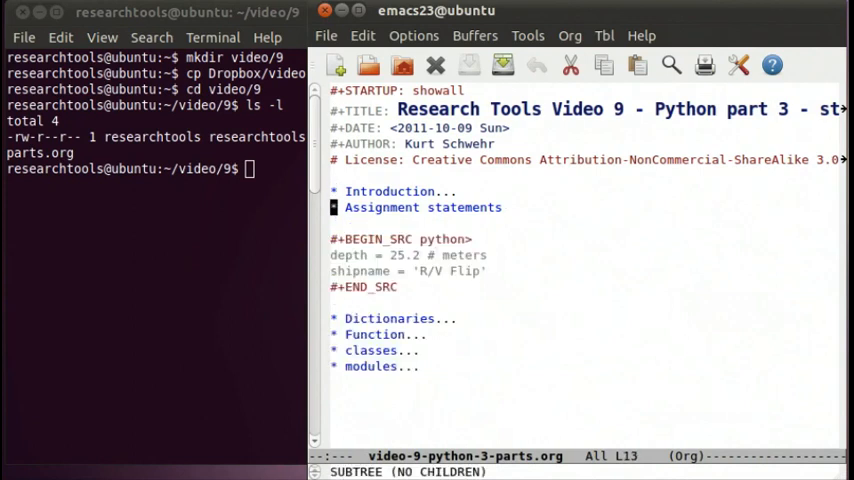
mouse_move(198, 225)
type("i")
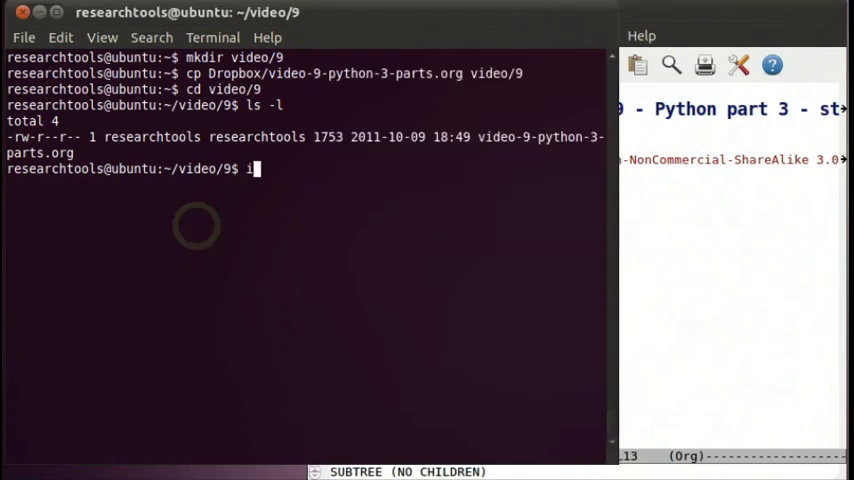
- Start IPython, assign depth = 25.2 and confirm type(depth) is float
type("python")
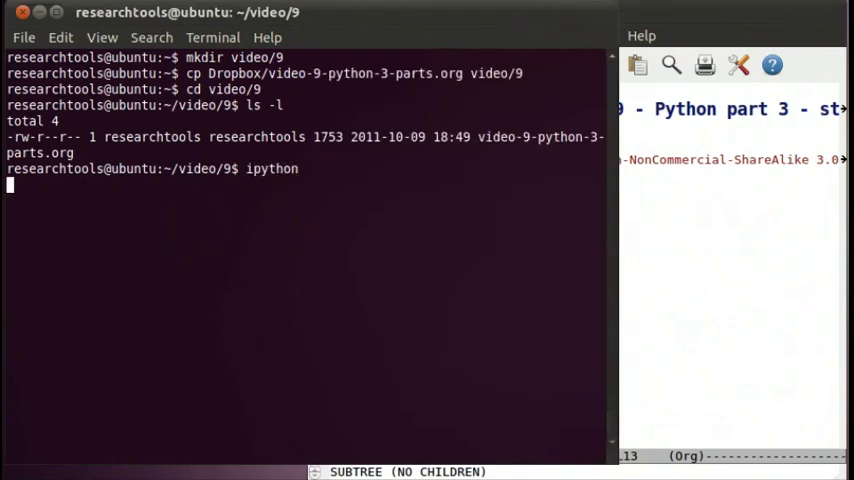
key("Return")
type("d")
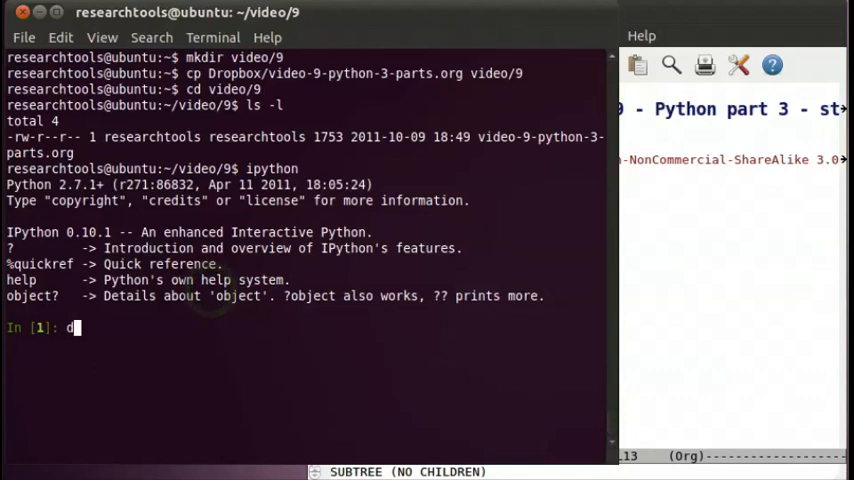
type("epth = 25.2")
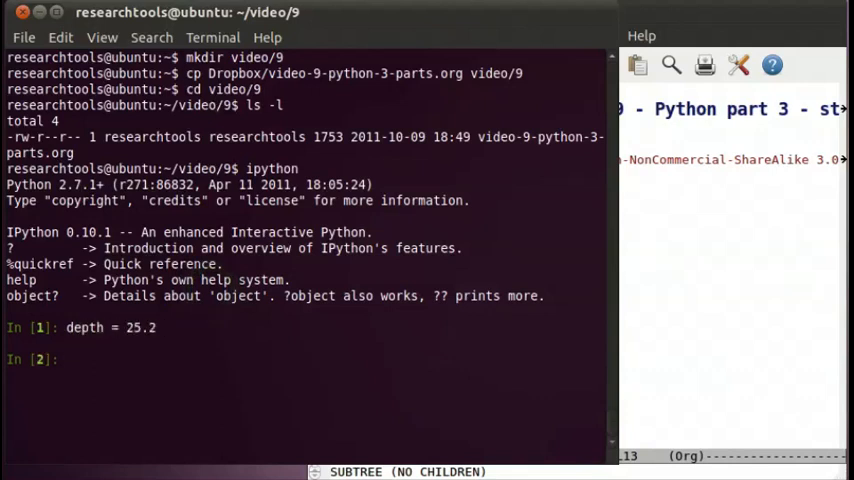
type("type (")
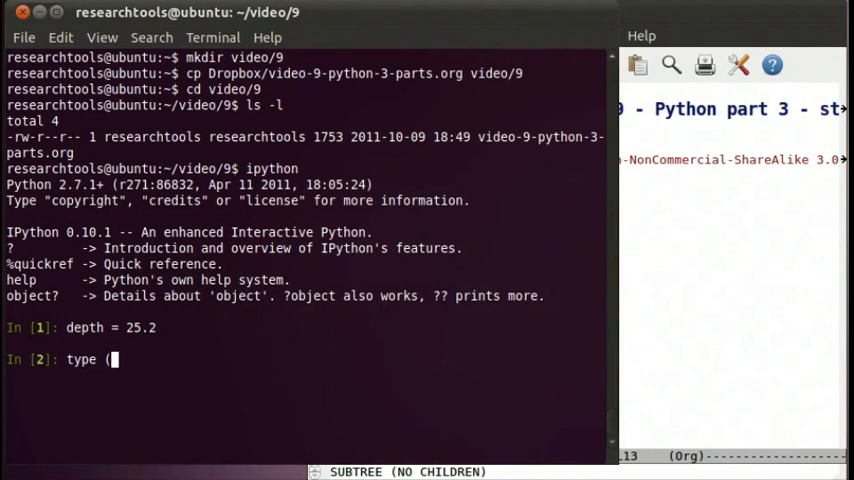
key("Return")
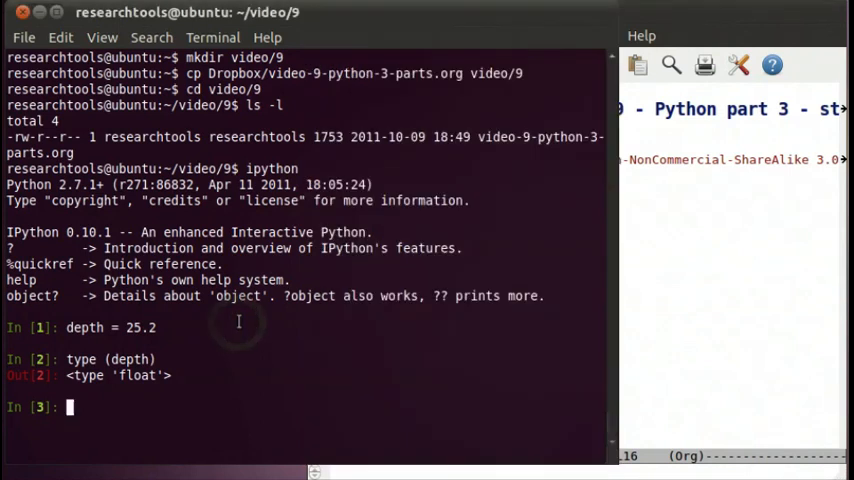
- Assign shipname = 'R/V Flip' in IPython
type("shipn")
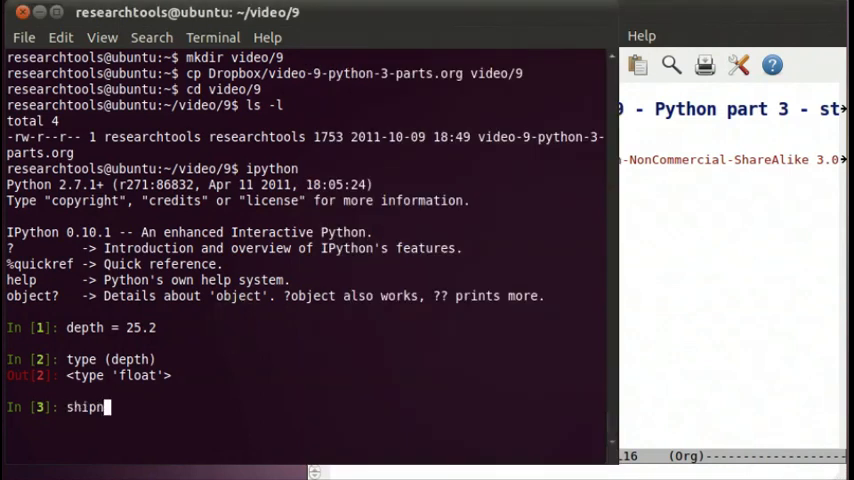
type("ame = '")
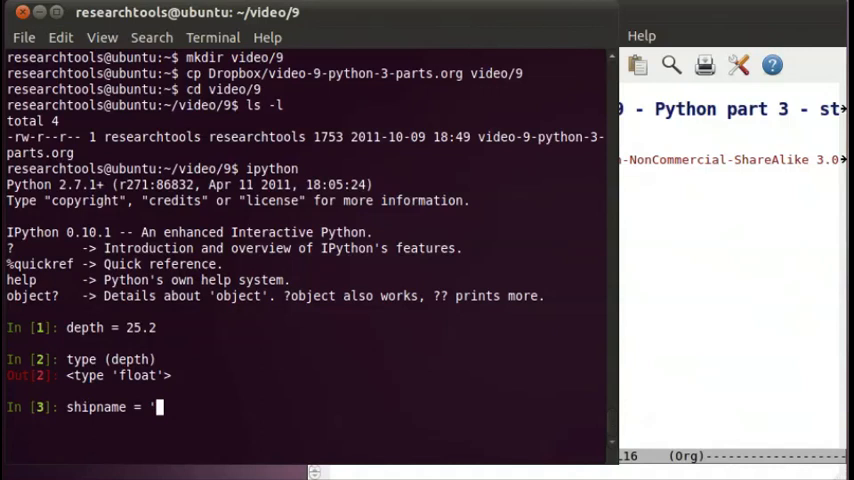
type("R/V F")
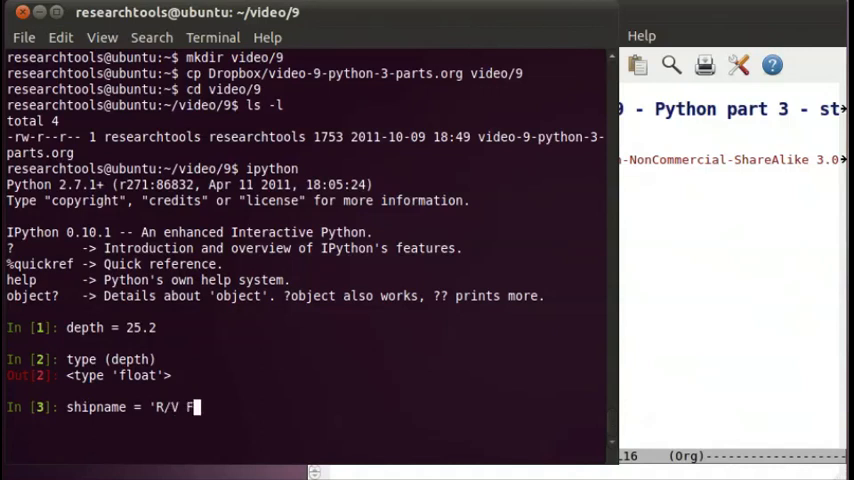
key("Return")
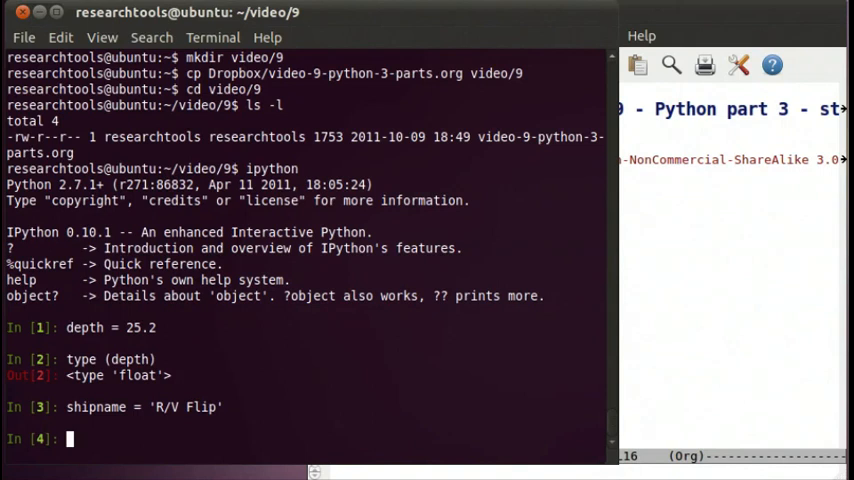
- List variables with who and whos, delete shipname, then list them again
type("who")
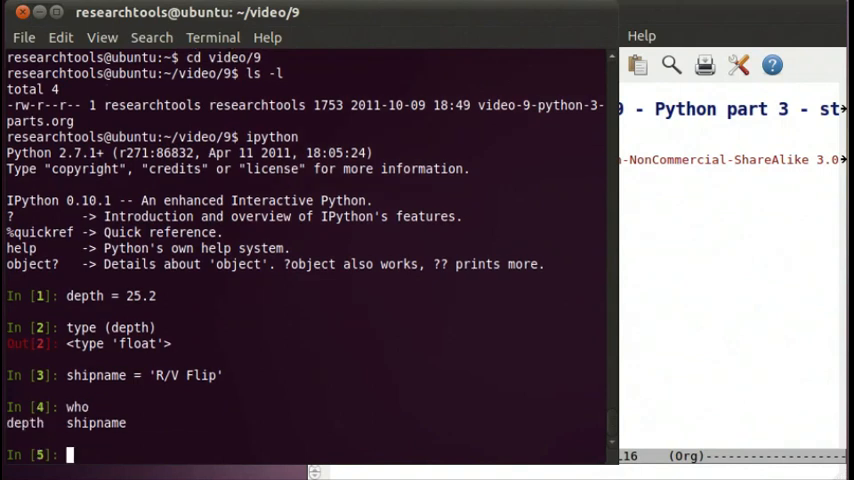
type("whos")
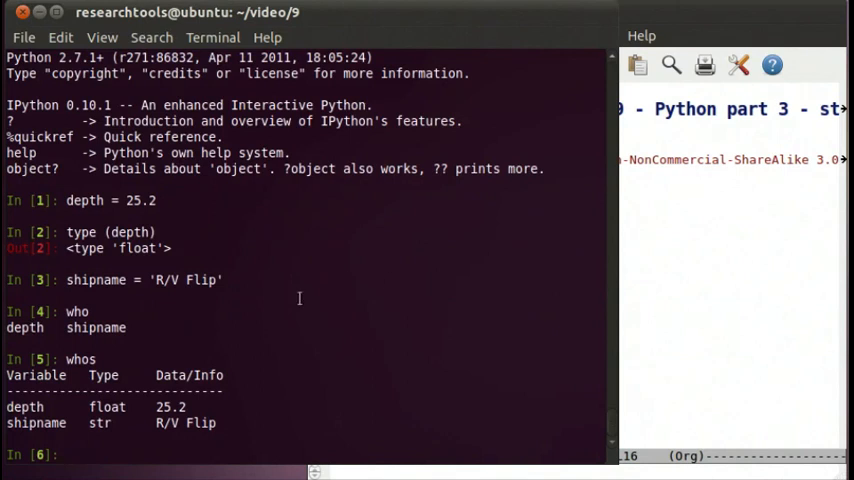
mouse_move(204, 322)
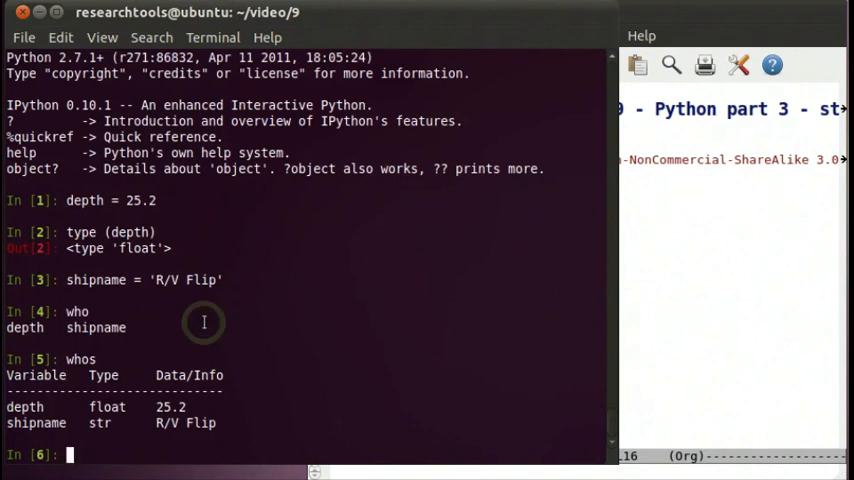
type("del")
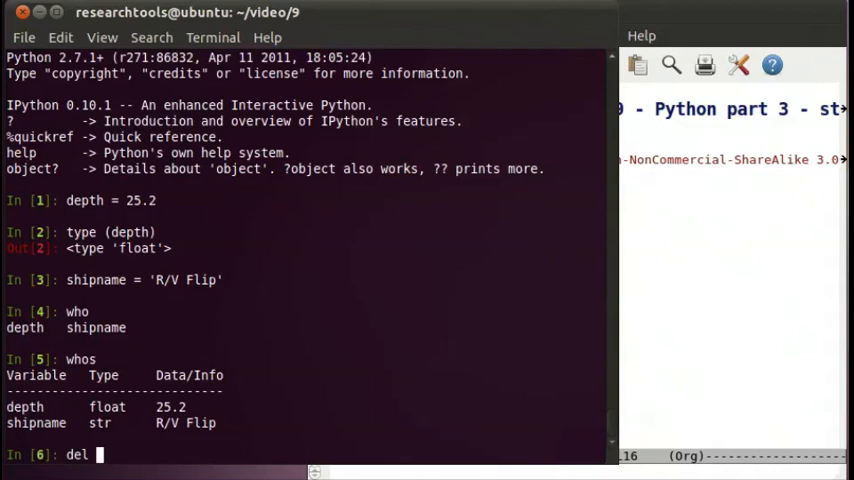
type("shipna")
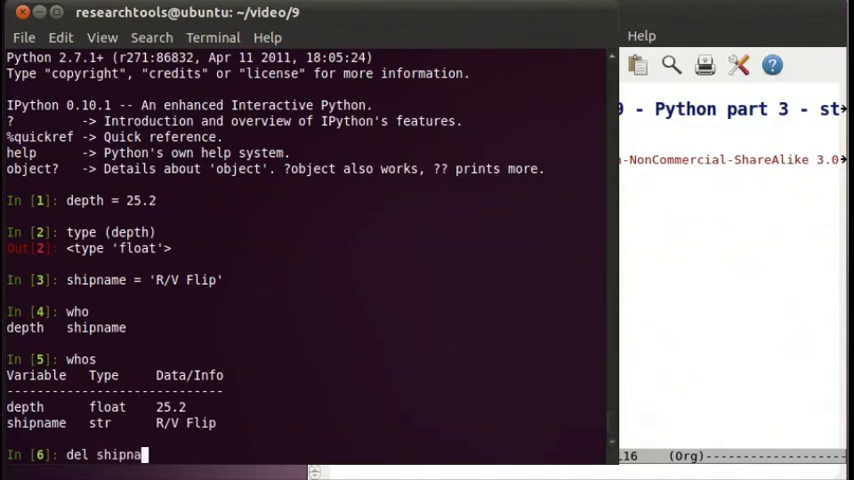
key("Return")
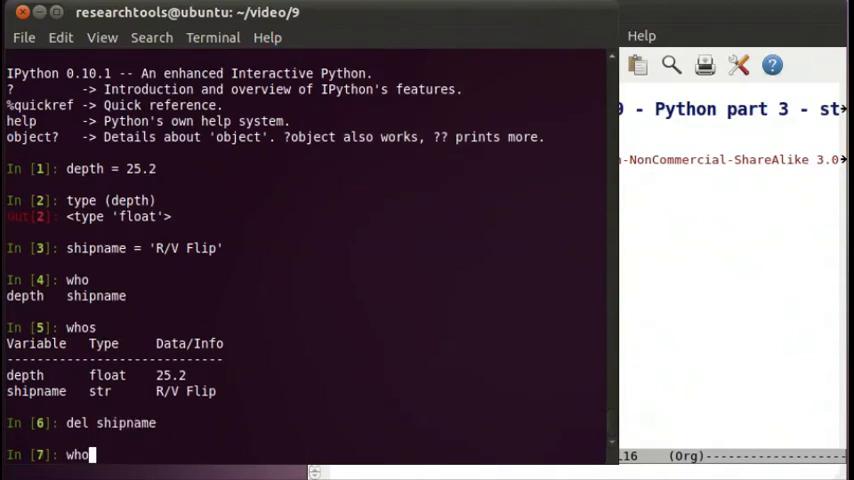
key("Return")
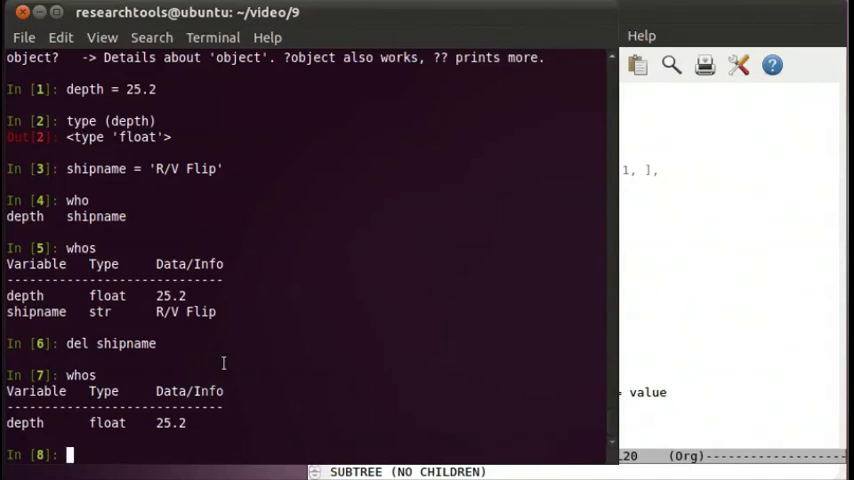
- Create a_dict = {1: 'one', 9: 'nine', 8: 'eight'}
type("a")
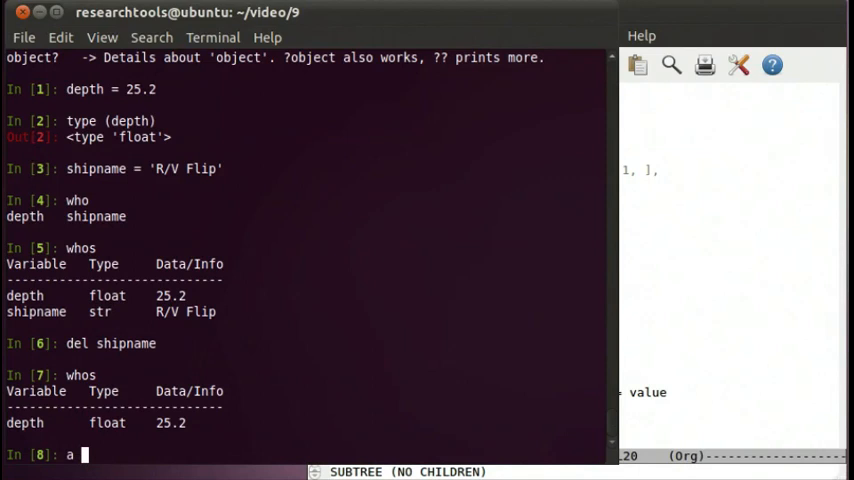
type("_dict =")
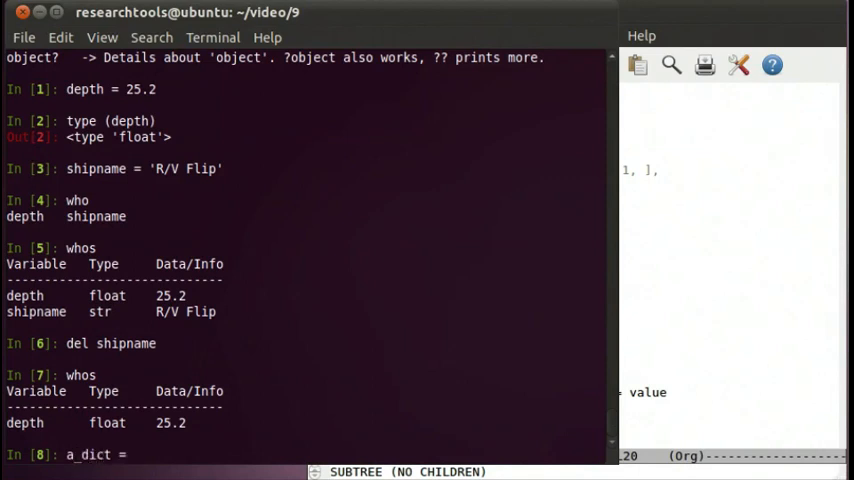
type("{ }")
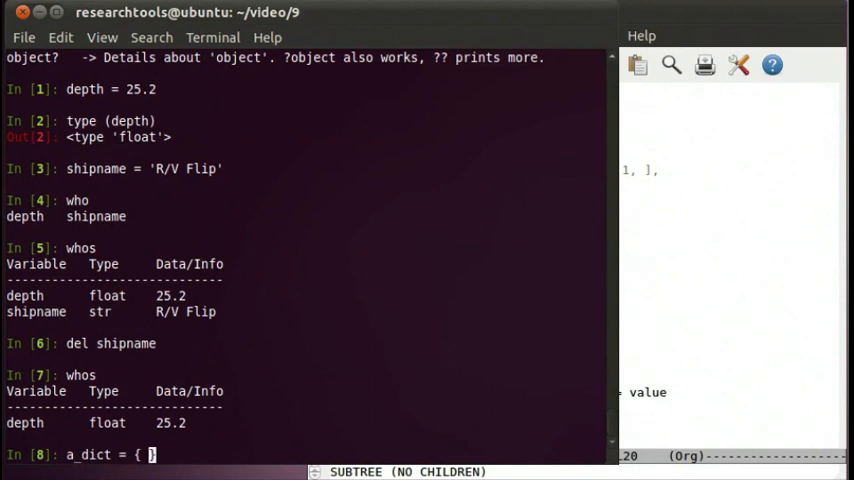
type("1: '")
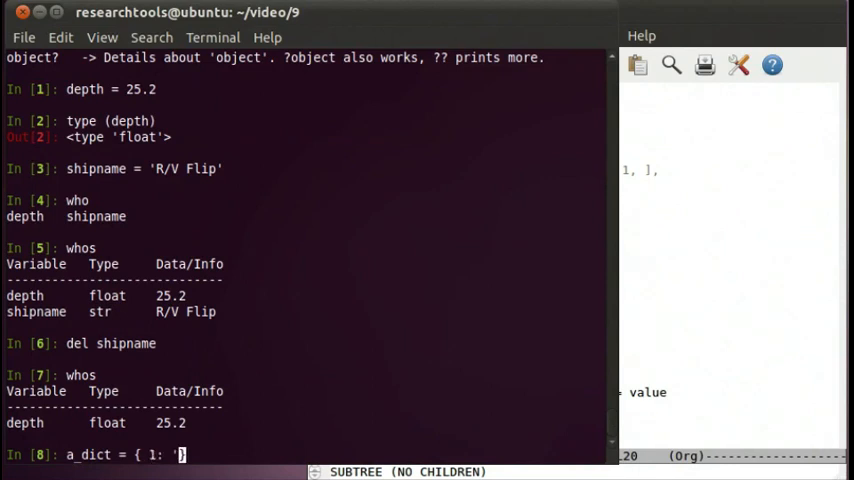
type("'one',")
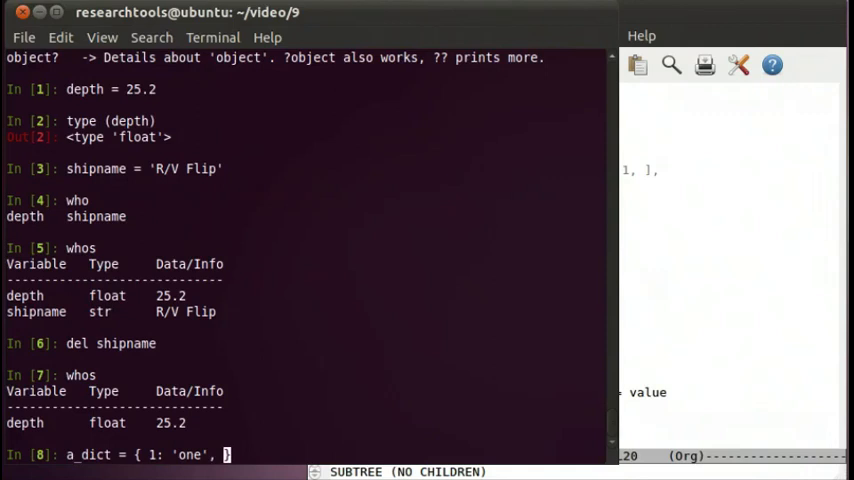
type("9:")
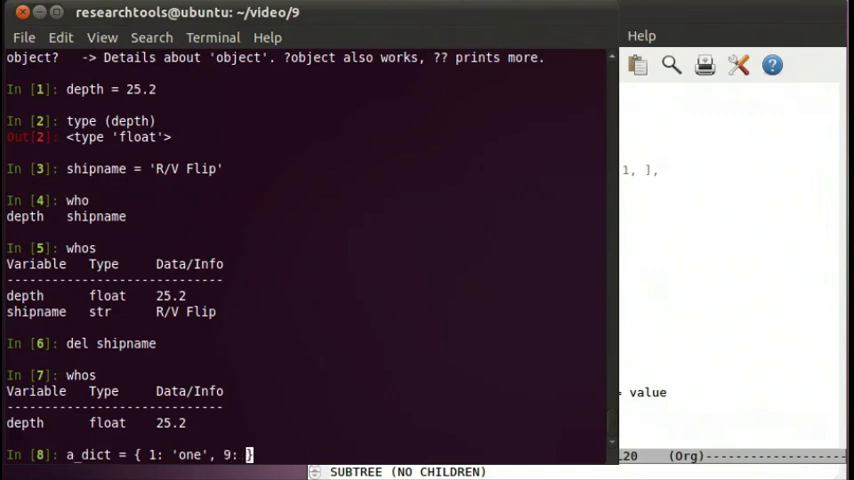
type("'")
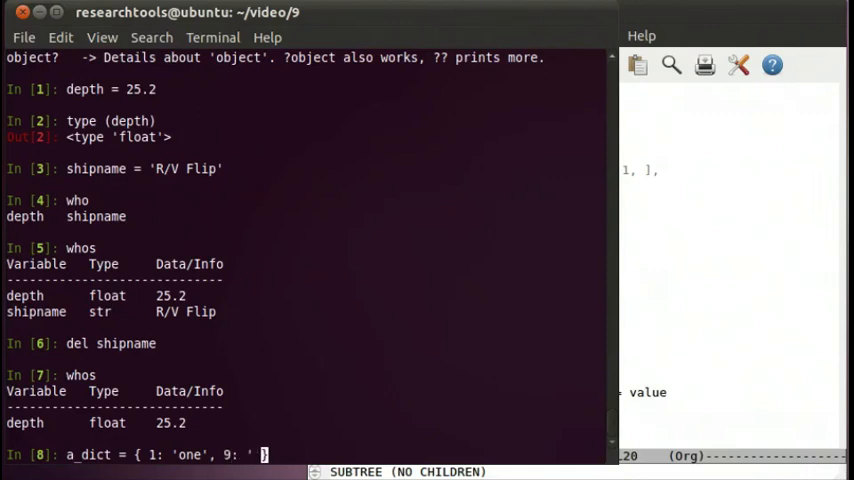
type("none',")
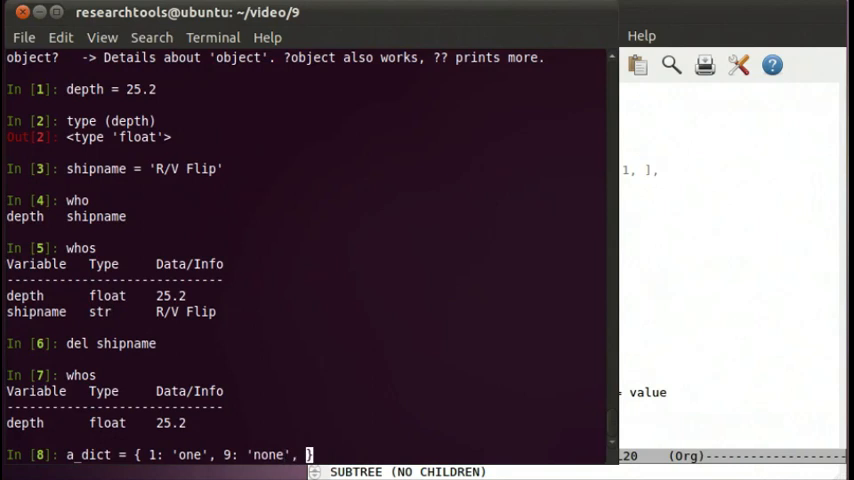
type("8:")
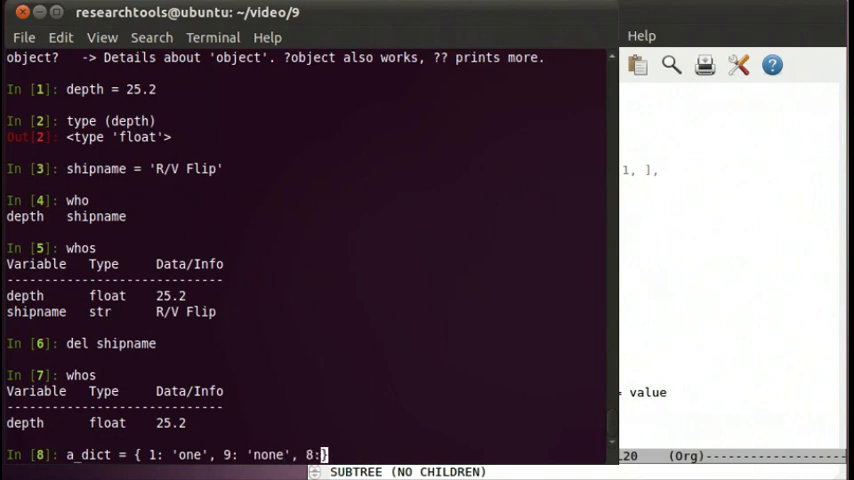
type("'eight'")
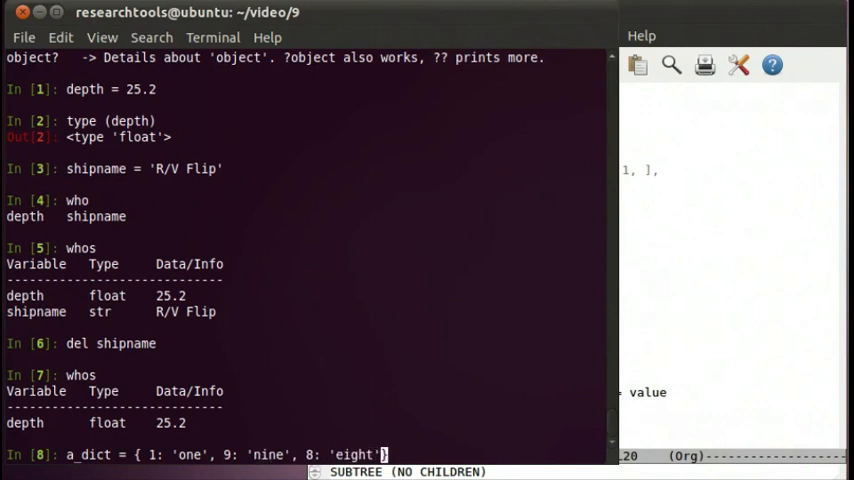
key("Return")
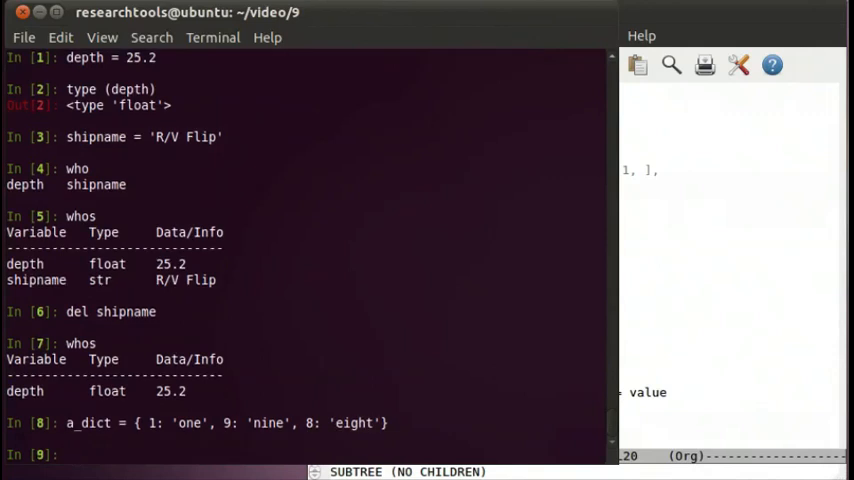
- Confirm type(a_dict) is dict and read the value under key 9
type("type(")
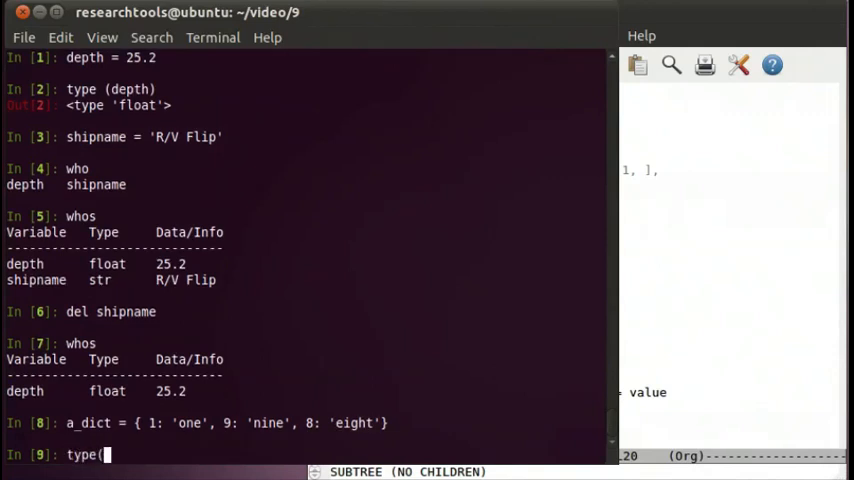
type("a_dict)")
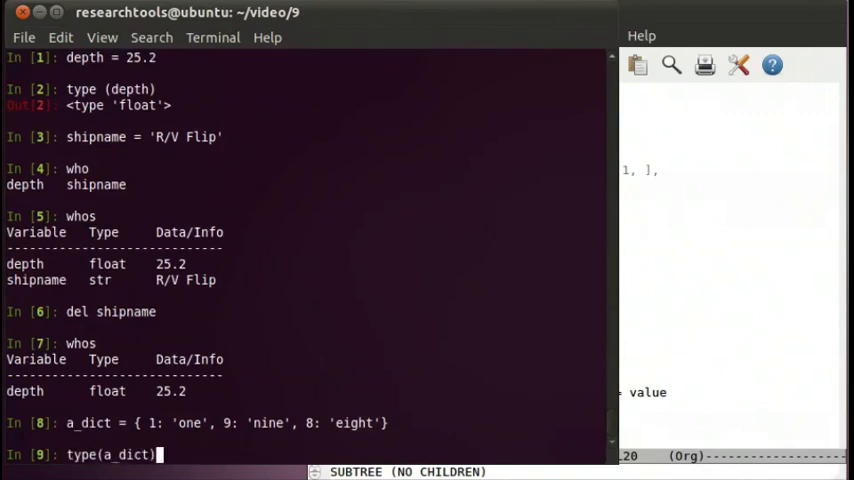
key("Return")
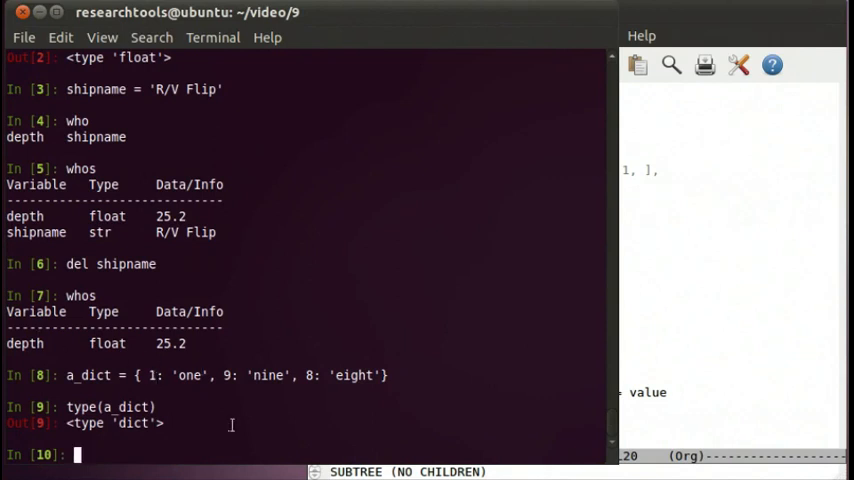
type("a")
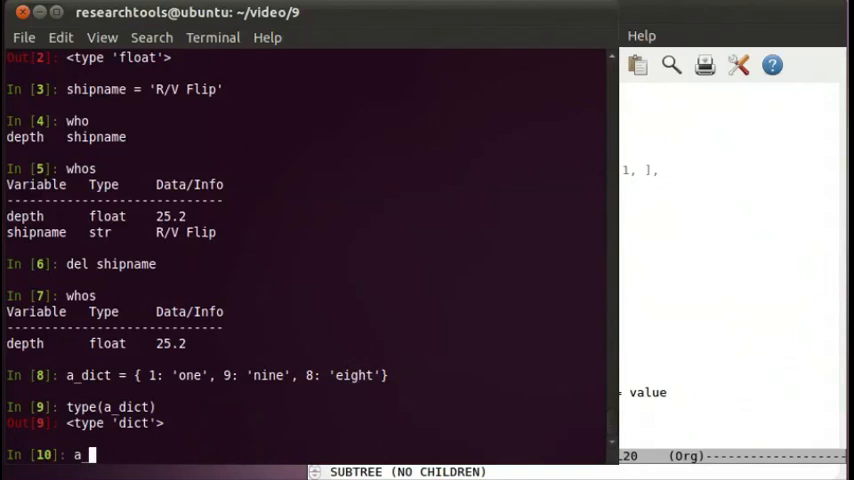
type("_dict[9")
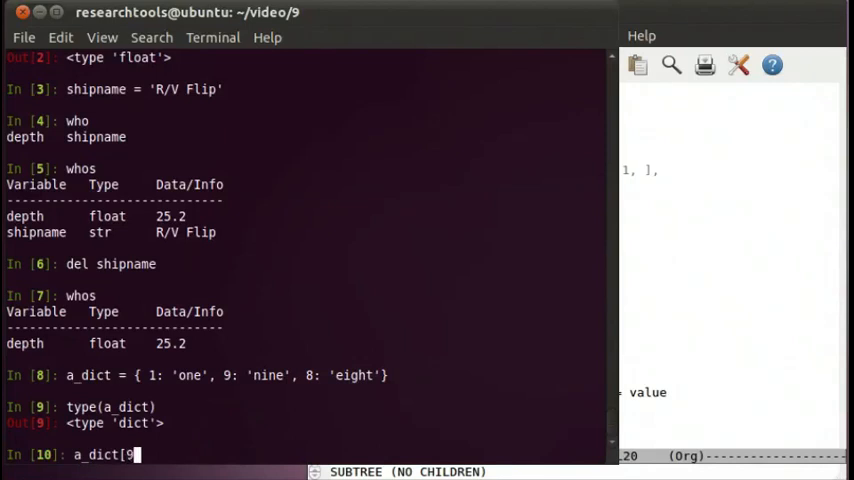
key("Return")
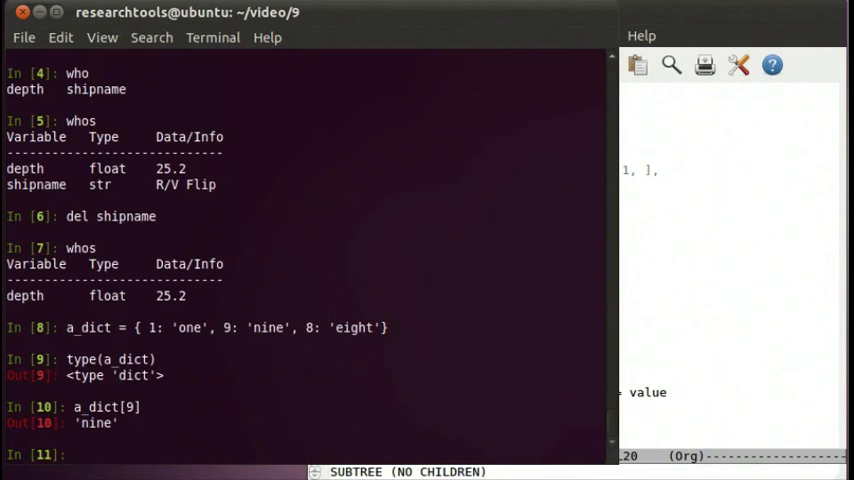
- Add the entry a_dict['ten'] = 10
type("a")
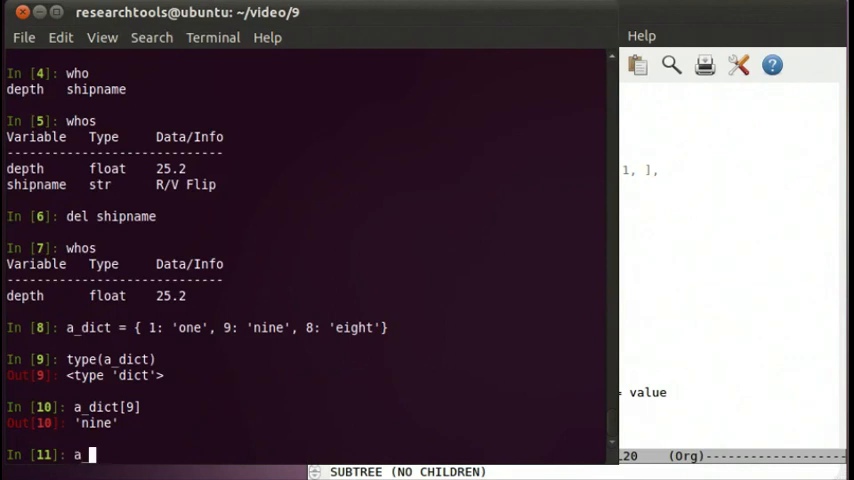
type("d")
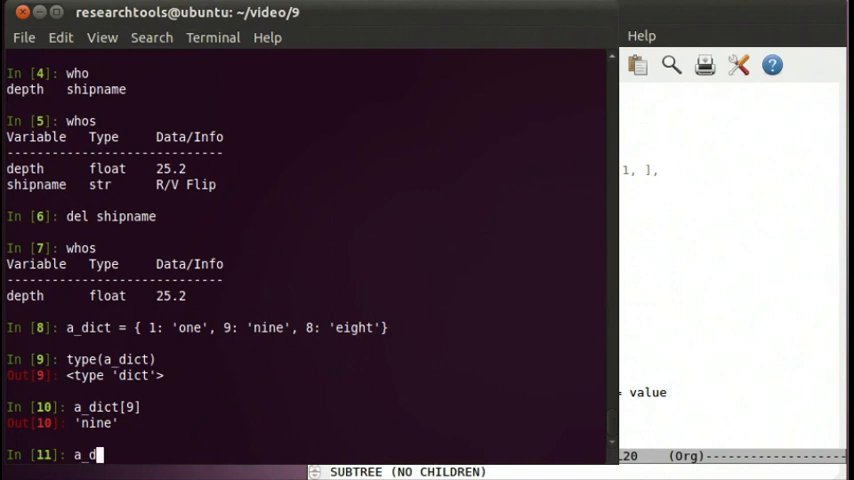
type("ict")
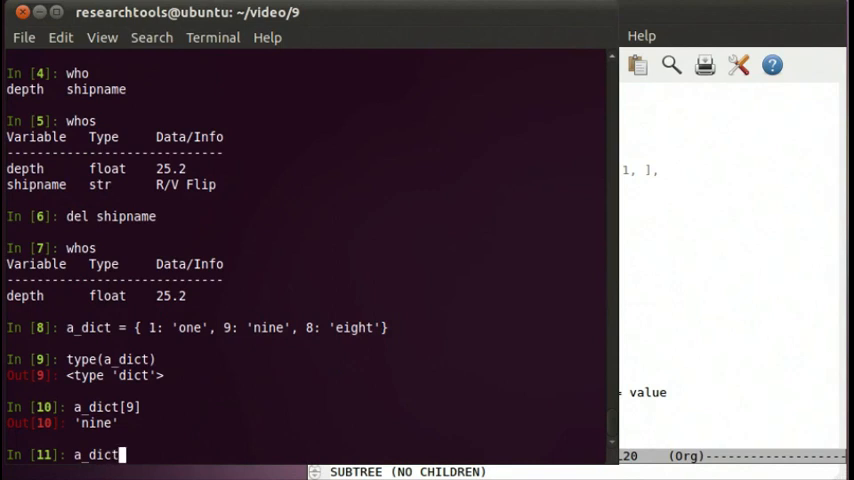
type("[")
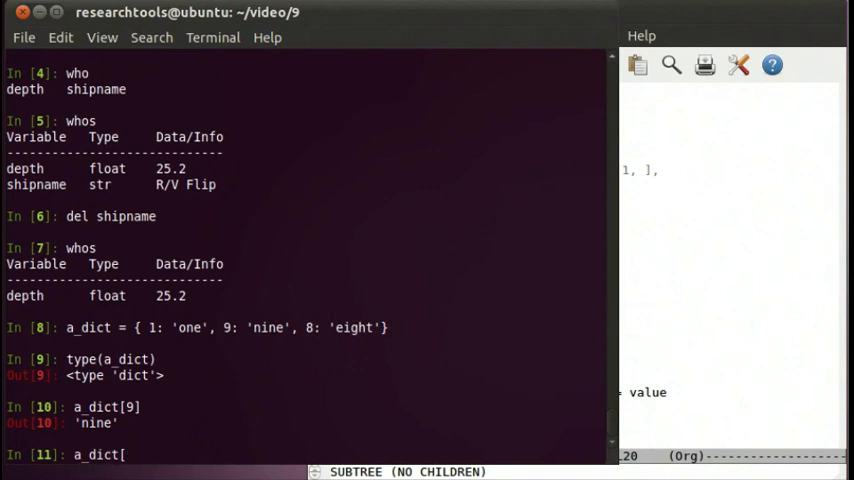
type("'")
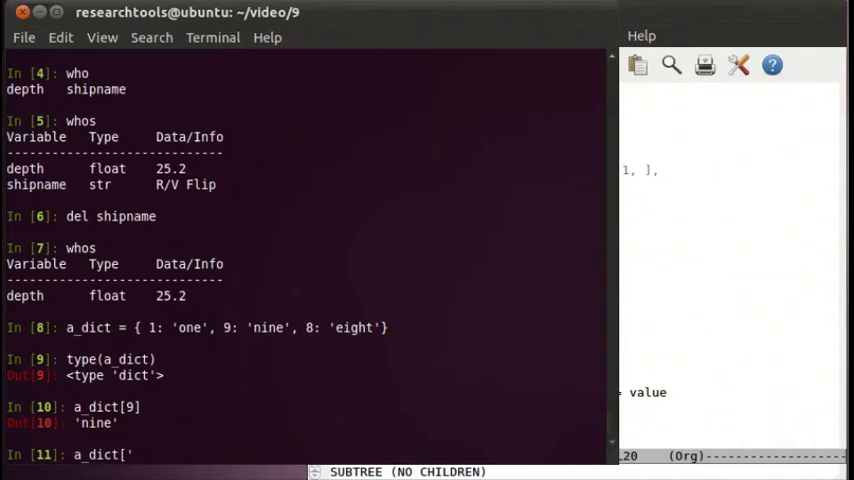
type("ten")
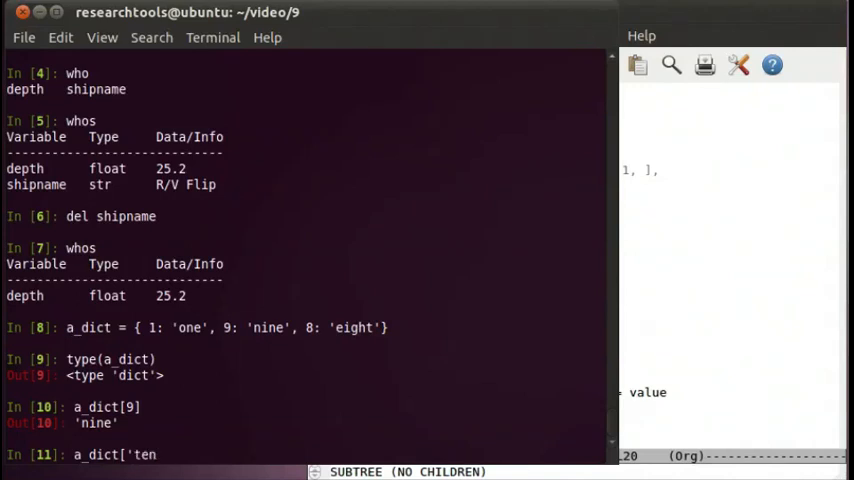
type("': 10")
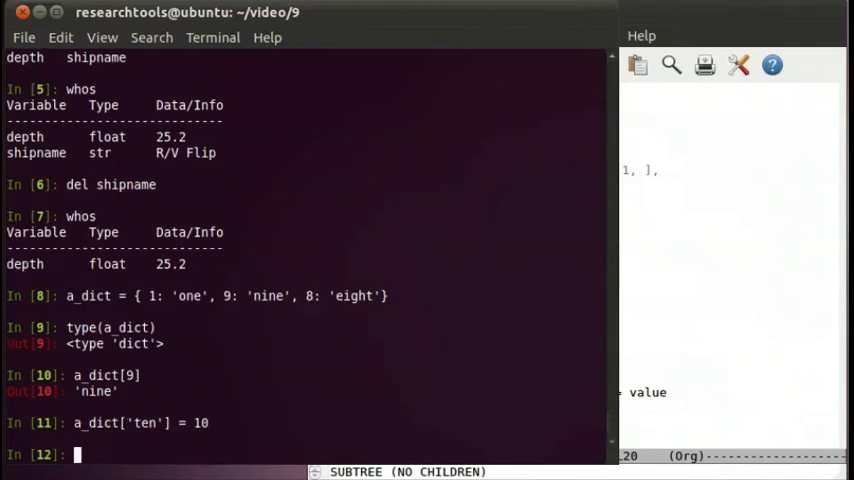
- Correct the mistyped a-dict line and list the keys with a_dict.keys()
type("a-di")
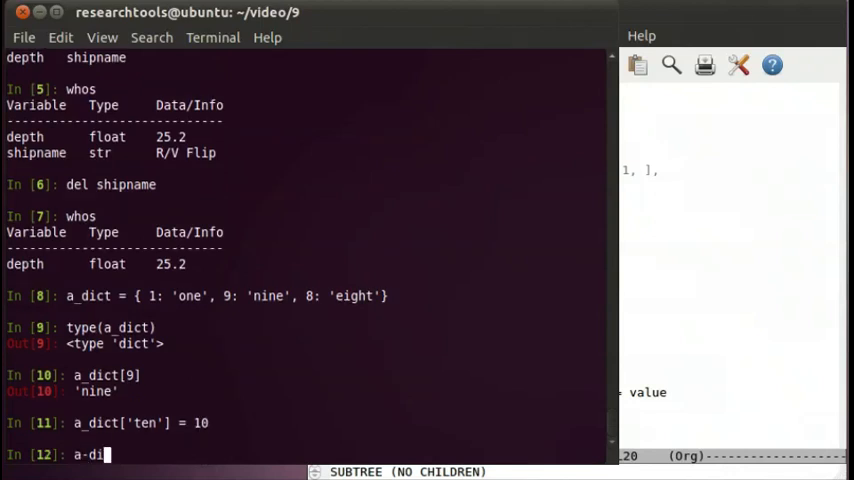
key("Return")
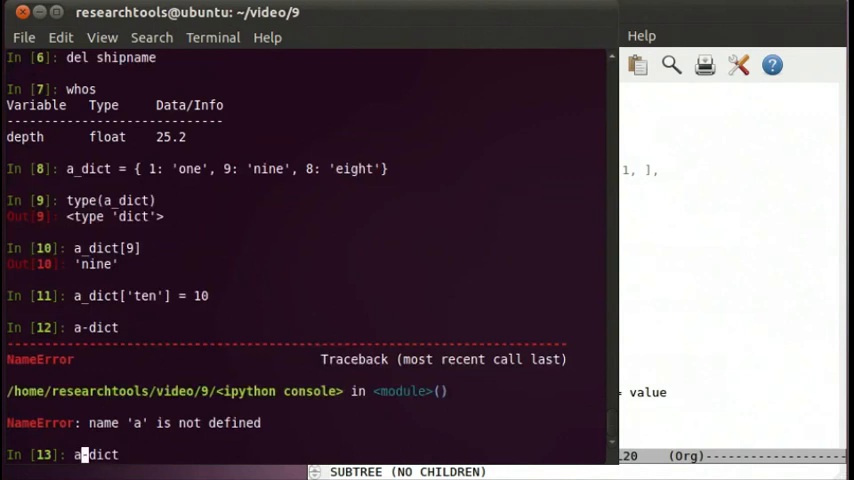
key("Return")
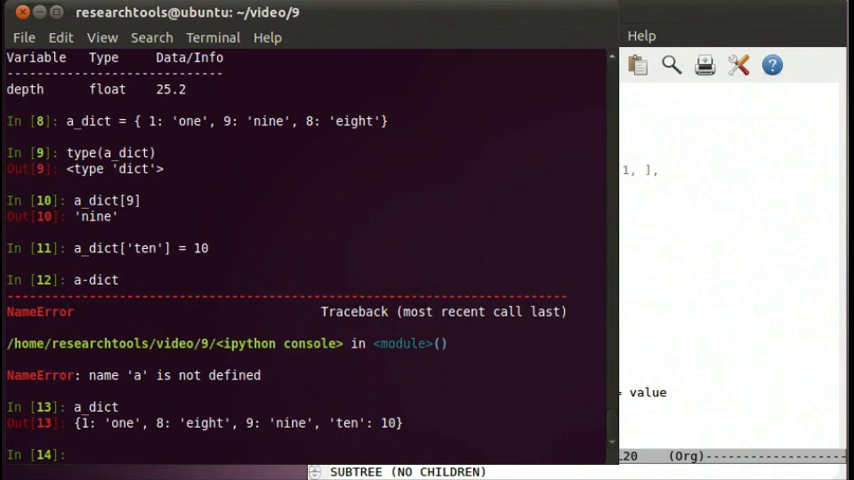
type("a_dict")
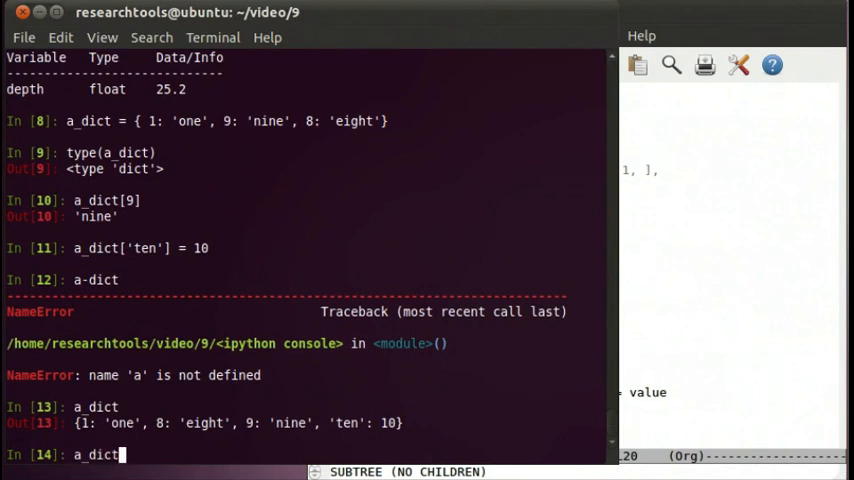
type(".keys()")
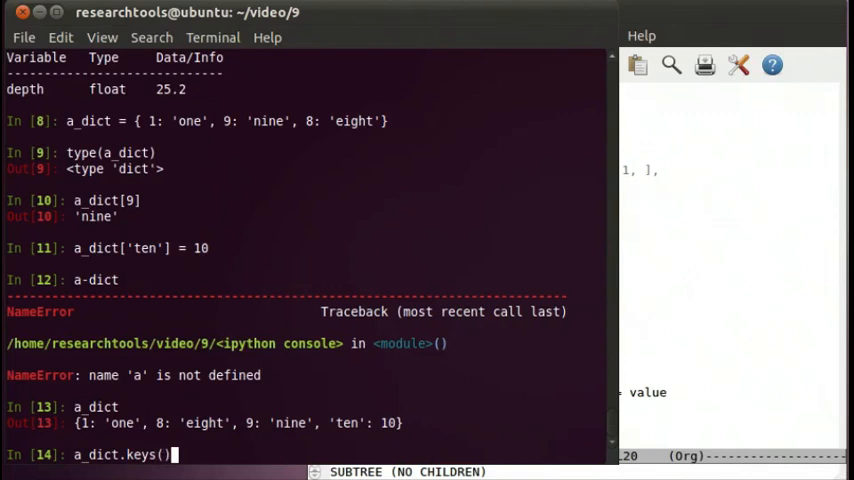
key("Return")
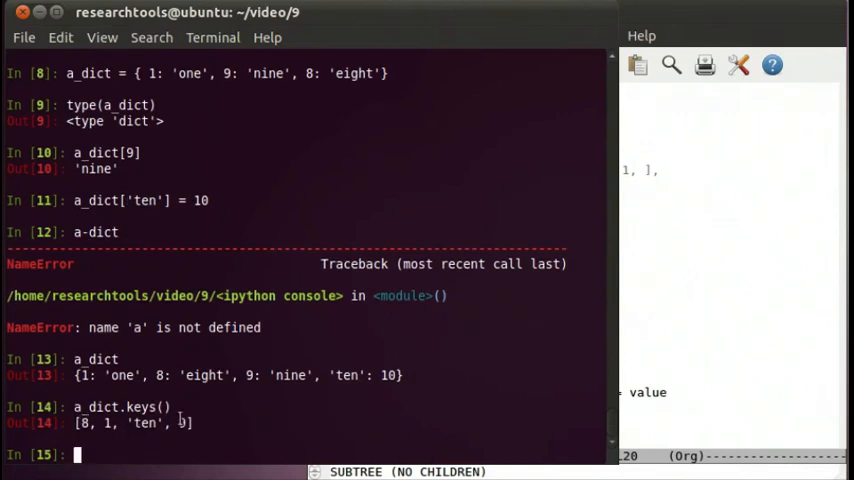
mouse_move(655, 362)
type("calibration_parameters")
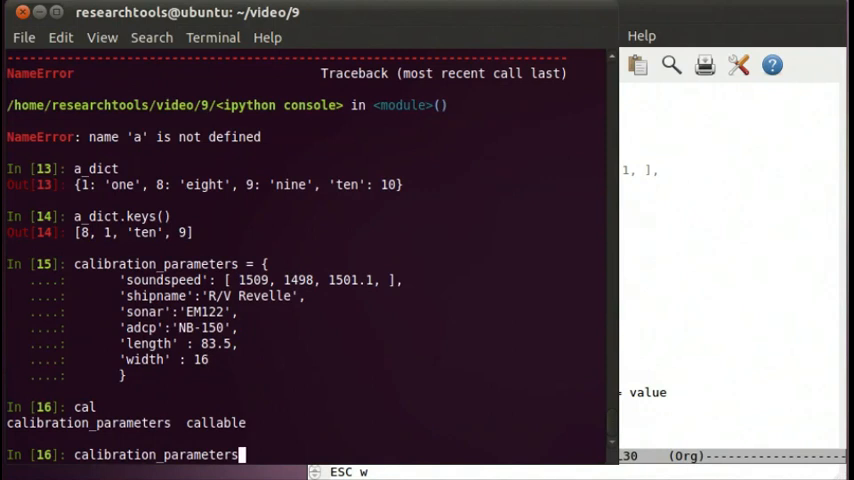
- List calibration_parameters keys, then look up 'length' and get 83.5
type(".keys")
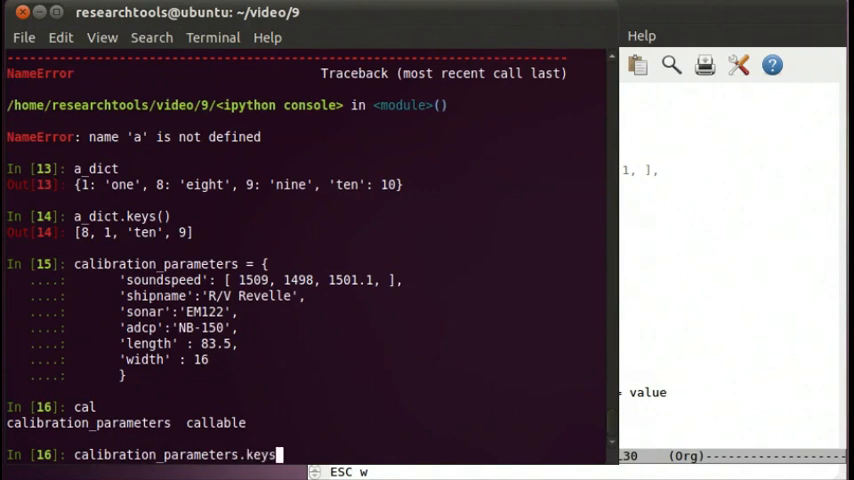
key("Return")
type("cal")
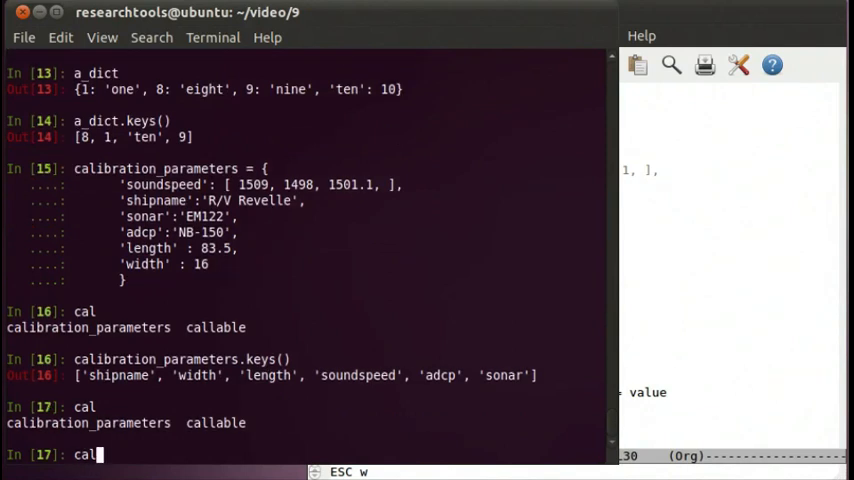
key("Tab")
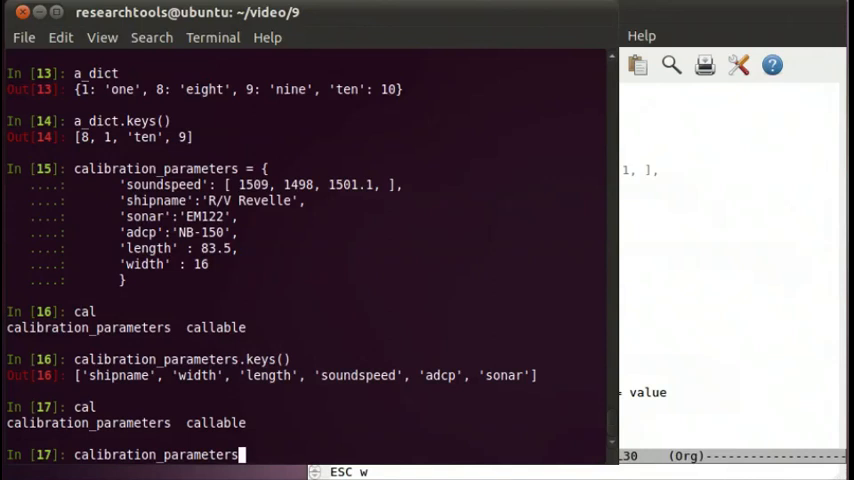
type("[")
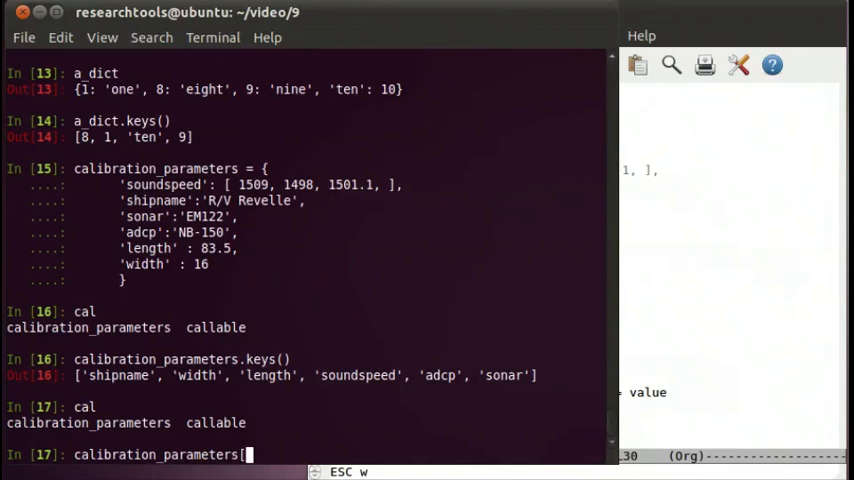
type("'length")
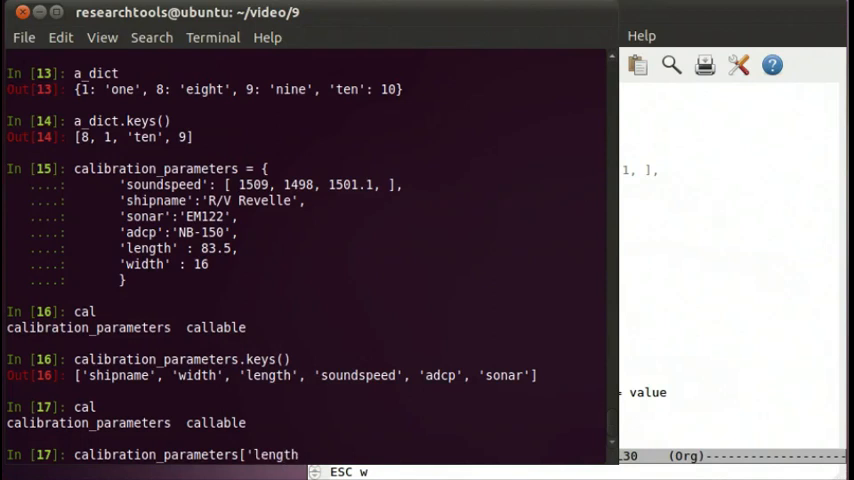
key("Return")
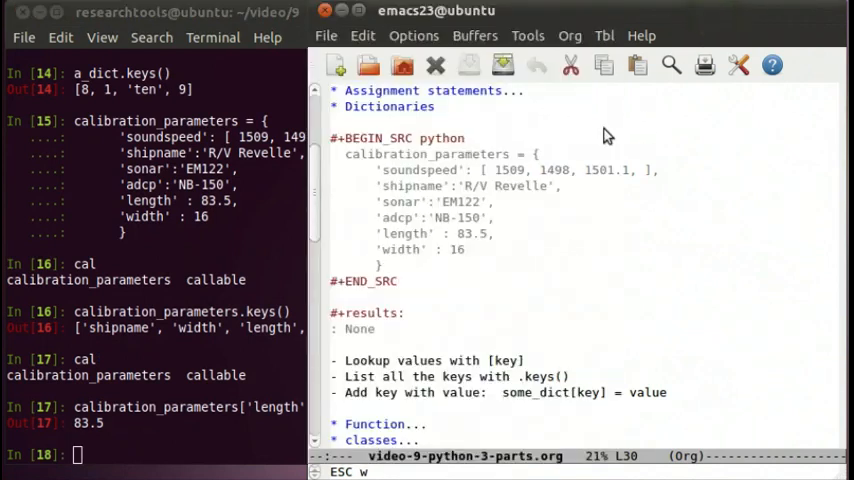
mouse_move(432, 325)
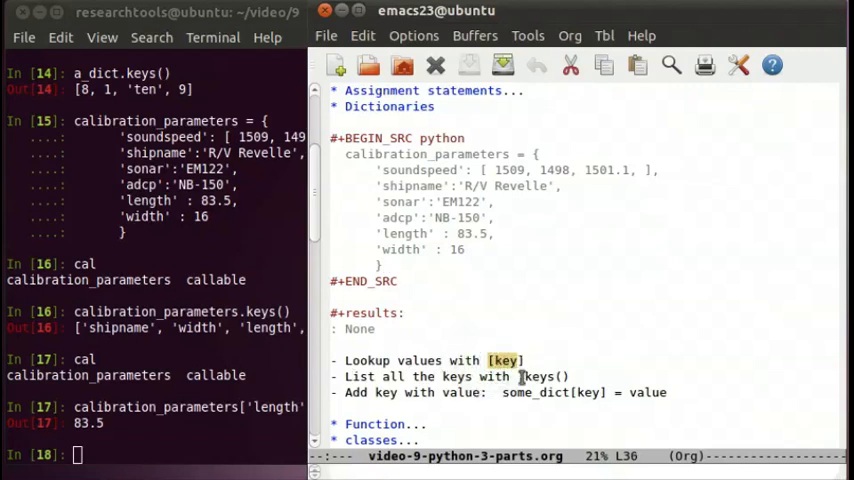
- Mark the [key] and .keys() notes and collapse the Dictionaries heading
left_click(540, 377)
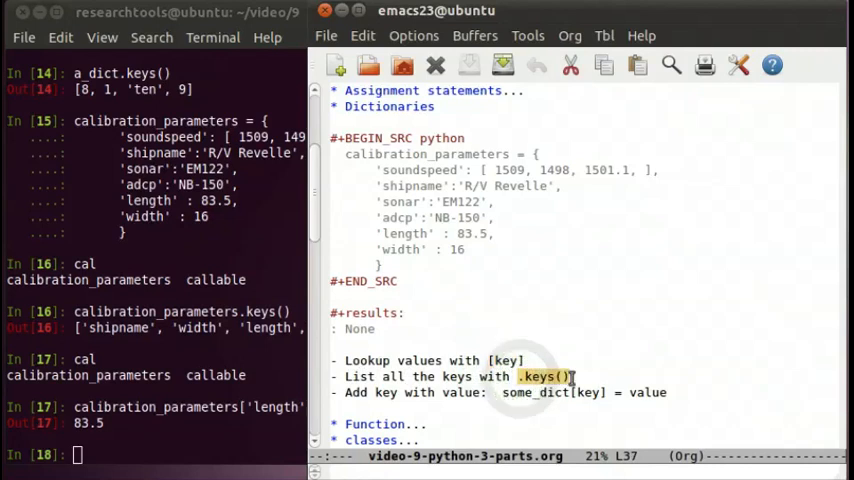
mouse_move(427, 407)
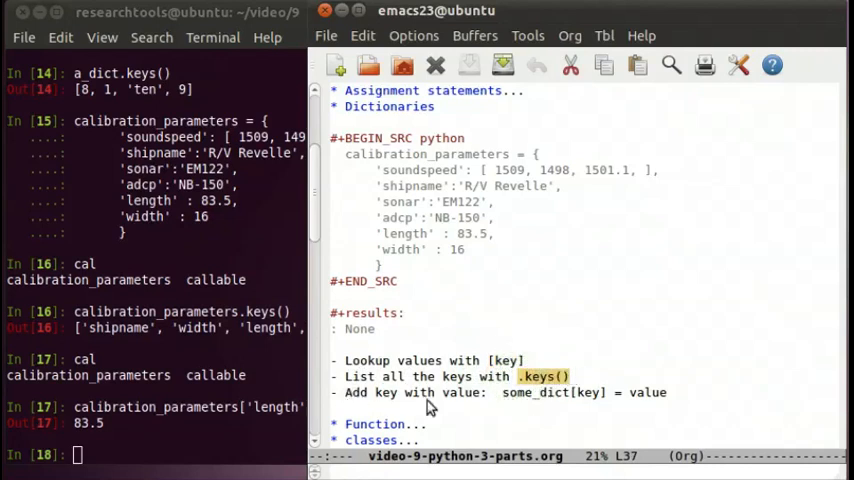
left_click(535, 392)
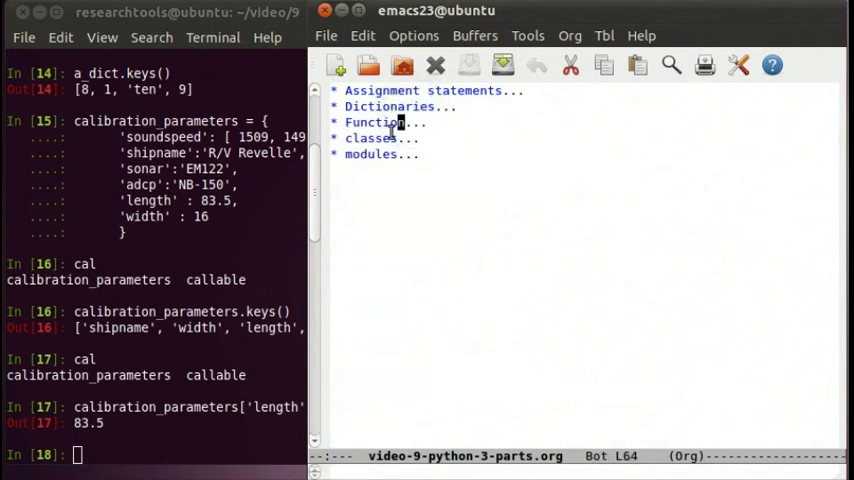
- Define hello() printing 'hello' in IPython and check that type(hello) is function
left_click(385, 122)
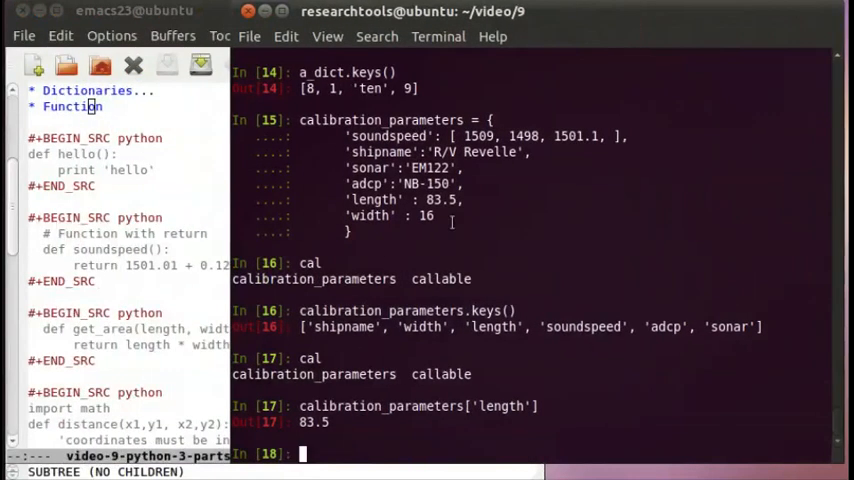
mouse_move(463, 282)
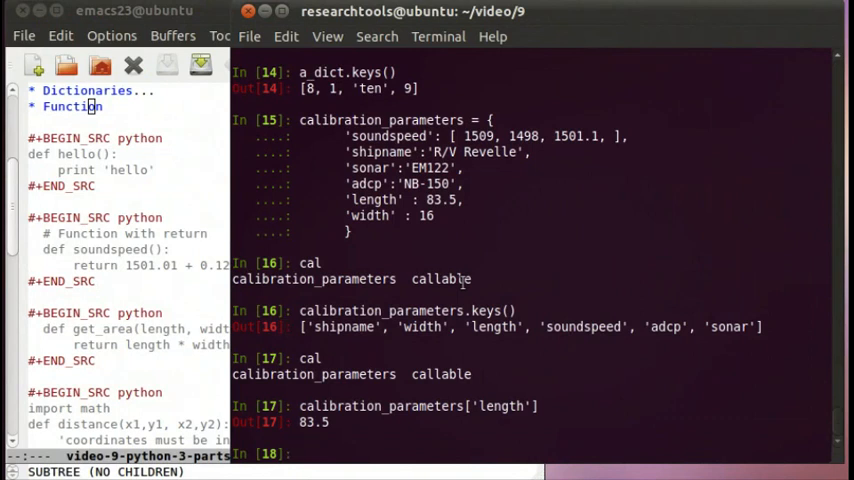
type("def")
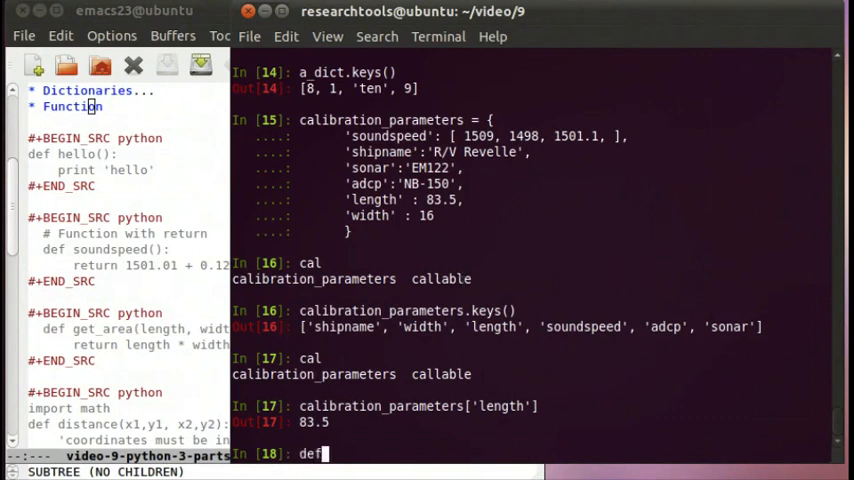
type("h")
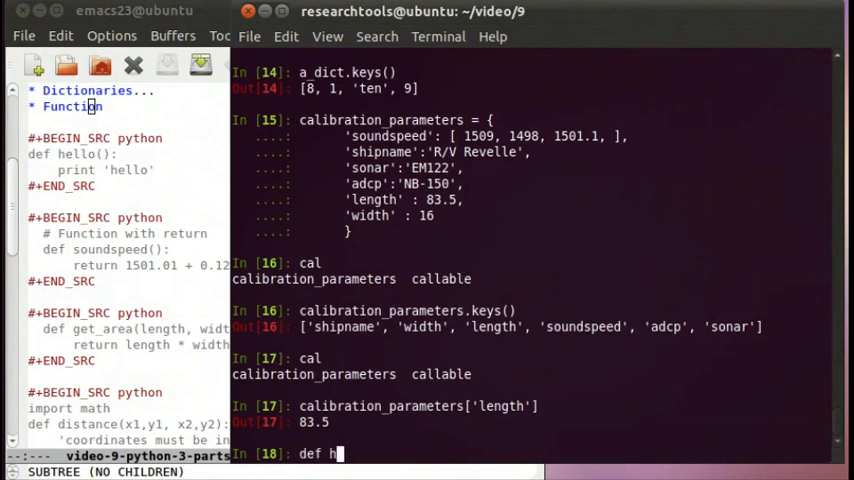
type("ello():")
type("p")
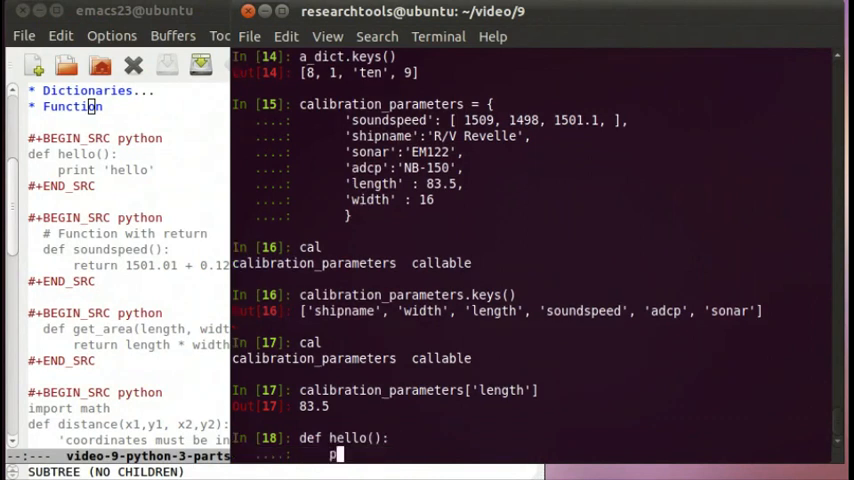
type("rint'")
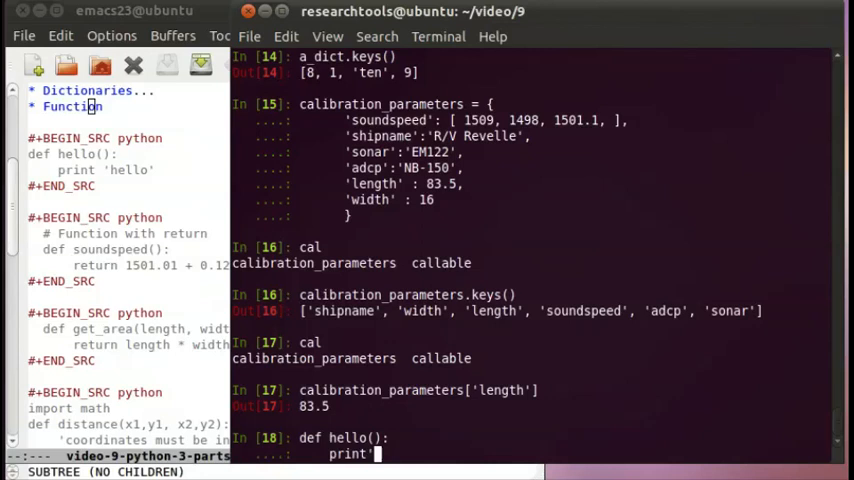
type("hello")
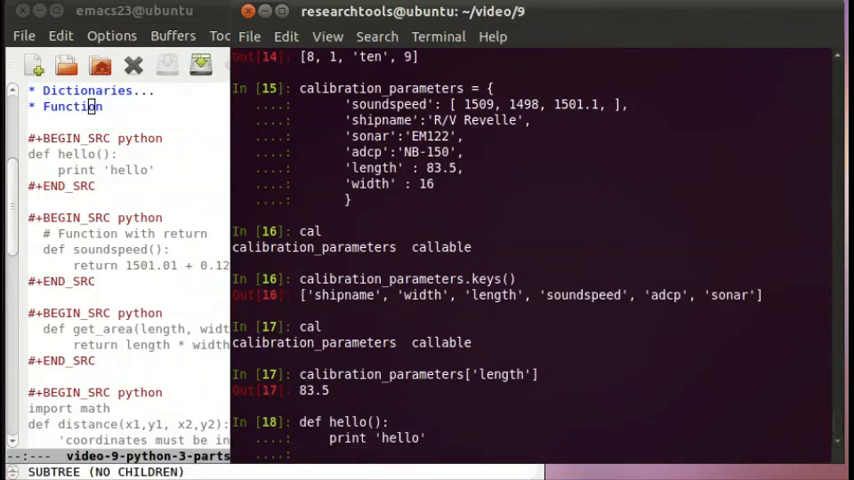
scroll("down", 3)
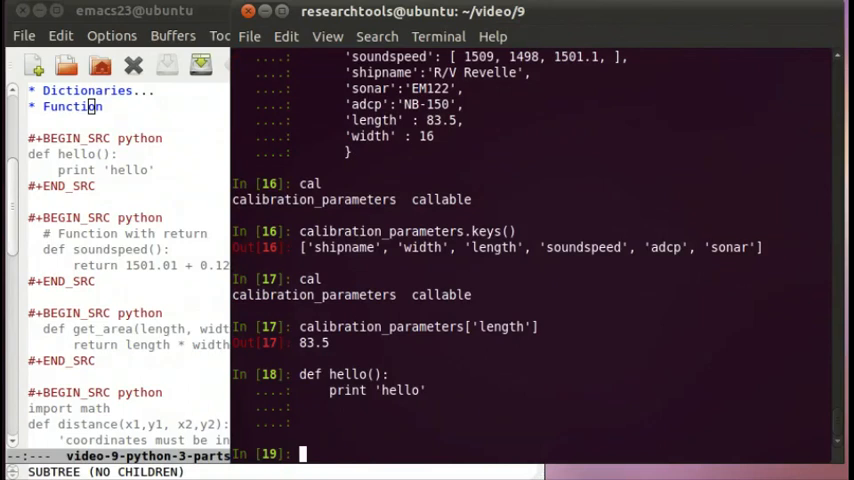
type("typ")
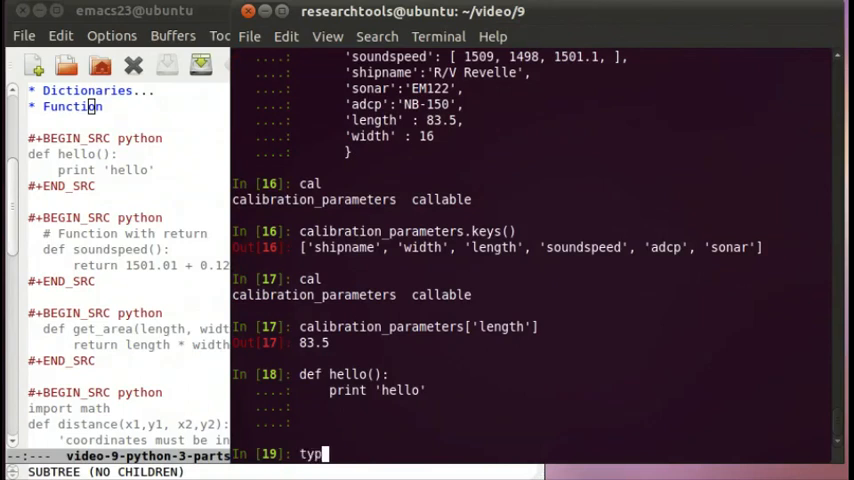
type("e (hello")
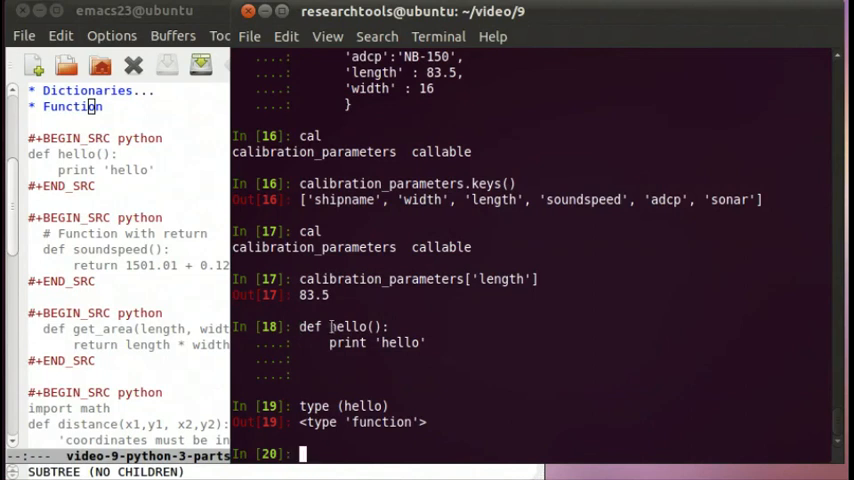
- Call hello() to print hello, then highlight the print line's indentation in the notes
type("hello(")
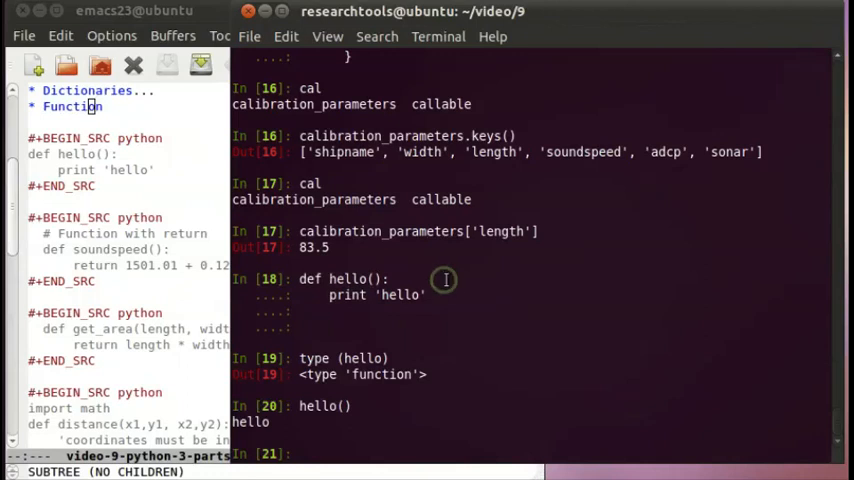
mouse_move(380, 278)
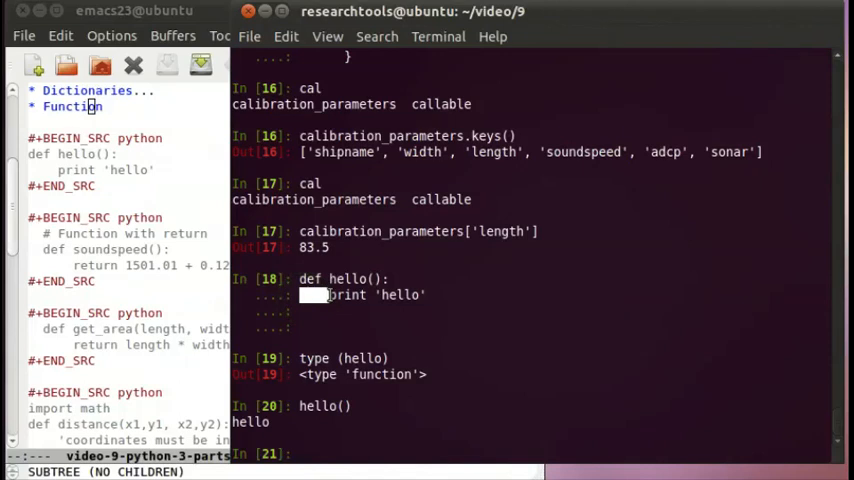
mouse_move(438, 323)
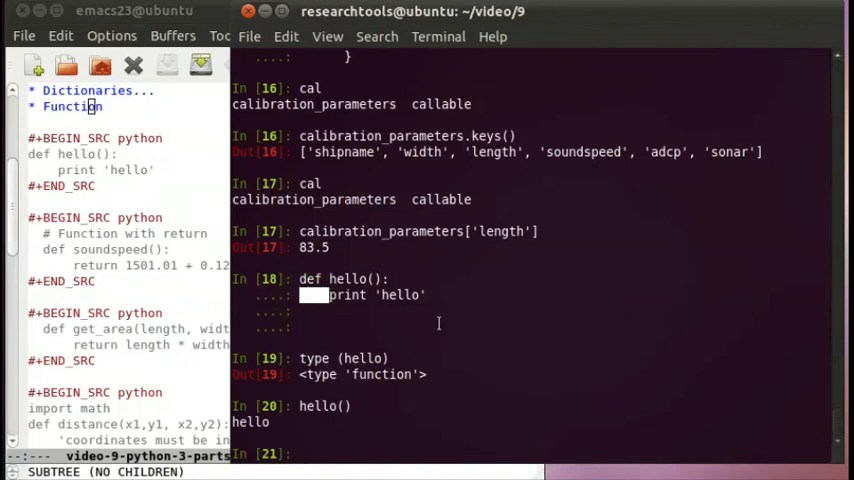
mouse_move(361, 312)
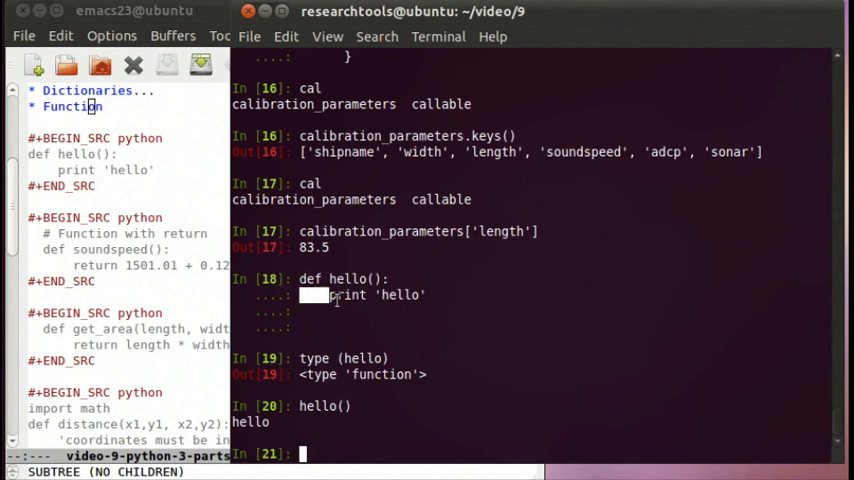
double_click(375, 295)
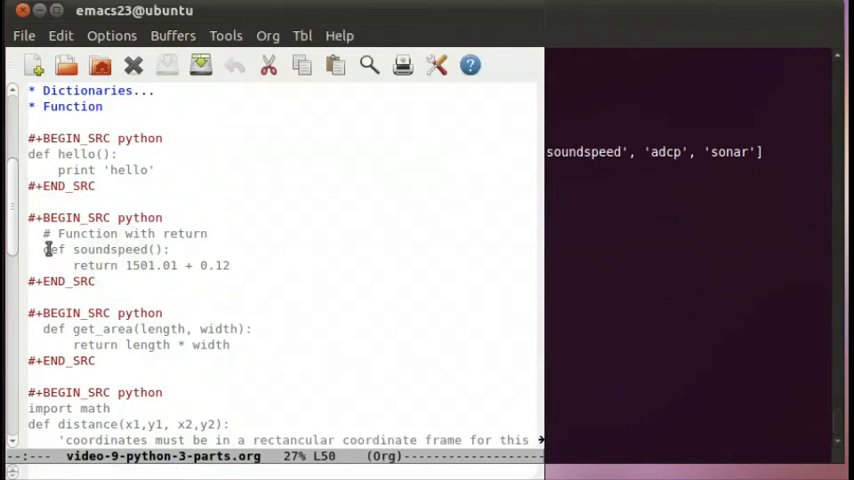
- Define soundspeed() returning 1501.13, store its result in ss and check it's a float
left_click(47, 249)
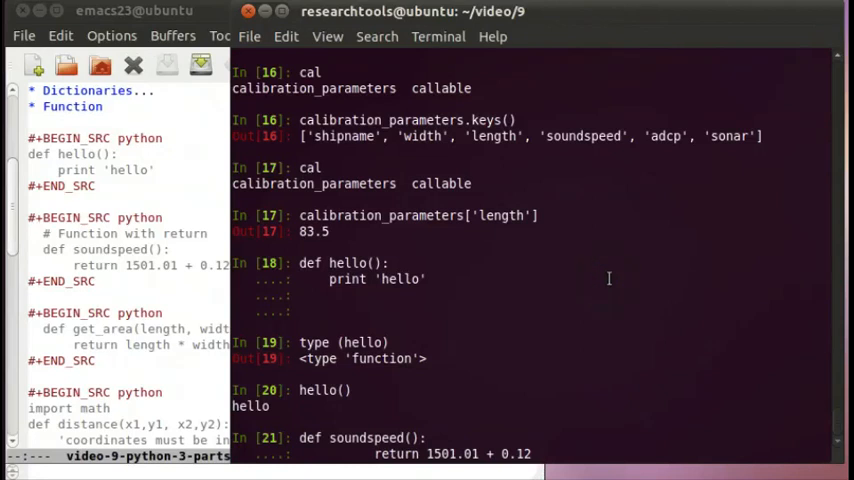
mouse_move(464, 368)
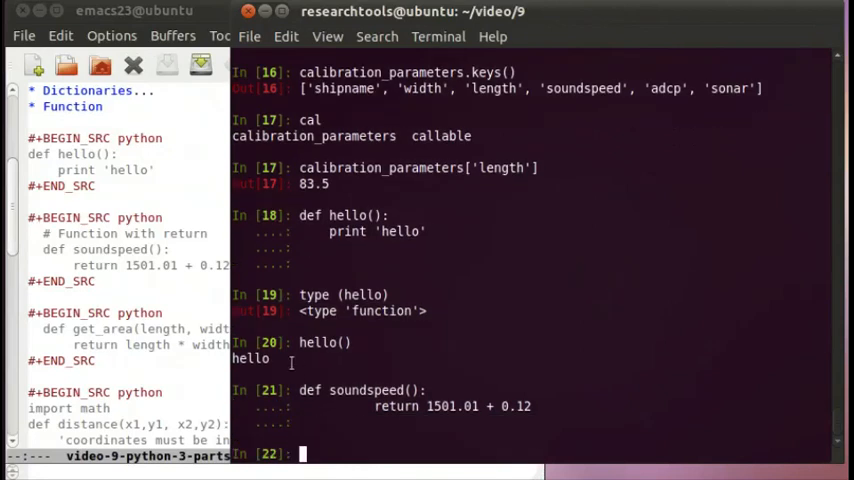
double_click(350, 390)
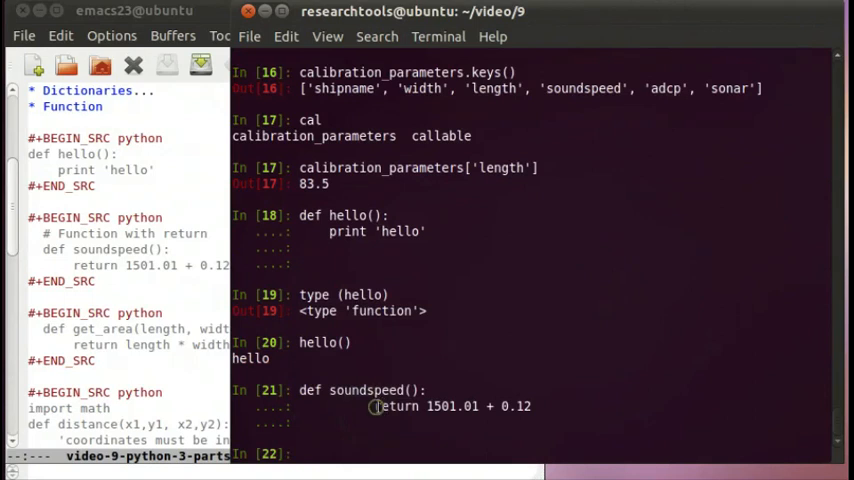
double_click(452, 406)
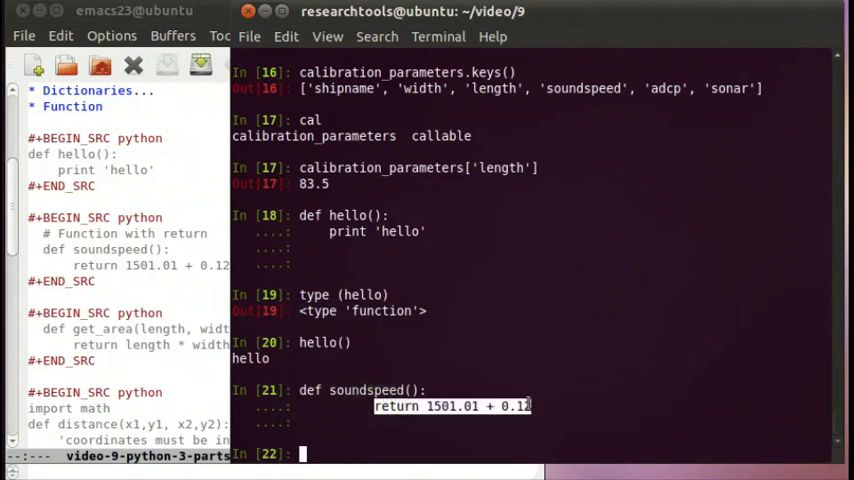
mouse_move(509, 318)
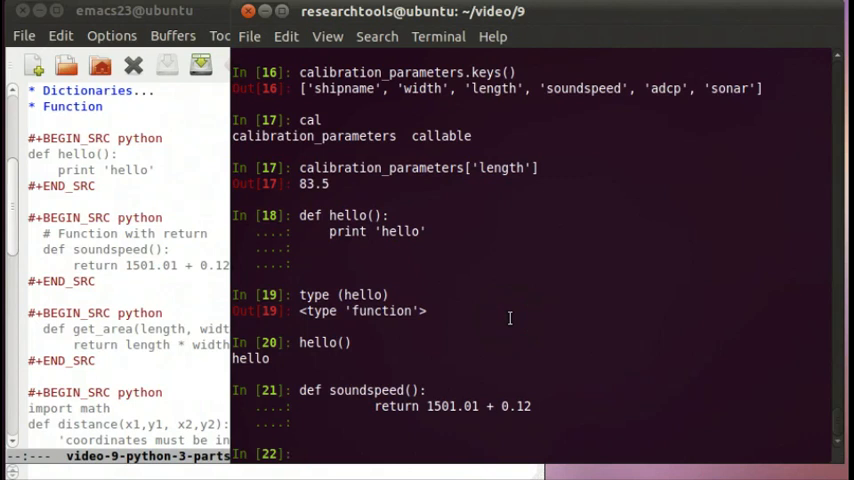
type("soundspeed(")
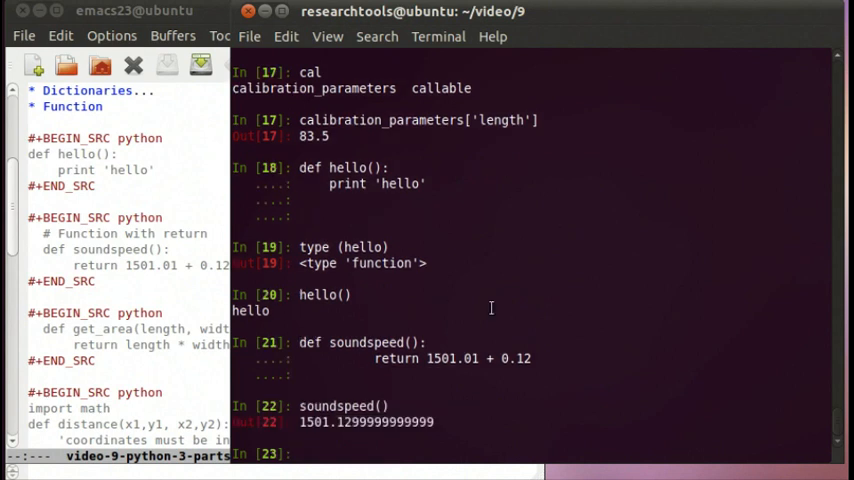
mouse_move(232, 311)
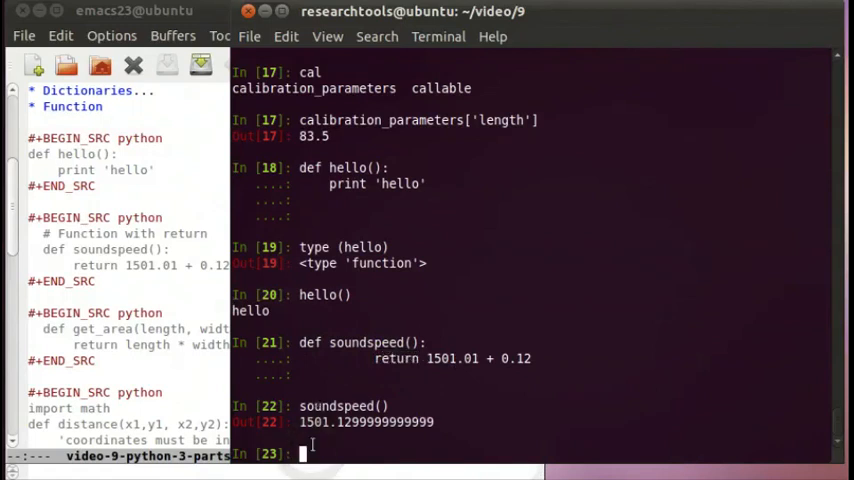
type("ss =")
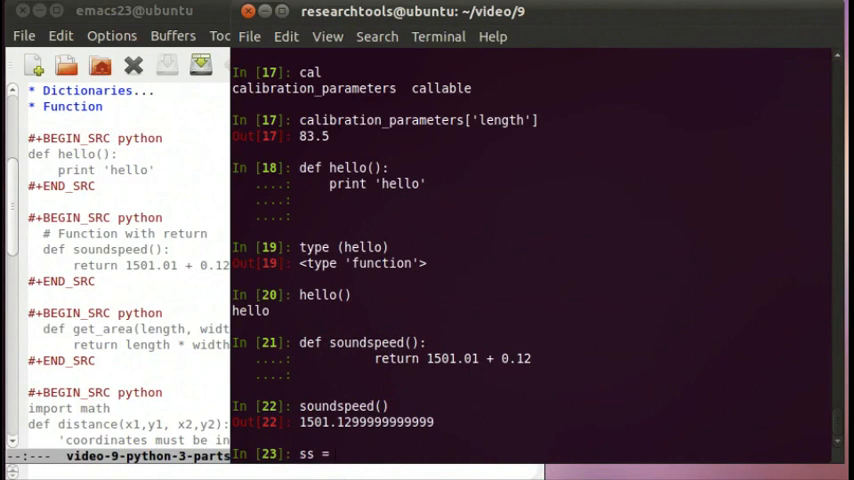
type("sounds")
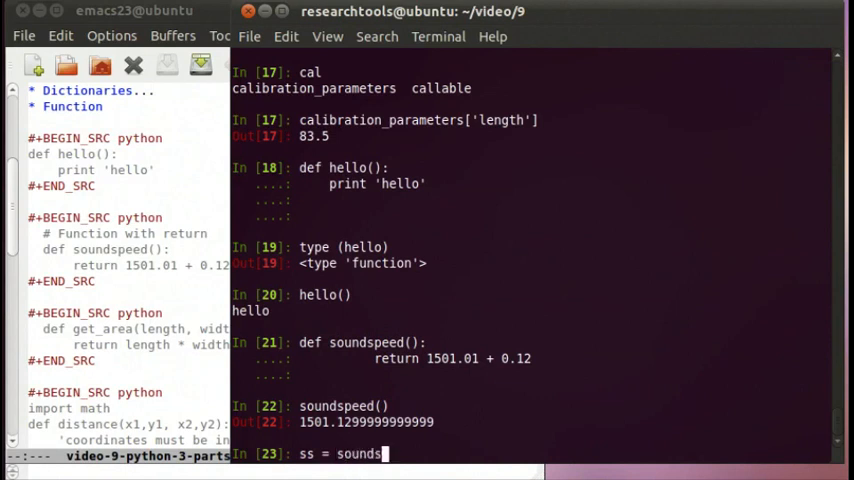
type("peed()")
type("type ss")
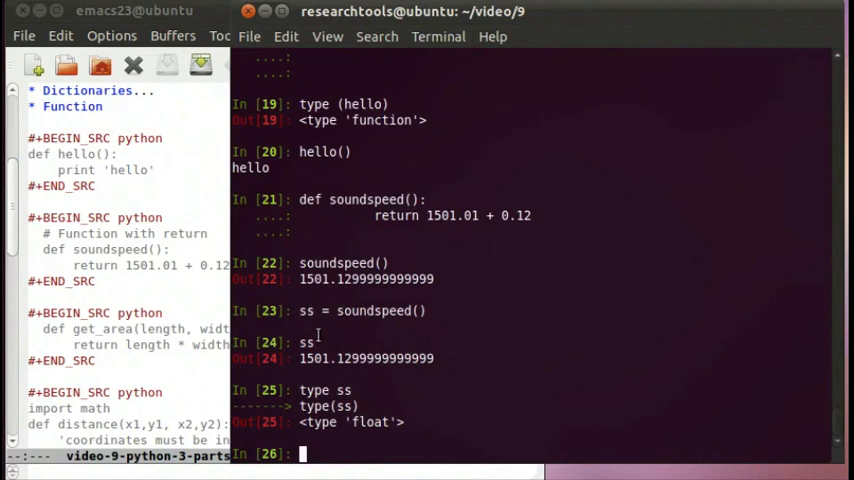
mouse_move(170, 300)
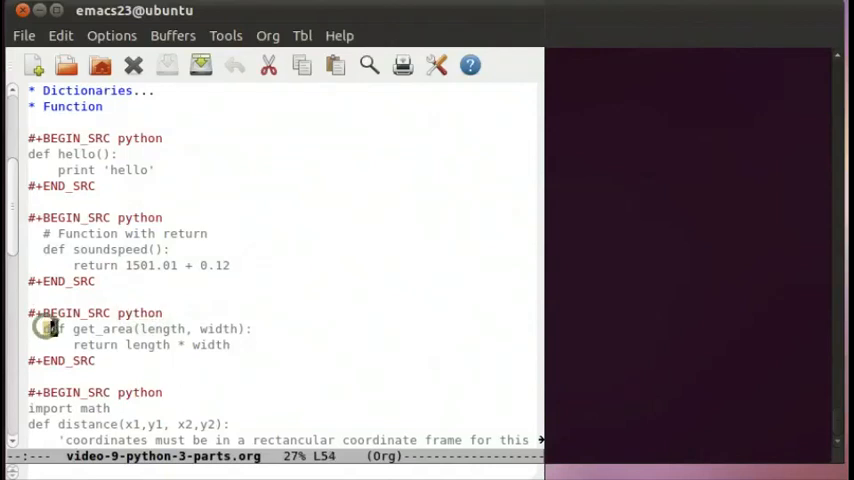
- Raise Emacs to view the get_area(length, width) example in the org notes
left_click_drag(43, 328, 237, 344)
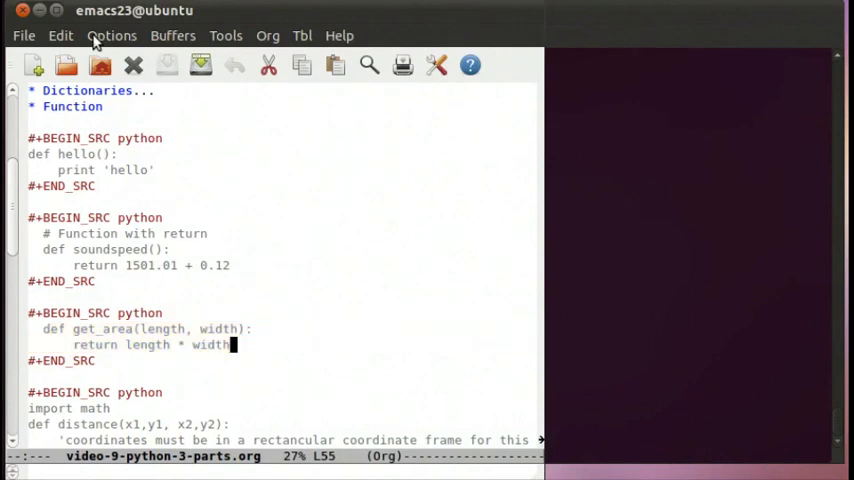
mouse_move(611, 153)
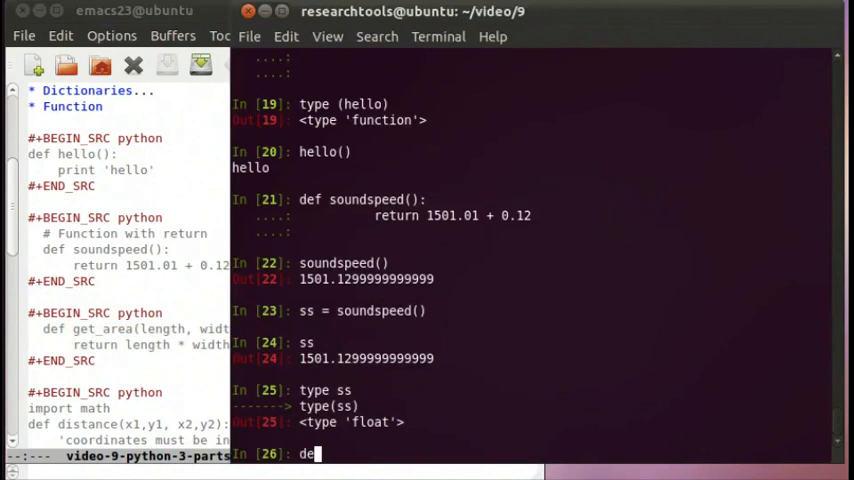
- Define get_area(length, width) in IPython, setting area = length * width and returning it
type("f")
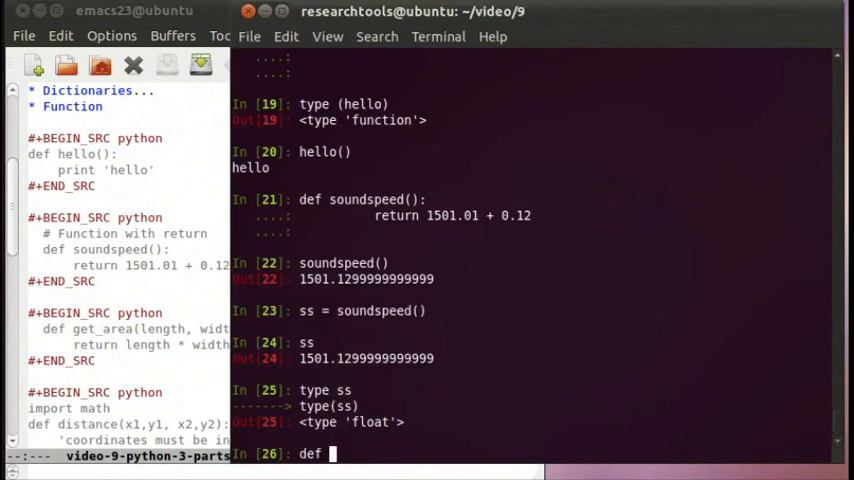
type("get_area")
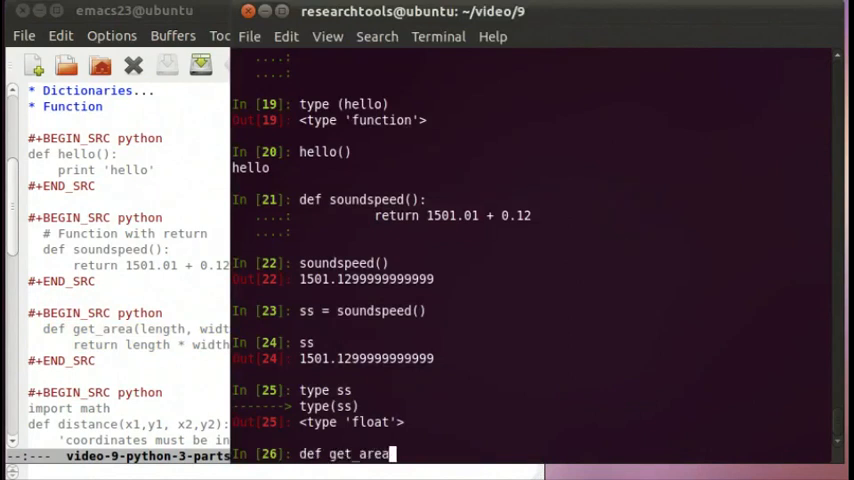
type("(le")
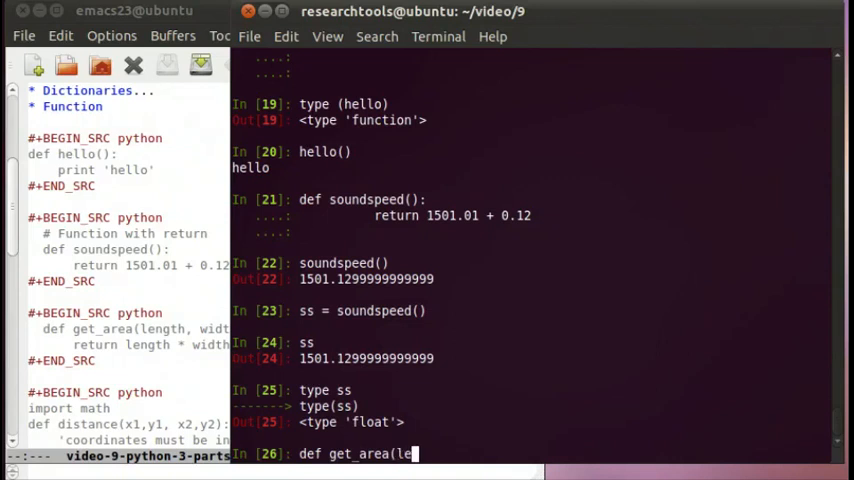
type("th")
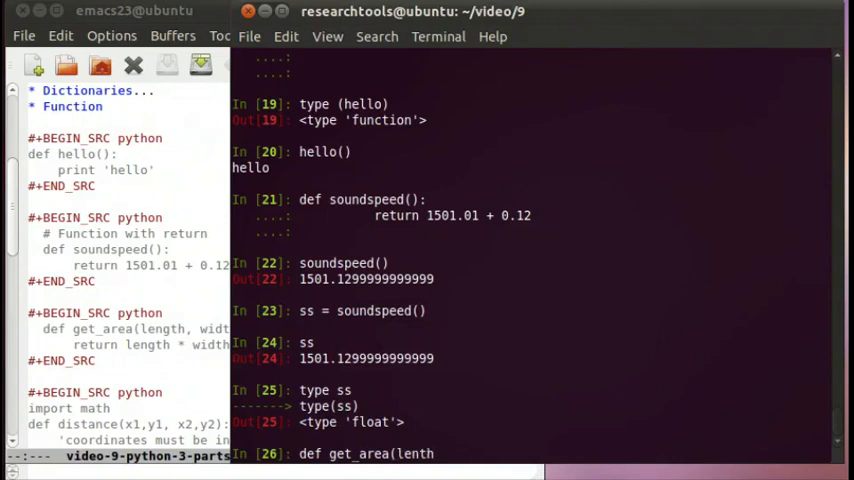
type("h,")
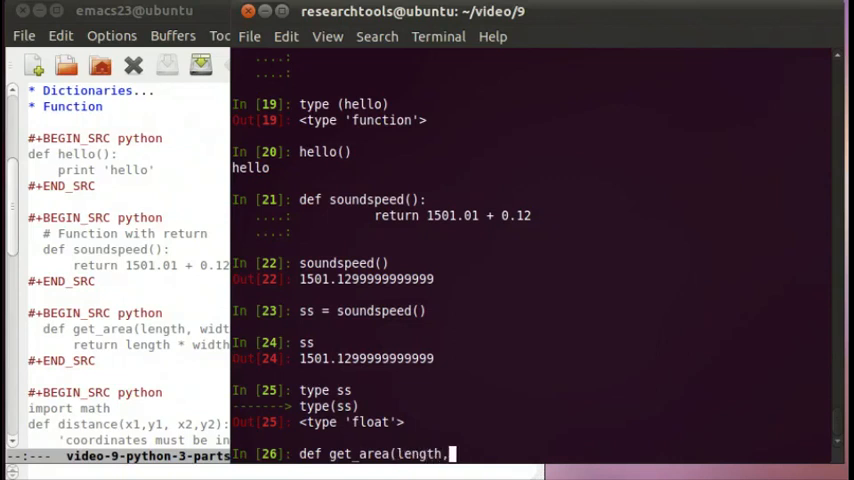
type("wid")
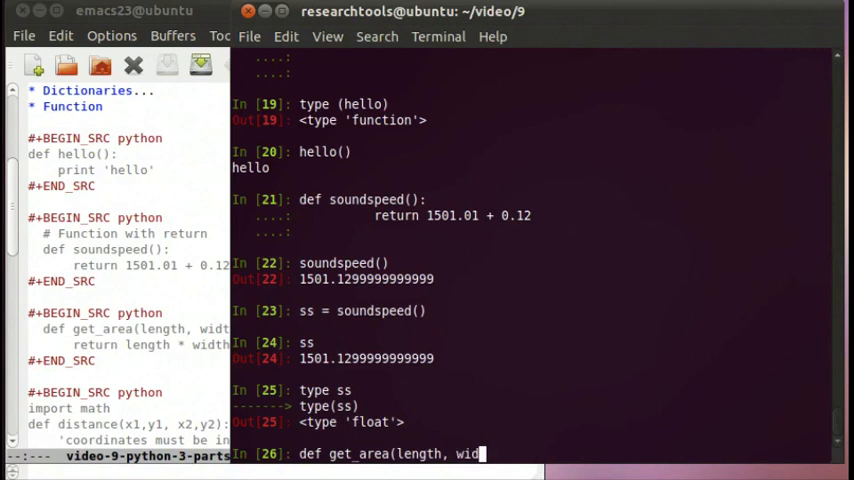
type("th):")
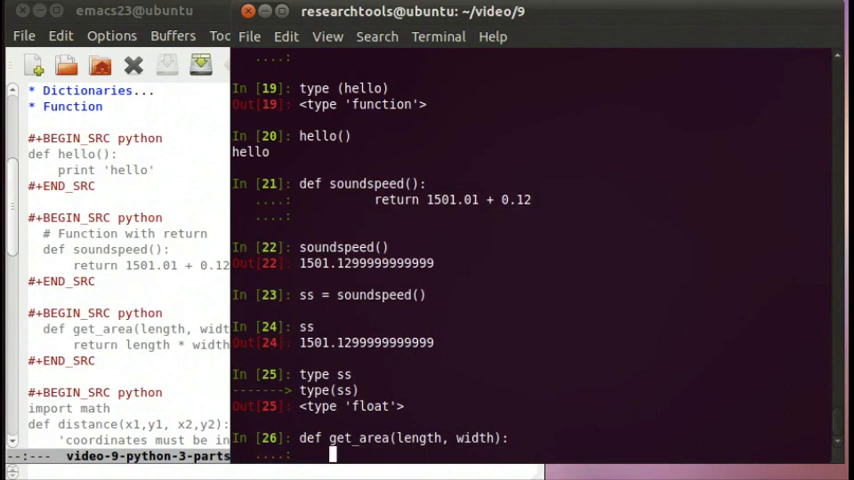
type("area =")
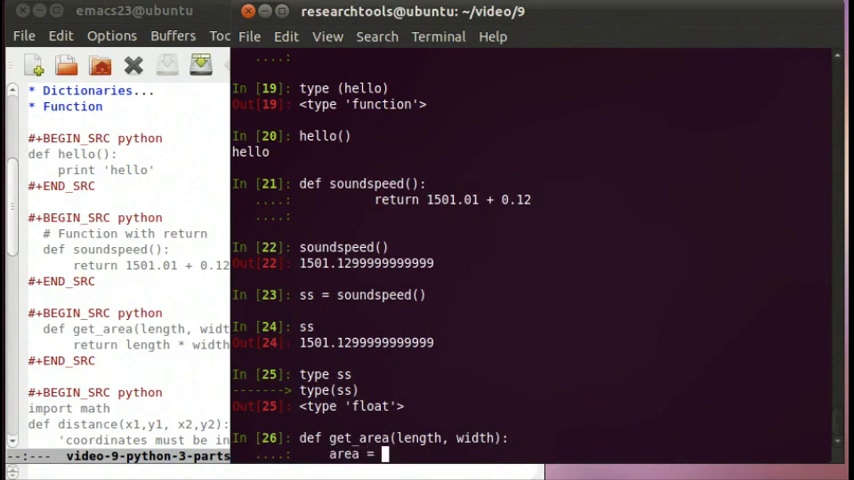
type("length *")
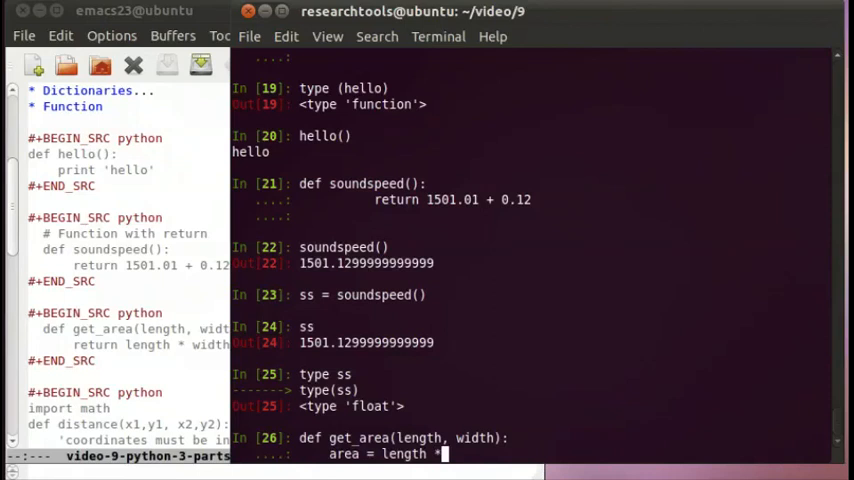
type("width")
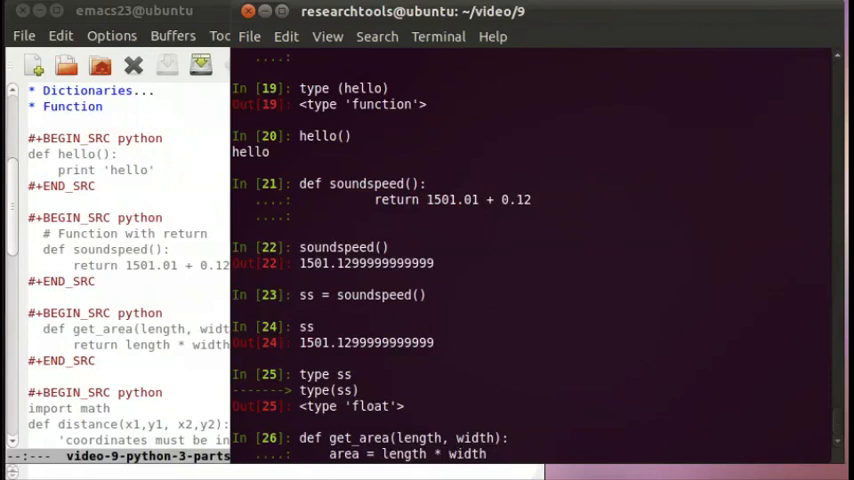
scroll("up", 3)
type("return area")
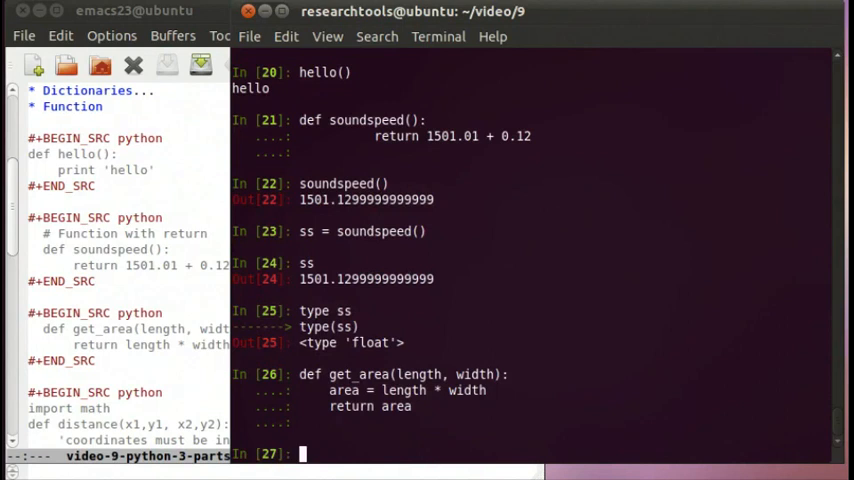
type("type get_area")
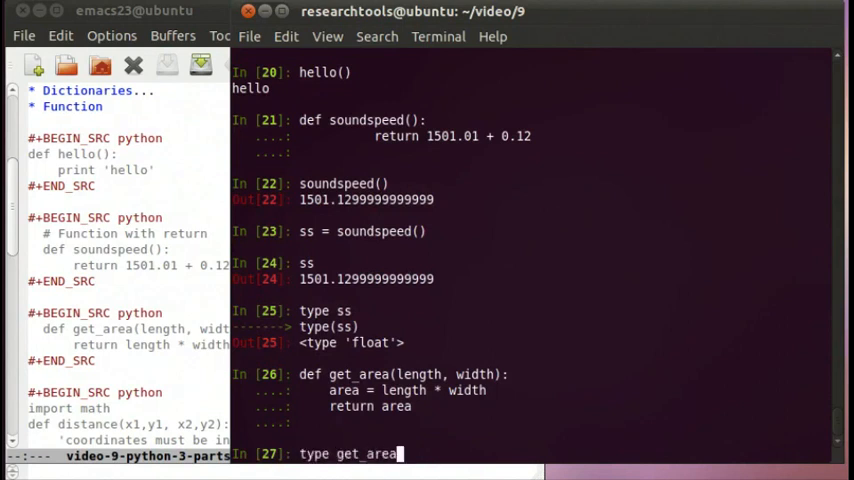
- Check type get_area, then evaluate get_area(10.1, 11.2) for about 113.12
key("Return")
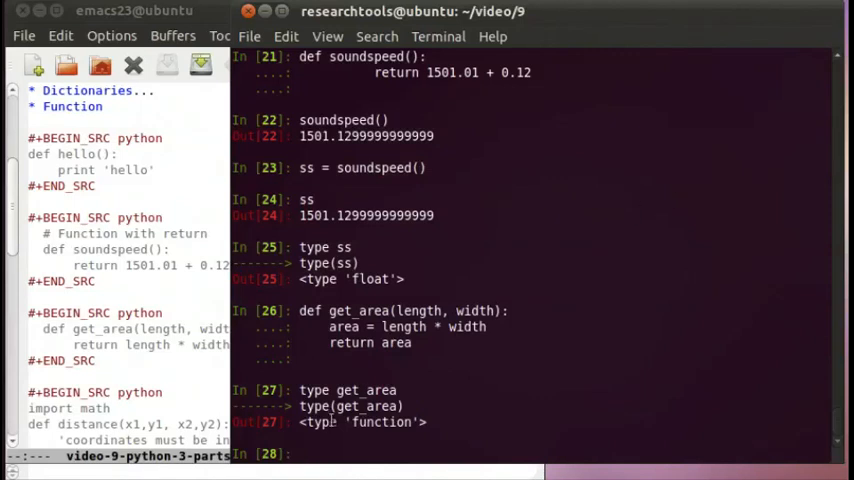
double_click(360, 389)
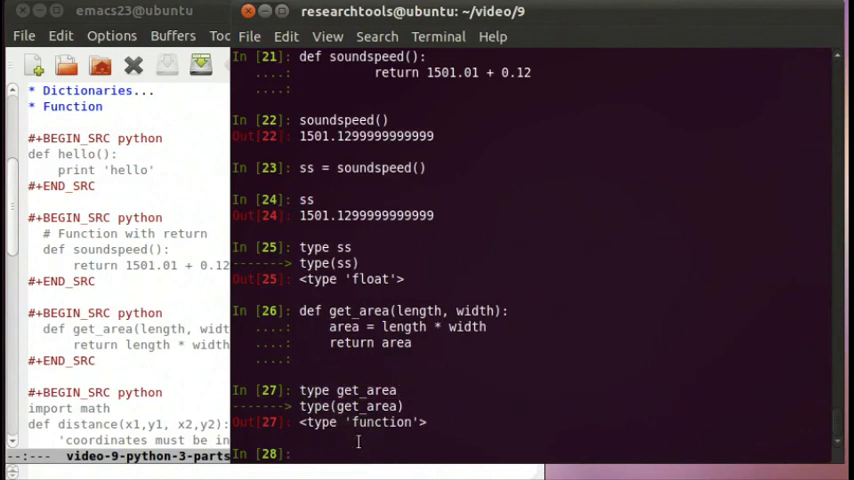
type("get_area")
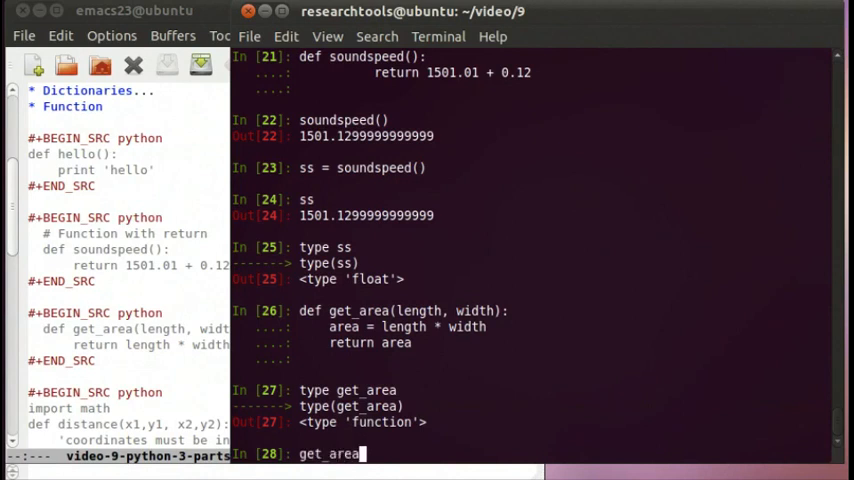
type("(10.1 * 11.")
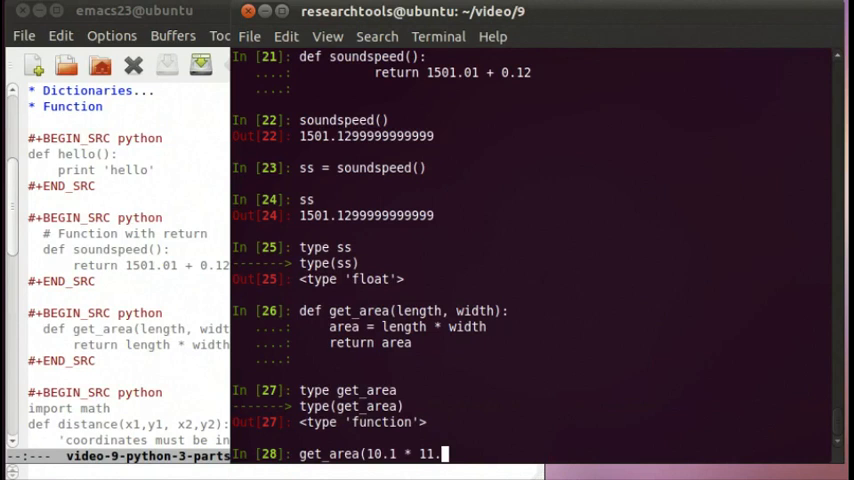
key("BackSpace")
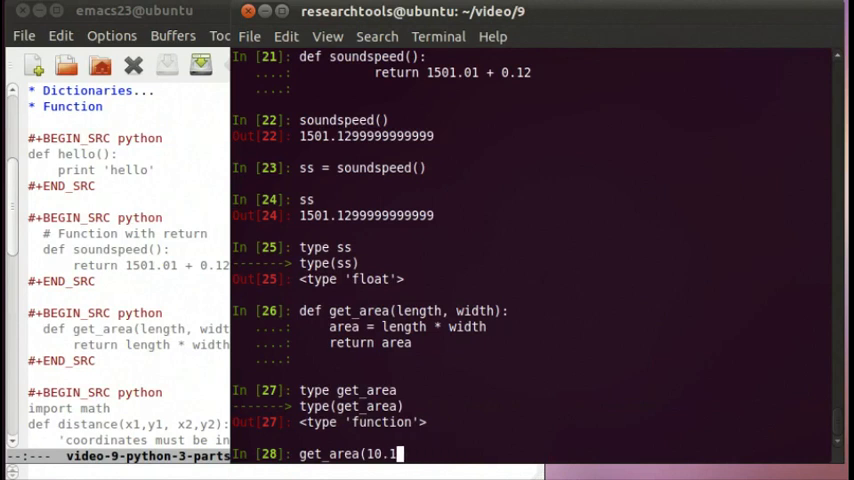
type(",")
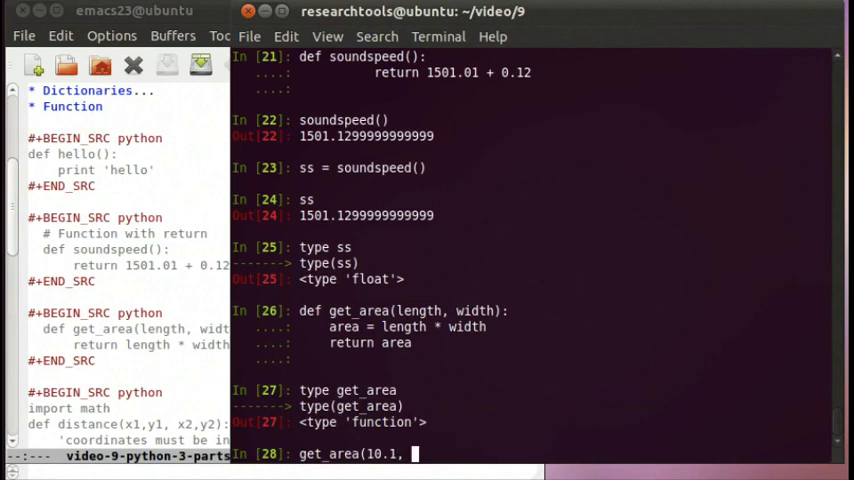
type("11.")
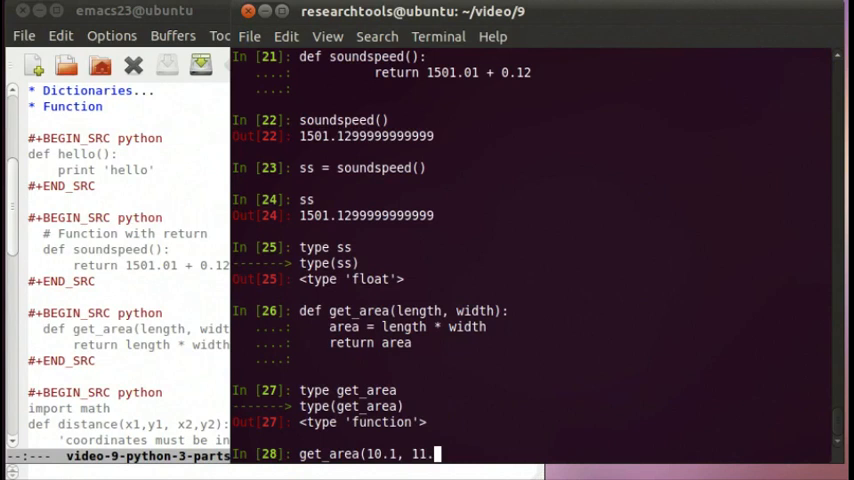
key("Return")
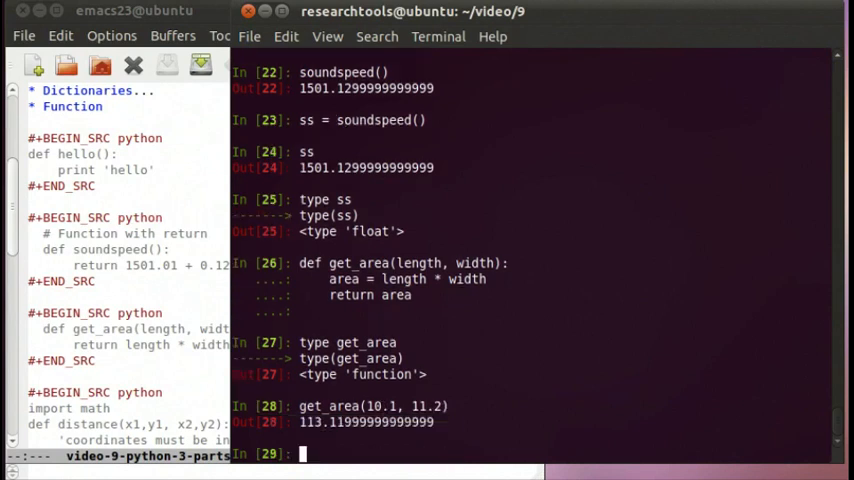
mouse_move(400, 330)
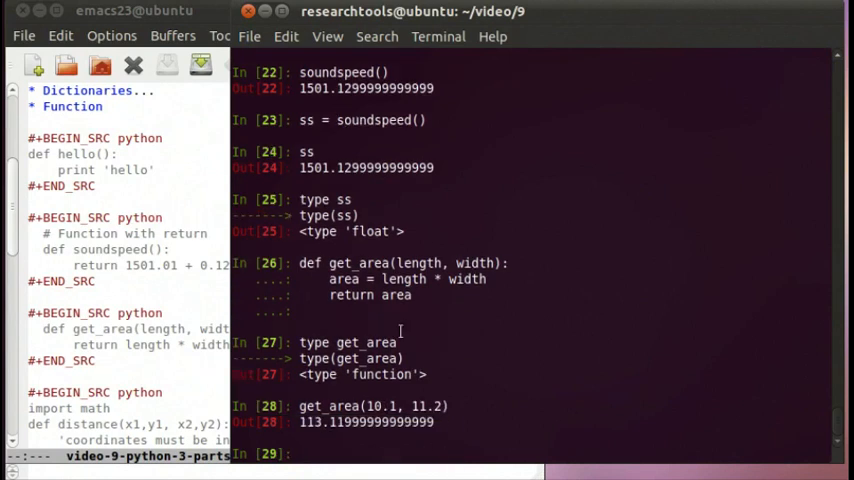
double_click(379, 406)
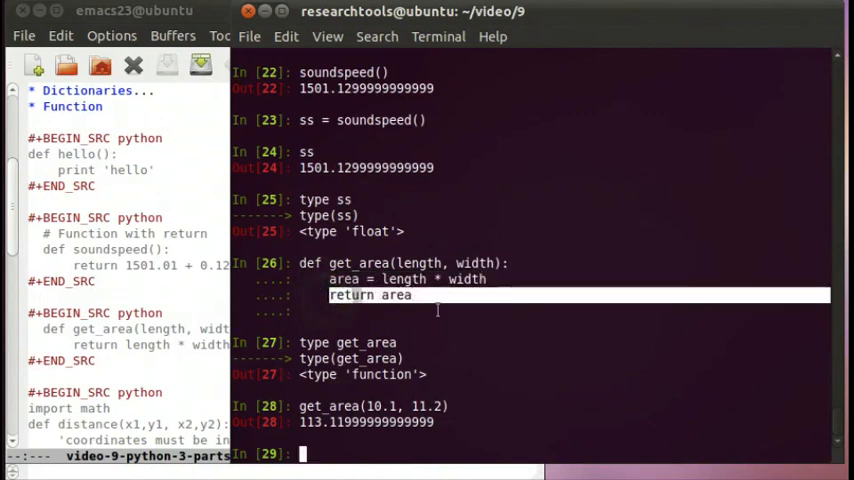
mouse_move(456, 327)
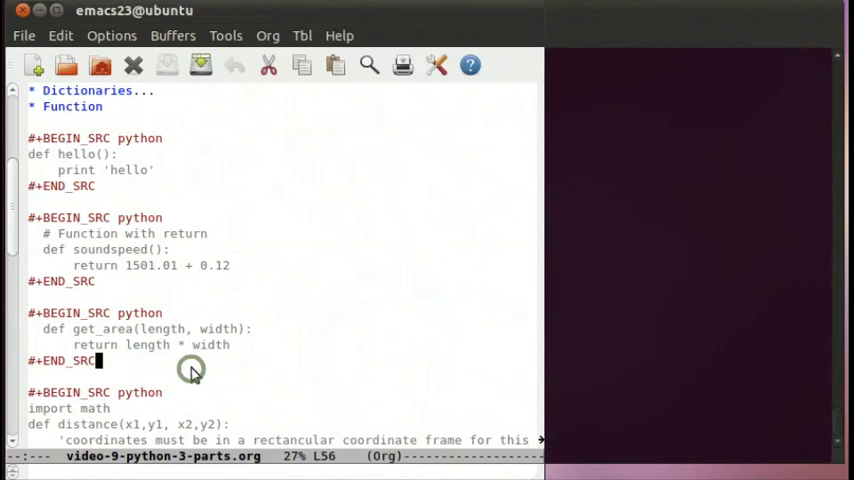
- Create ~/video/9/video9.py with the math import and distance function, and save it
scroll("down", 3)
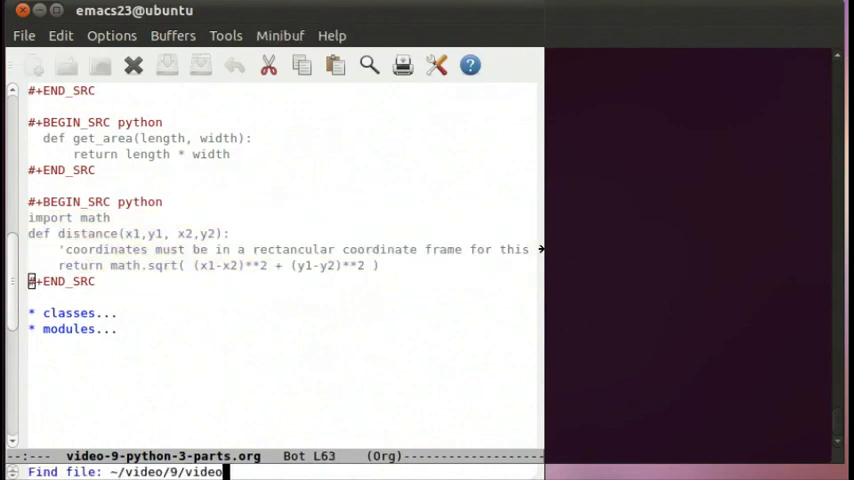
type("9.py")
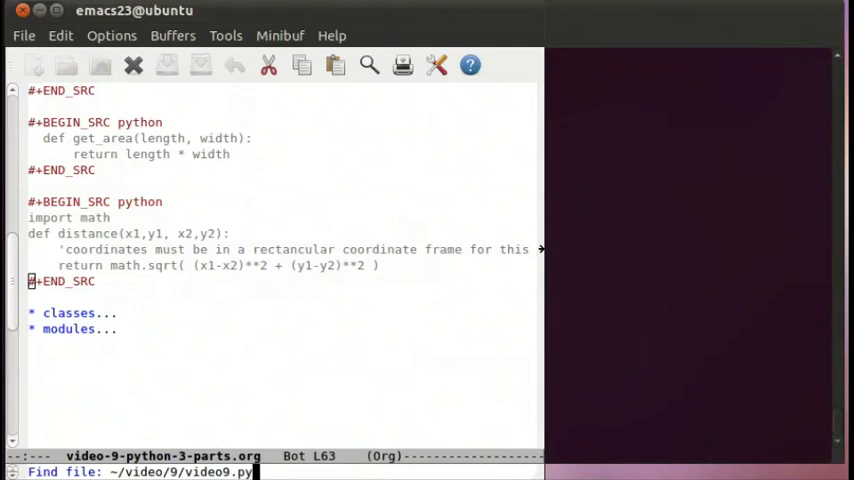
key("Return")
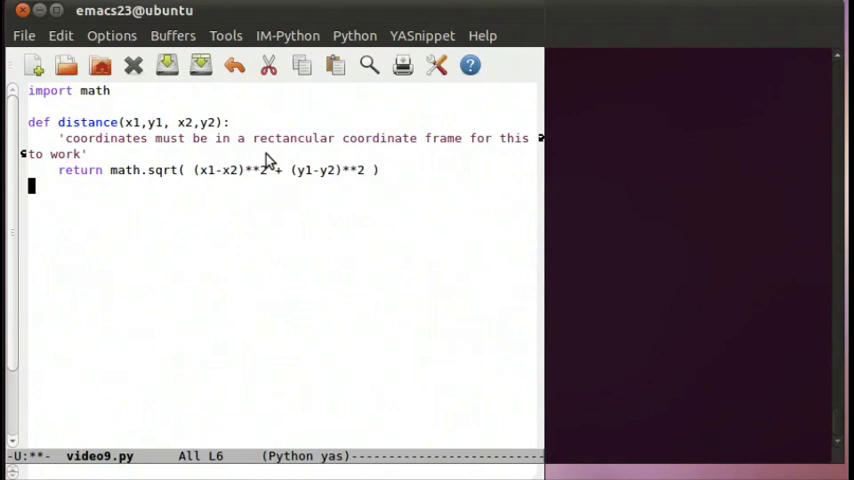
key("up")
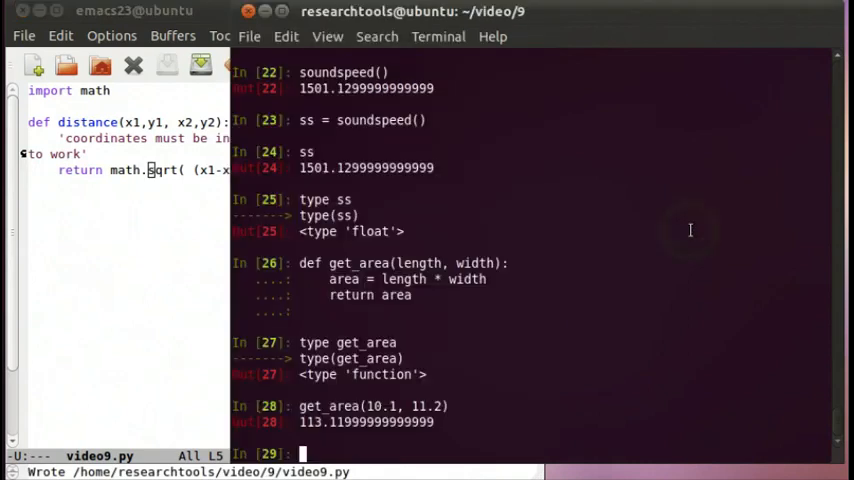
- Run import video9, then video9.distance(1,2, 4,4) in IPython
type("impor")
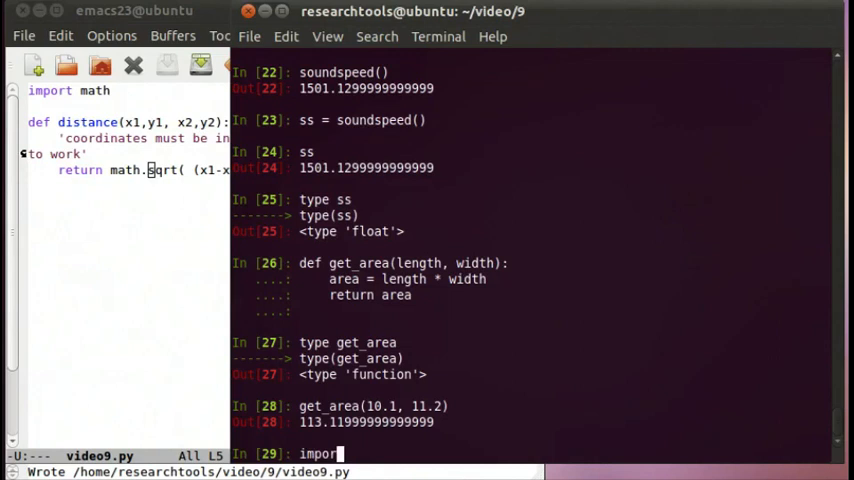
type("t")
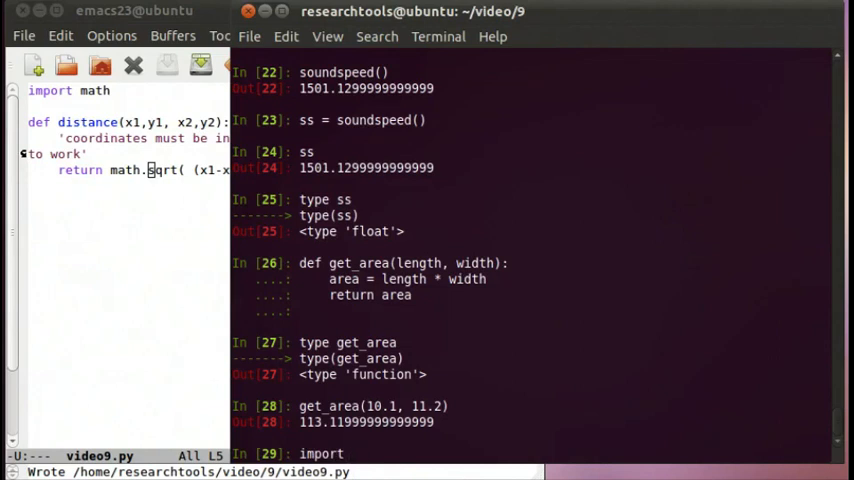
type("video9")
type("video.")
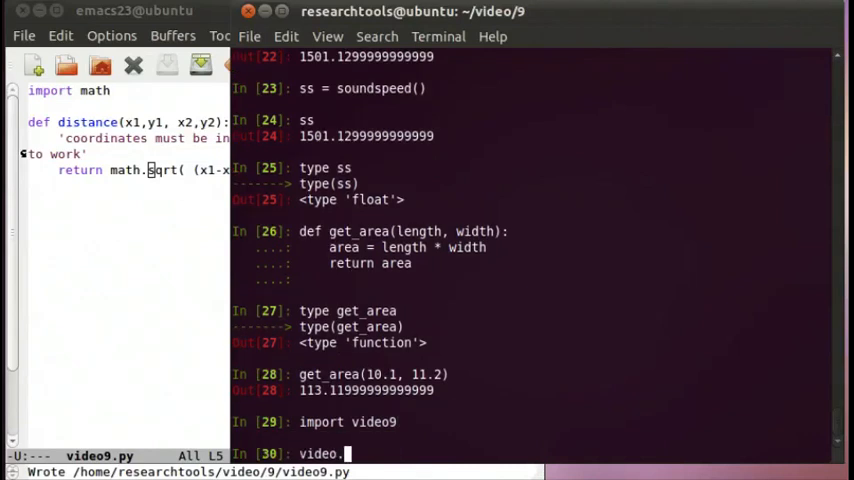
type("distance")
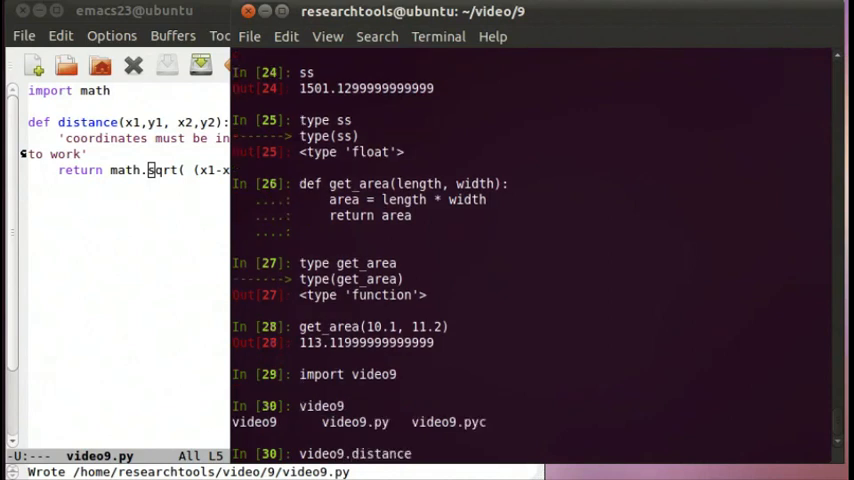
type("(1,2,")
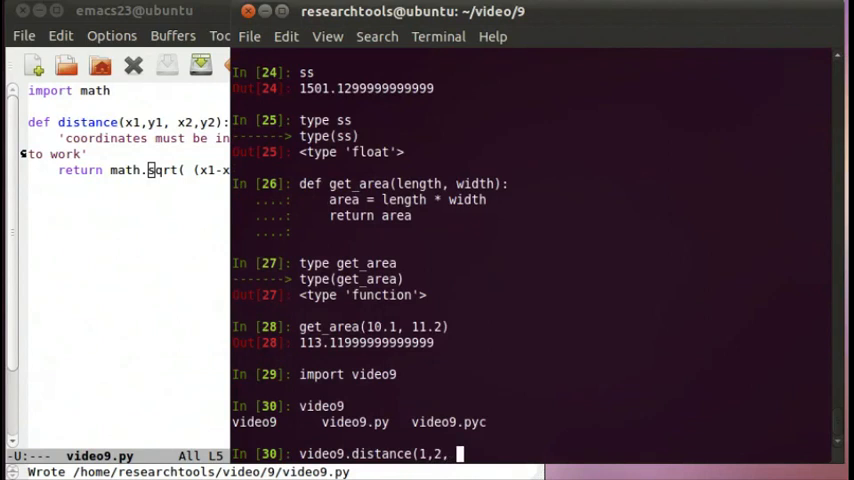
type("4,4)")
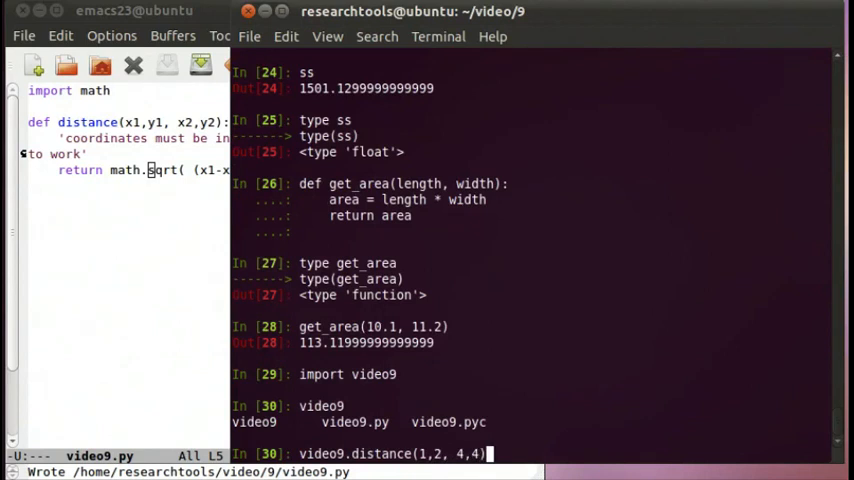
key("Return")
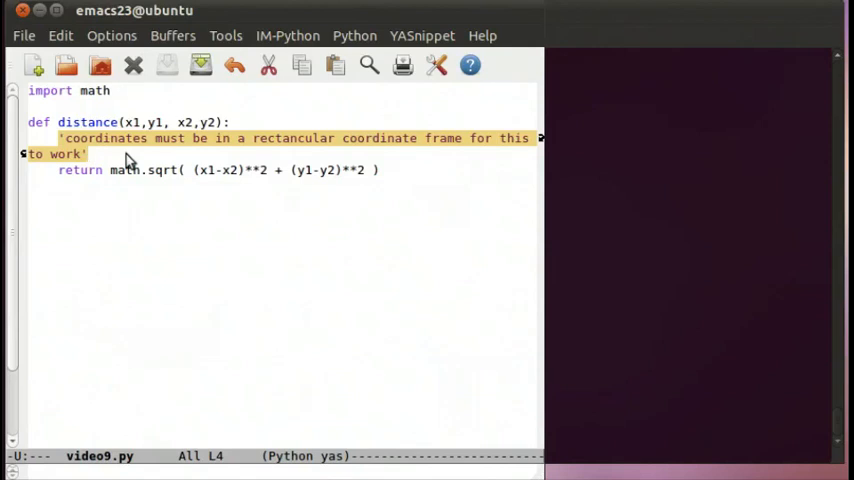
mouse_move(618, 270)
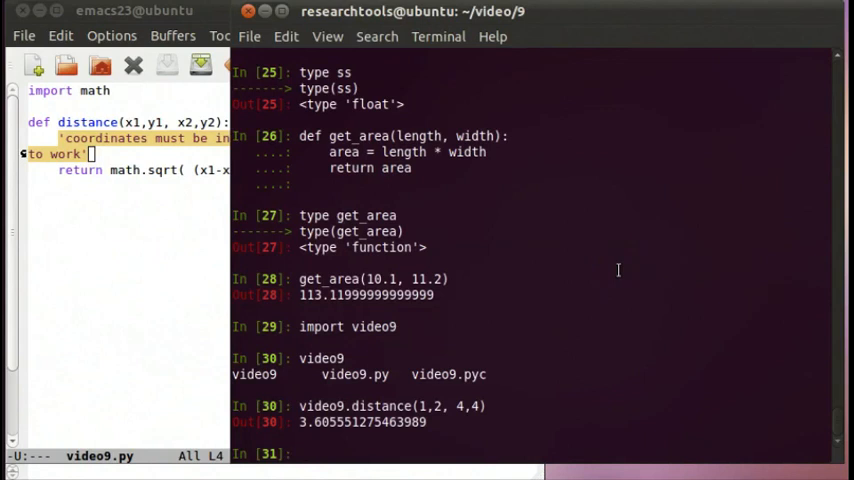
- Query video9.distance? in IPython to display its docstring
type("video")
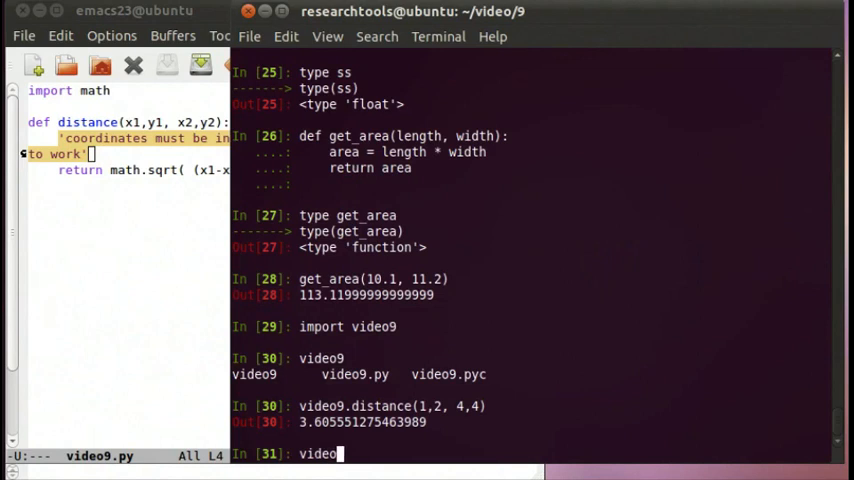
type(".")
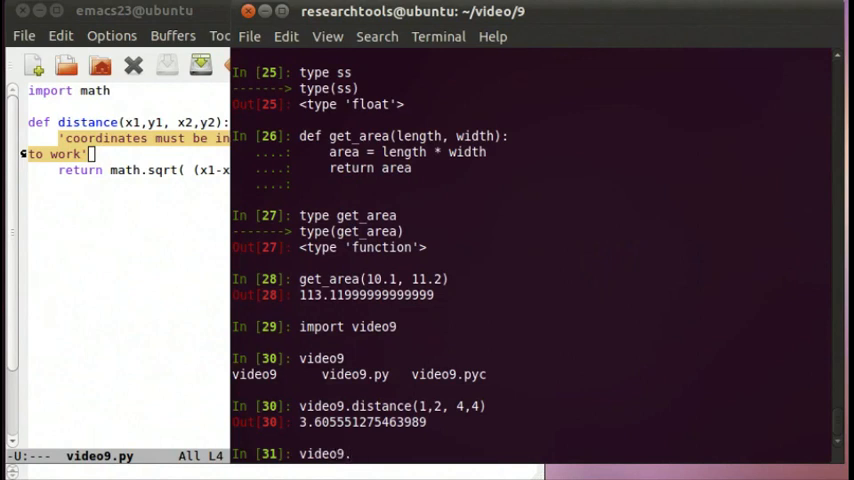
type("dis")
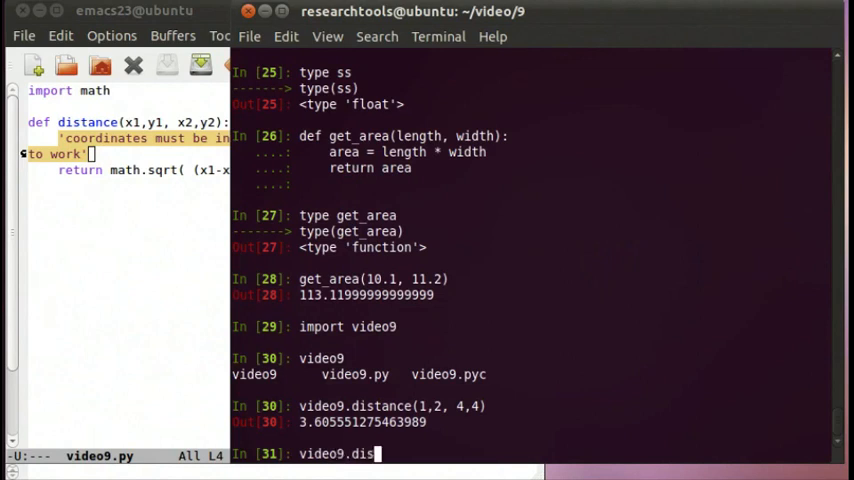
type("tance")
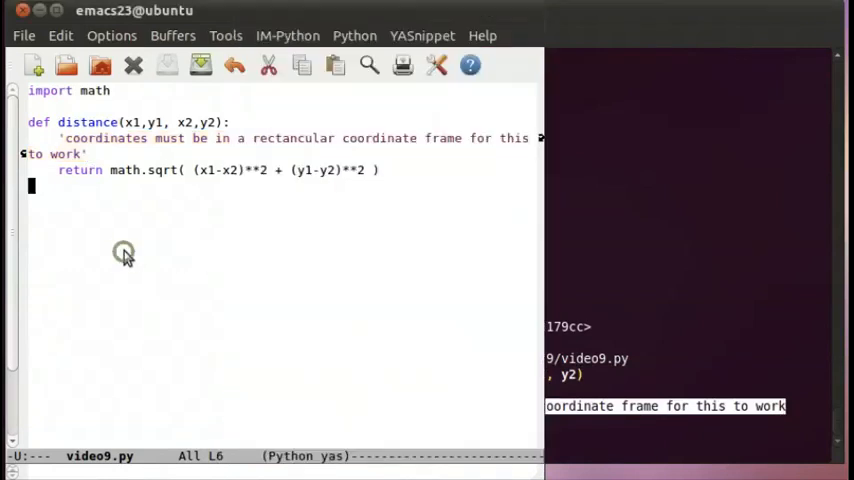
mouse_move(408, 209)
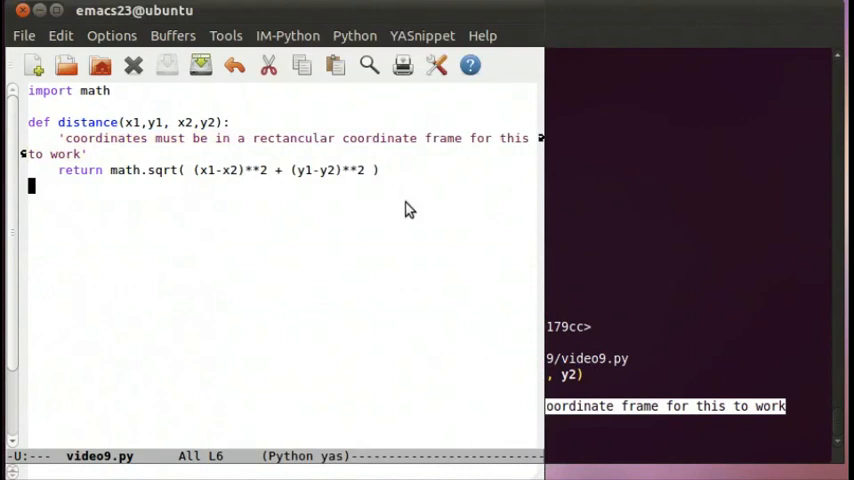
mouse_move(414, 215)
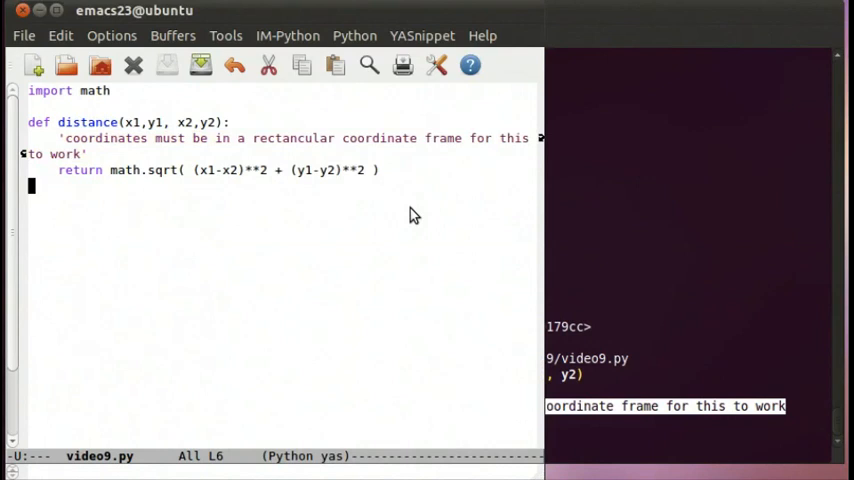
- Split Emacs with C-x 2 and show the org notes buffer in the upper window
key("C-x 2")
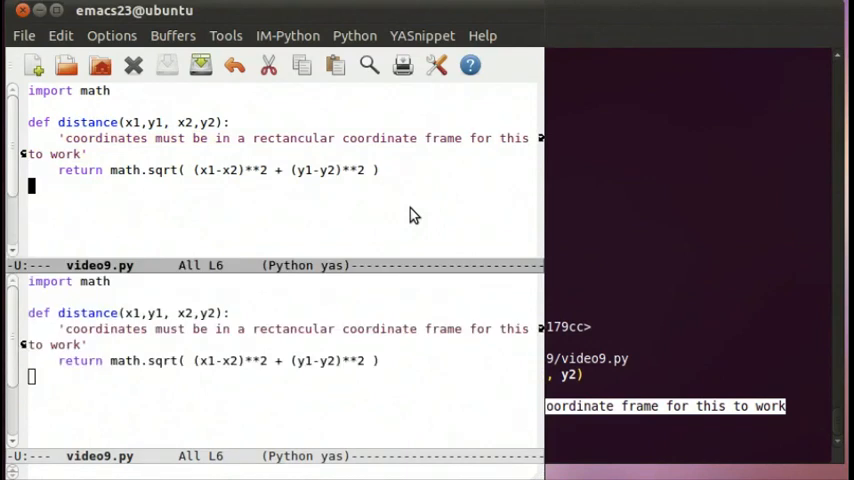
key("ctrl+x")
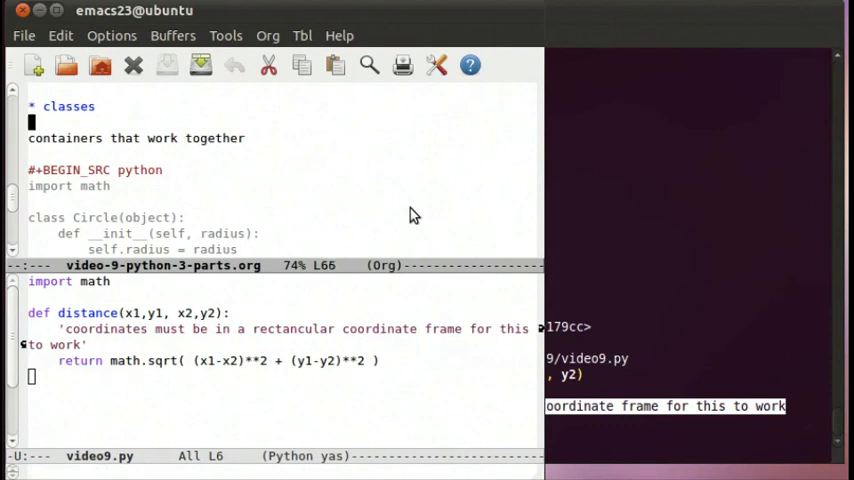
- Scroll the org notes down to the Circle class with get_area and __str__
scroll("down", 3)
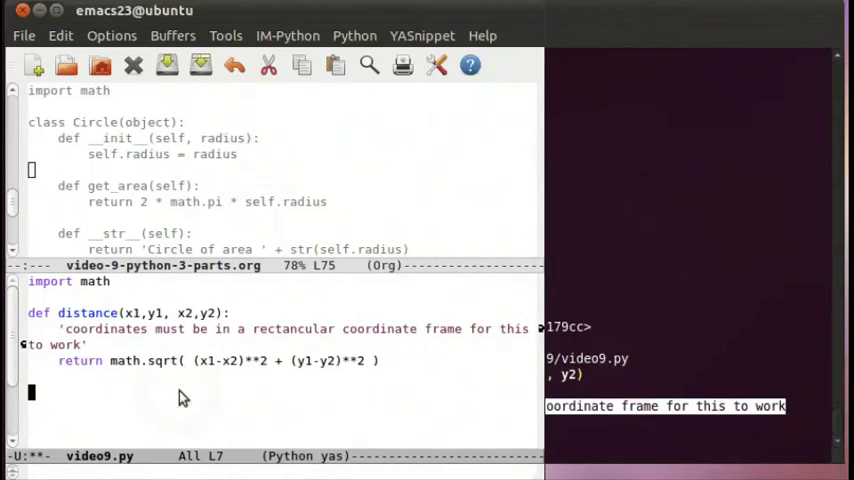
- Type the class Circle(object): header in video9.py, highlighting object
type("class")
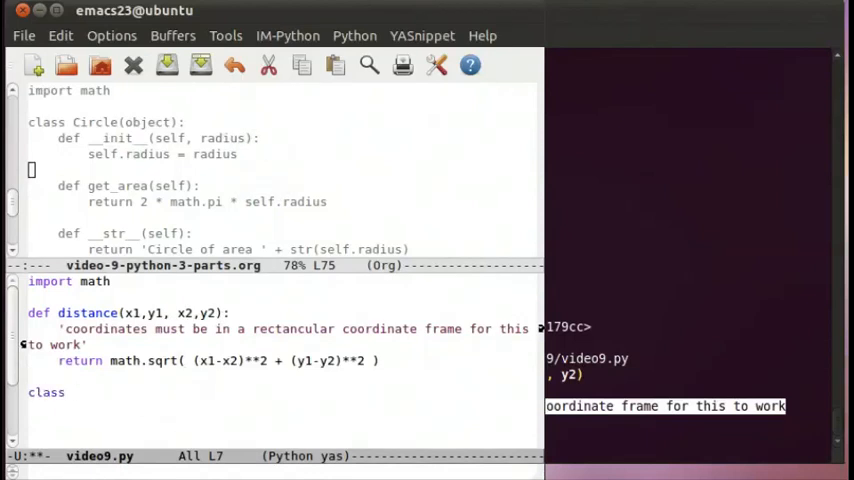
type("Circle")
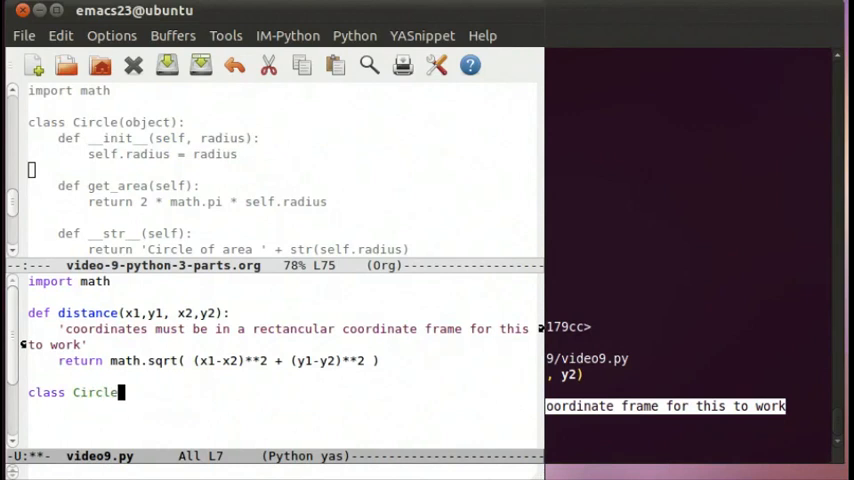
type("(object")
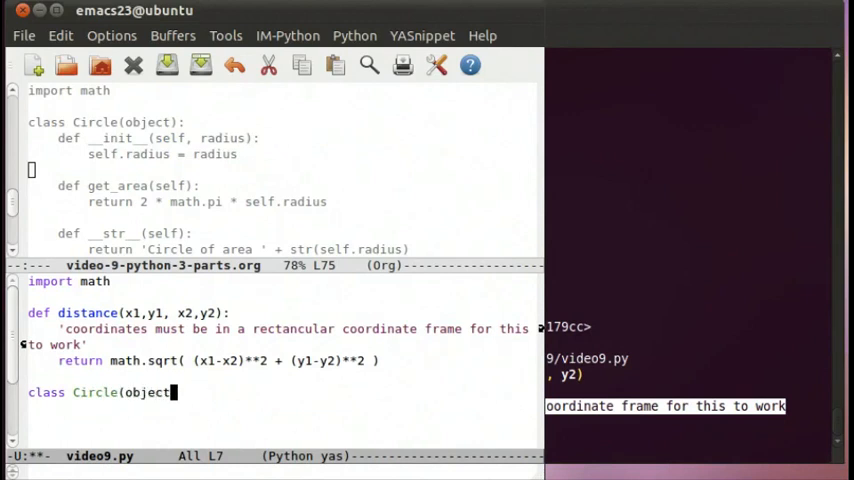
type(":")
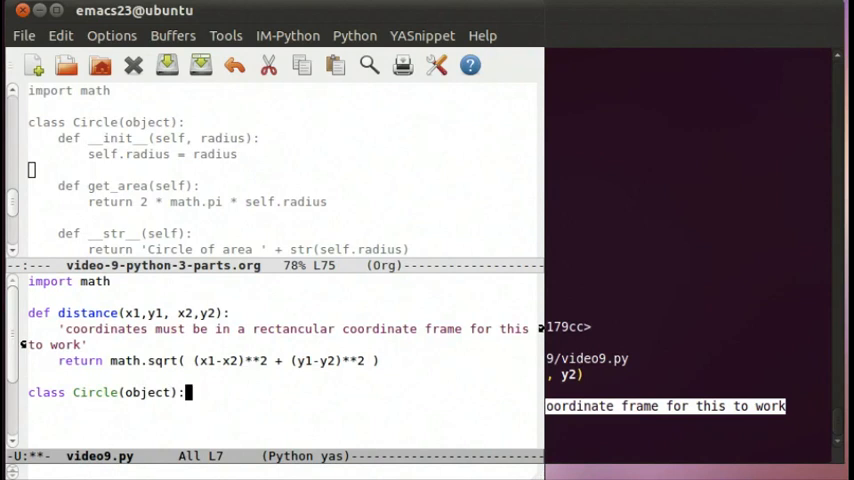
double_click(157, 392)
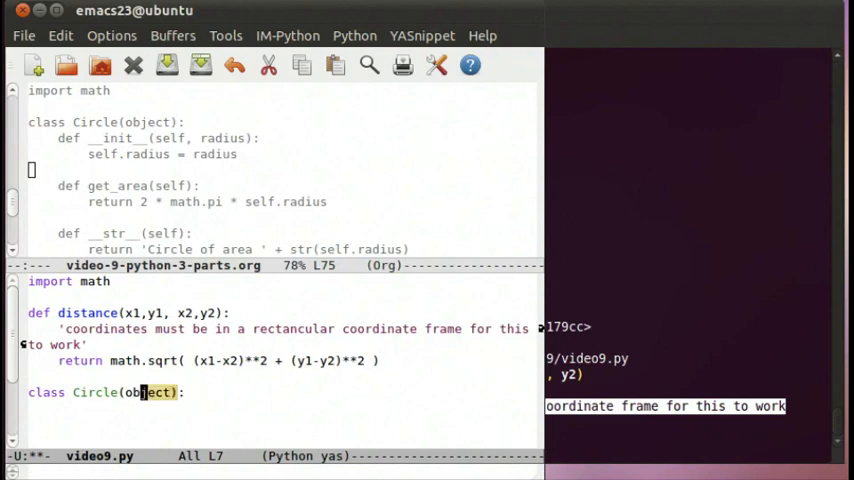
double_click(147, 392)
type("def __init")
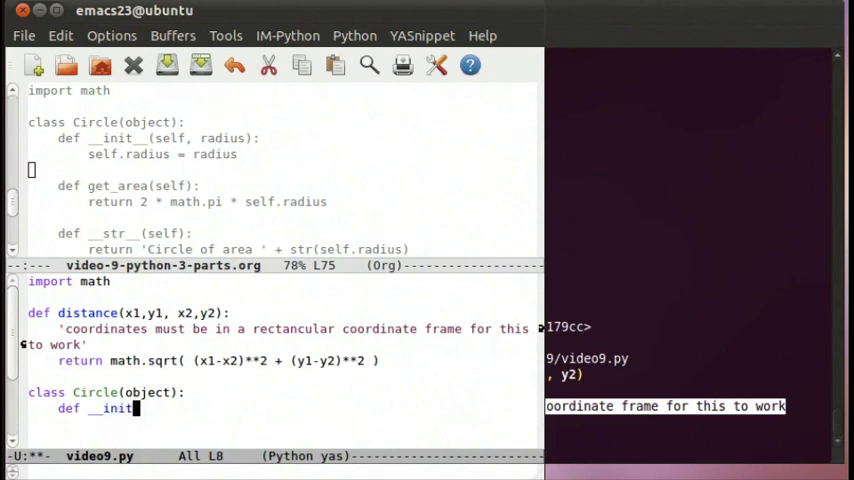
- Add the __init__(self, radius) constructor header
type("(self,")
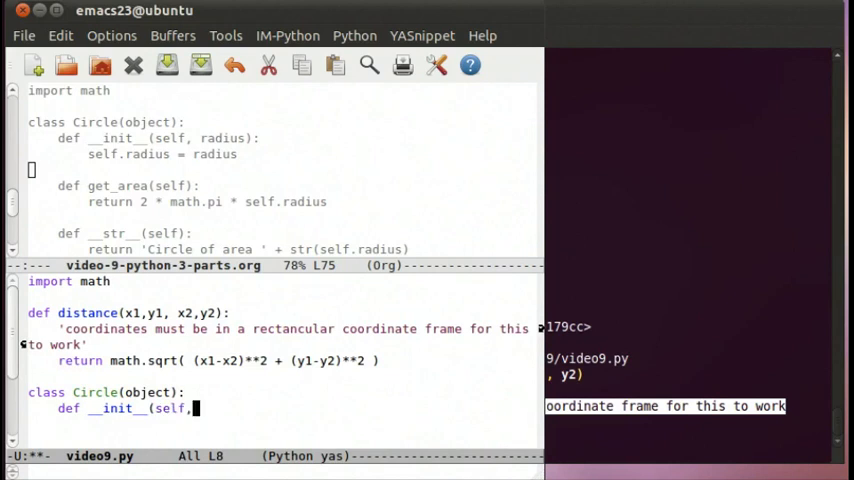
type("ra")
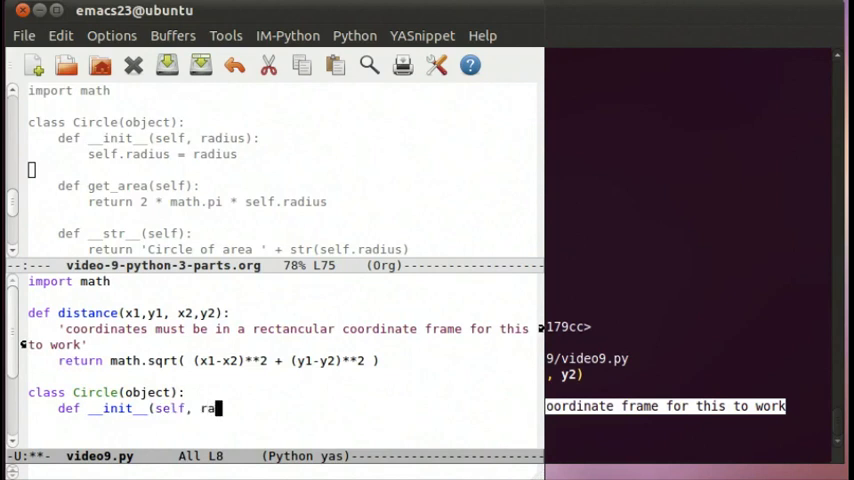
type("diu")
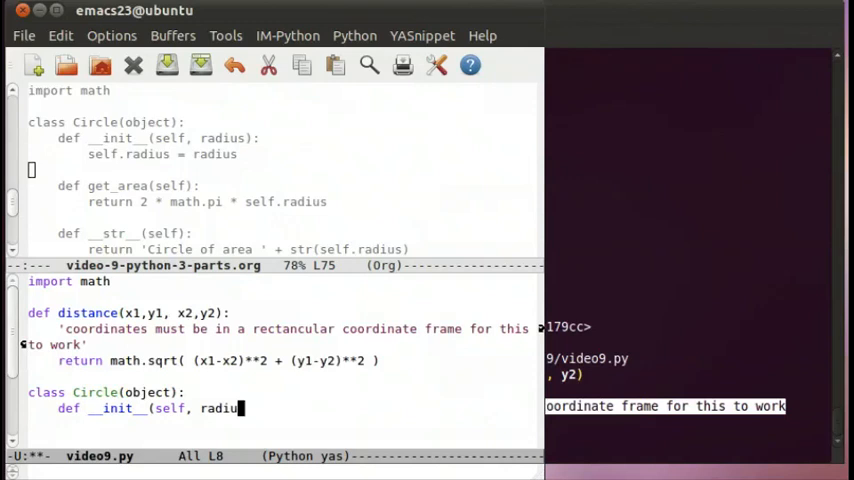
type("s)")
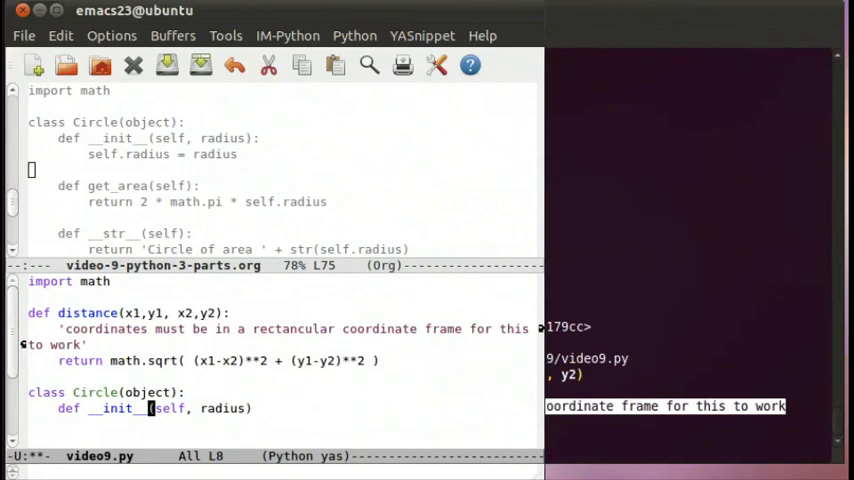
key("Return")
type("self")
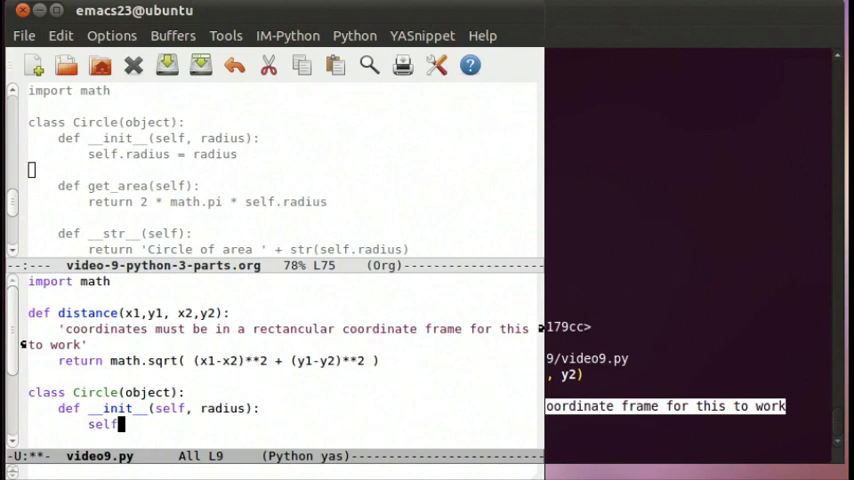
- Store the radius in the constructor body with self.radius = radius
type("r")
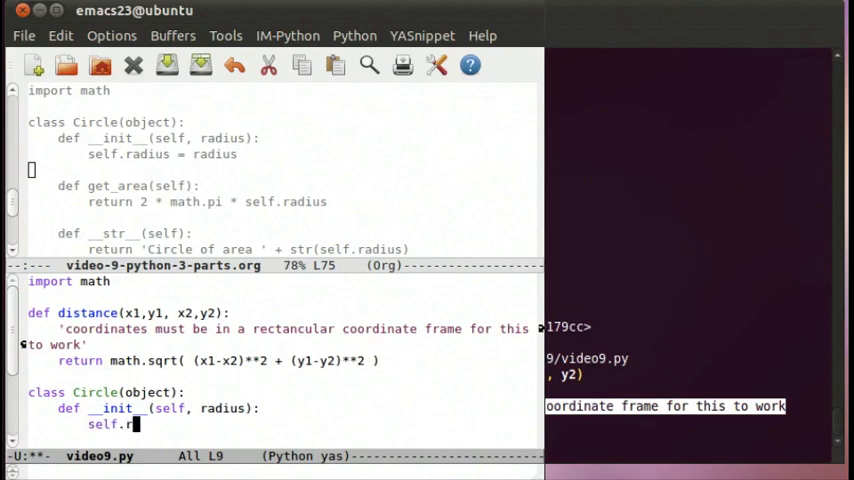
type("adiu")
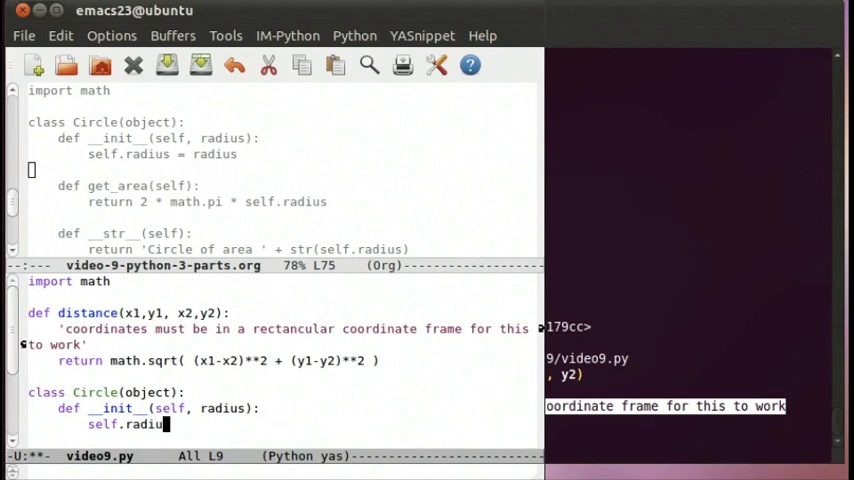
type("s")
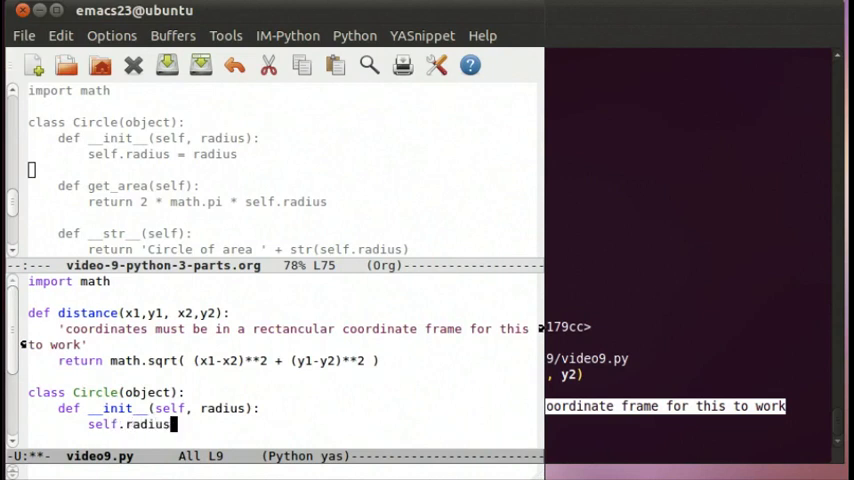
type("= r")
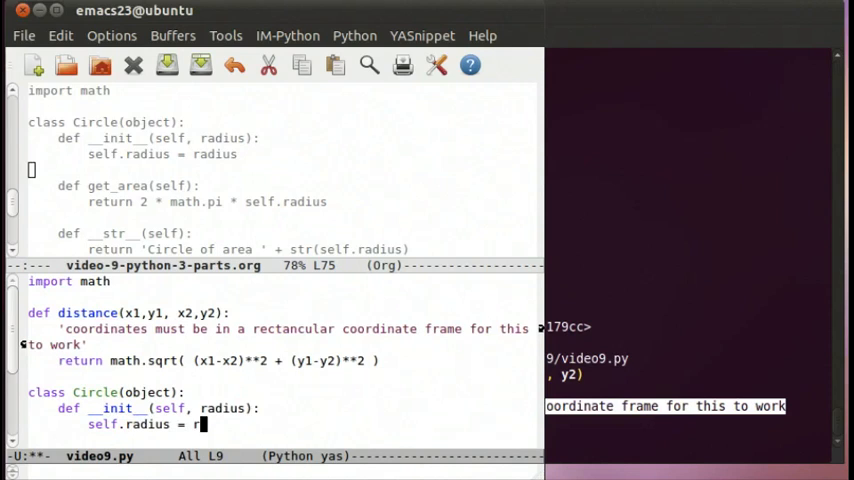
type("adius")
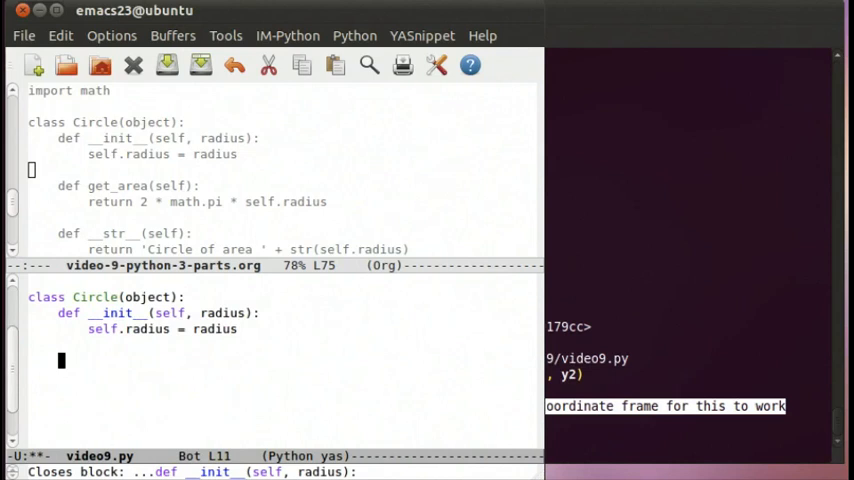
- Write a get_area(self) method returning 2 * math.pi * self.radius
type("def")
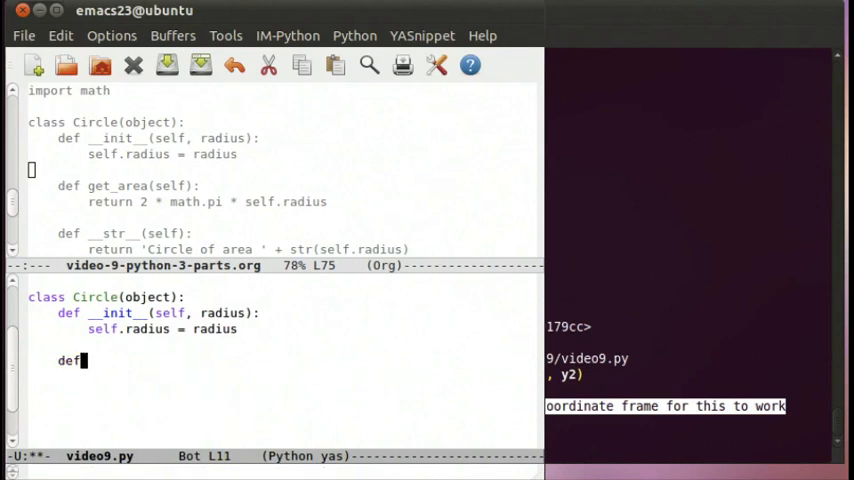
type("get_area")
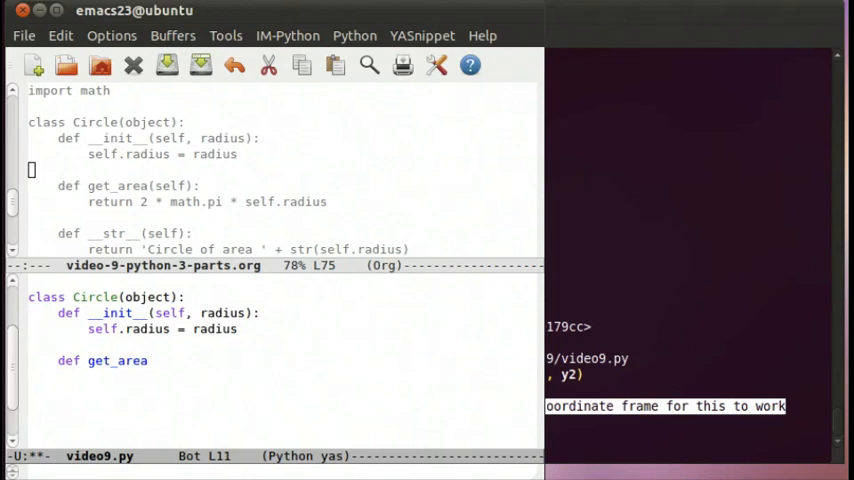
type("(se")
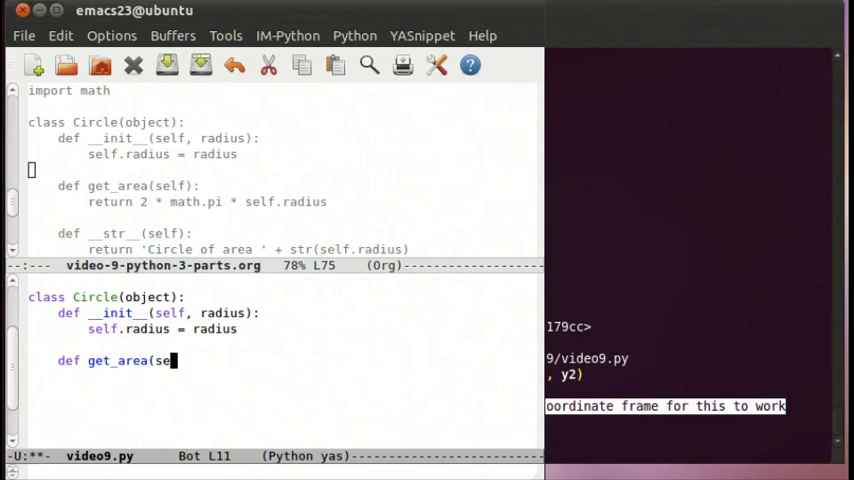
type("lf):")
type("retur")
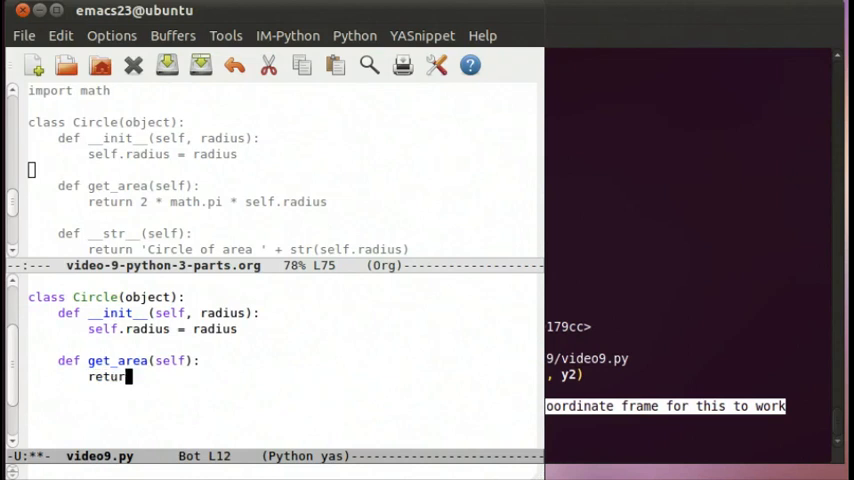
type("n 2 * math.")
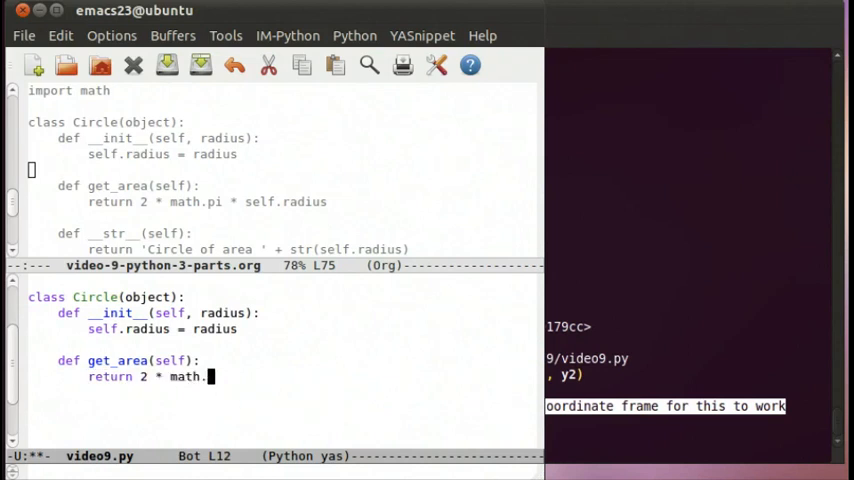
type("pi *")
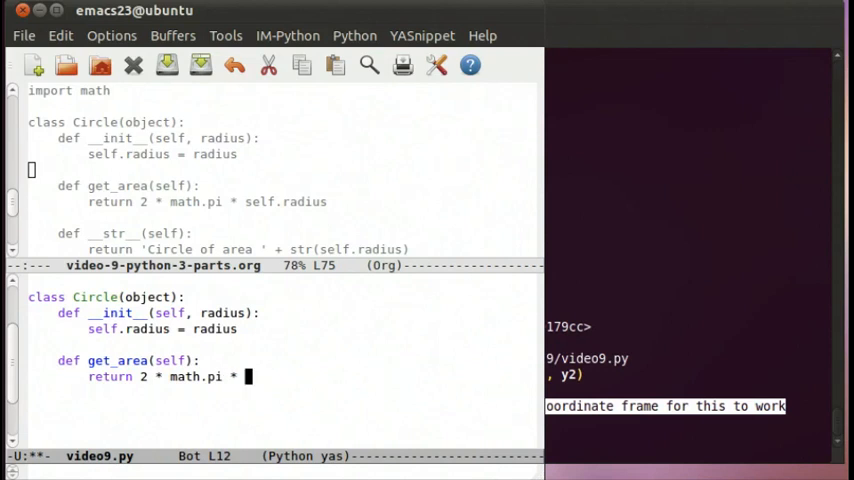
type("self")
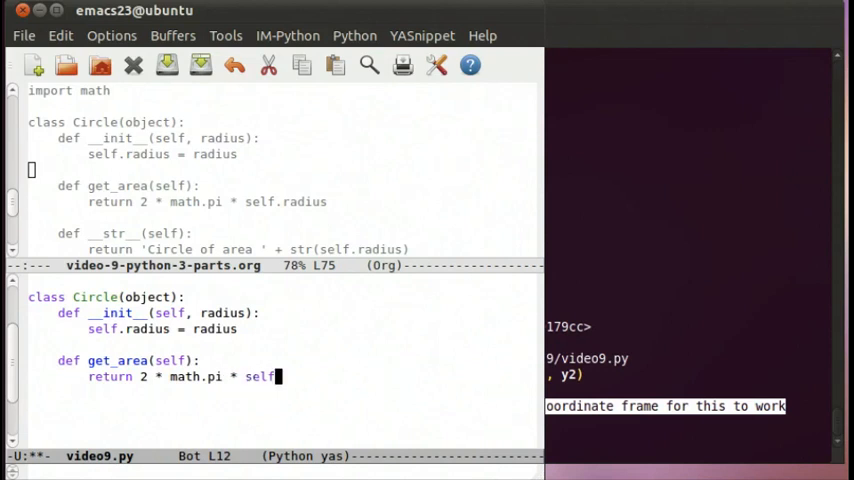
type(".rad")
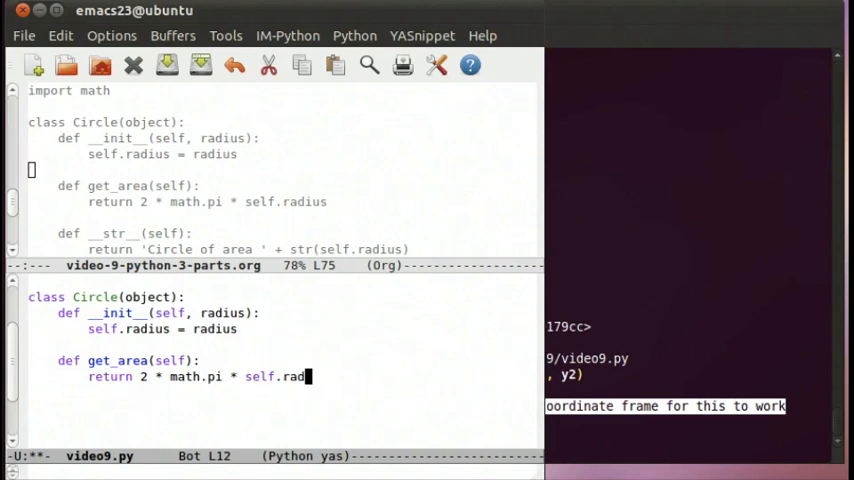
type("ius")
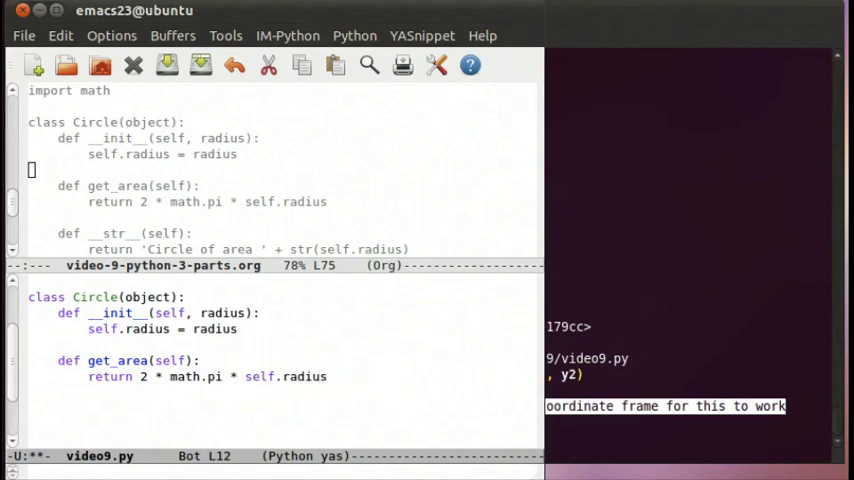
- Wrap self.radius as ( self.radius ** 2 ) and begin another def
left_click(335, 376)
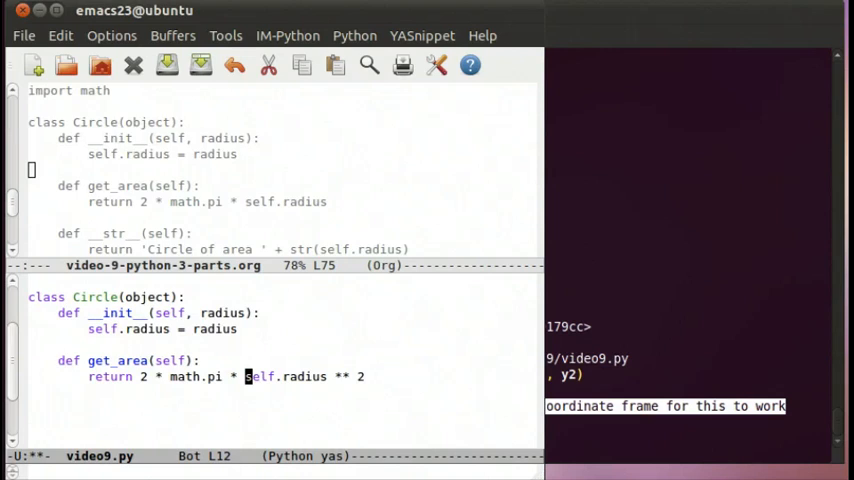
type("(")
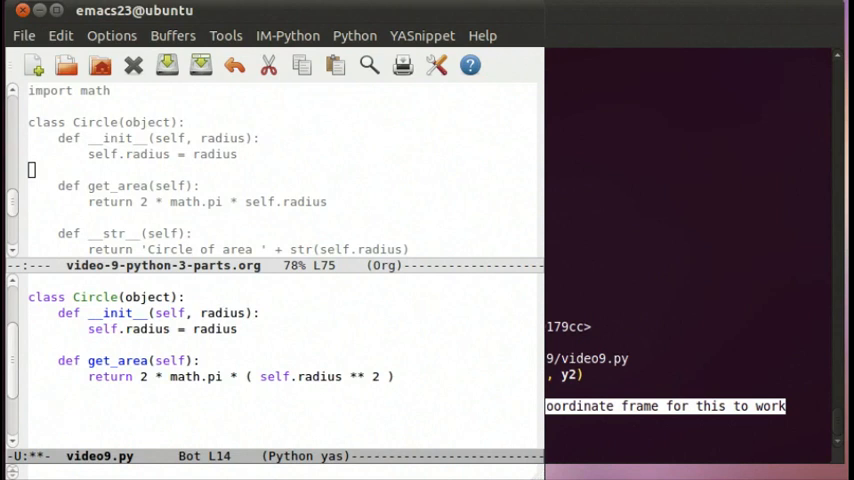
type("def")
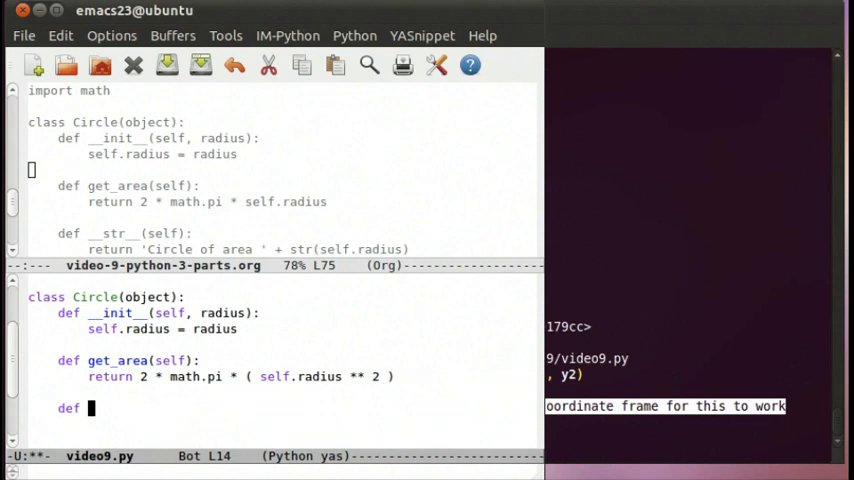
- Start a __str__(self) method with a quoted return, erasing the placeholder 'whatever'
type("__str__(s")
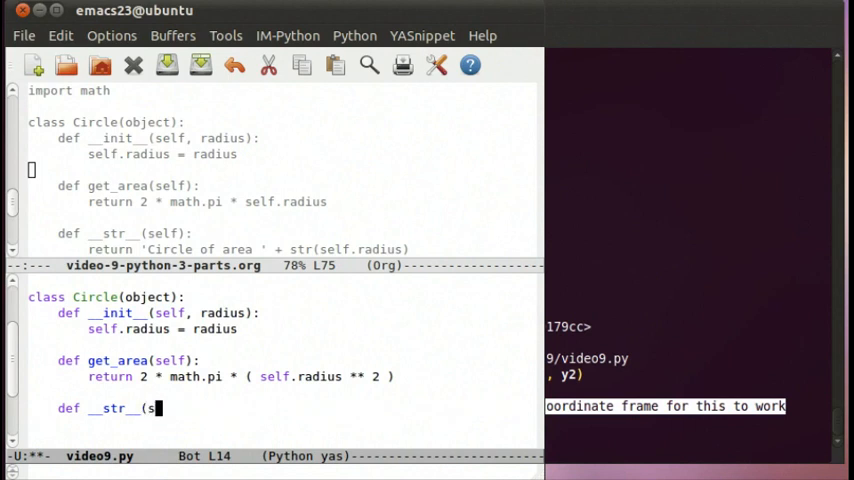
type("elf):")
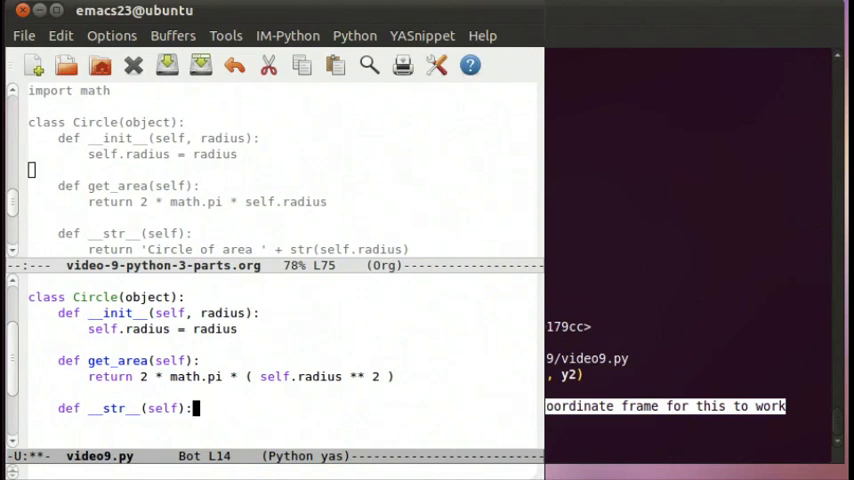
key("Return")
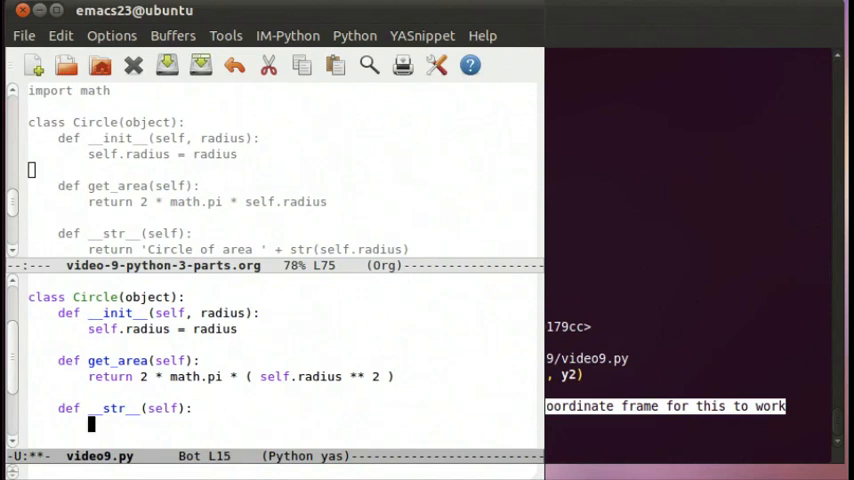
type("retur")
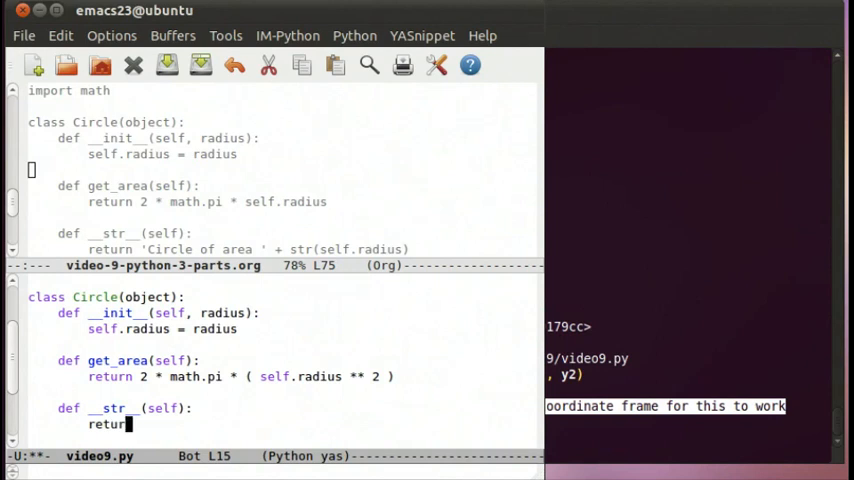
type("'")
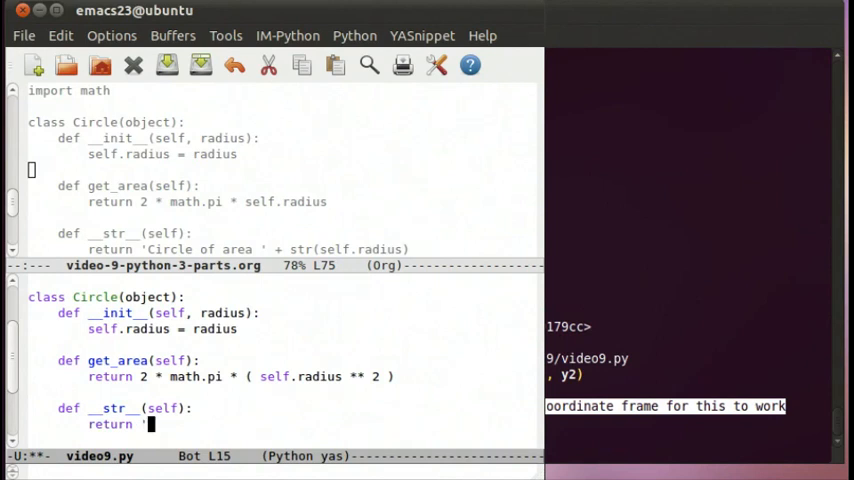
type("whatever")
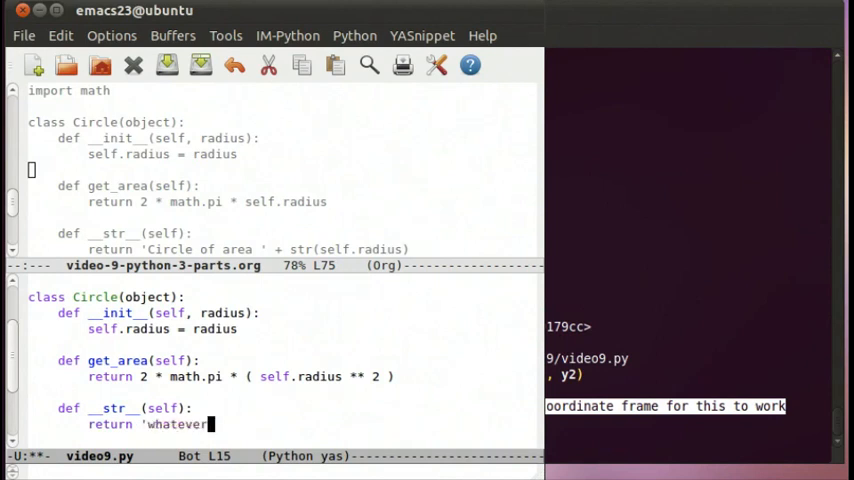
key("BackSpace")
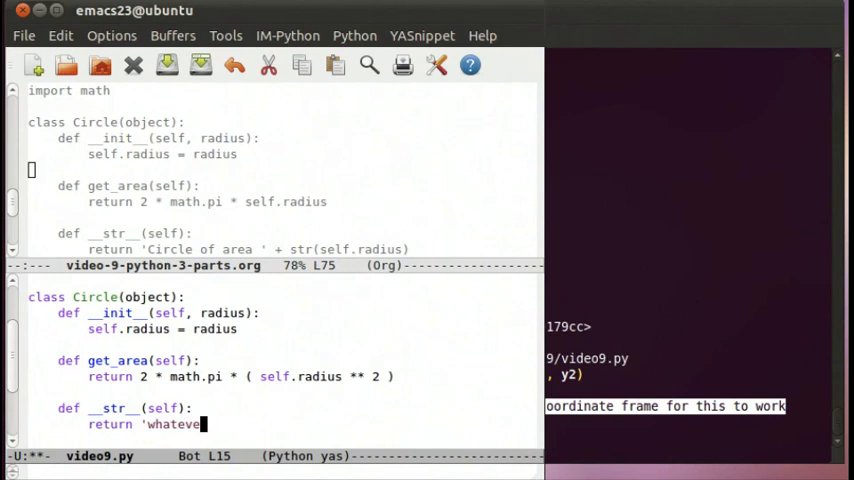
key("BackSpace")
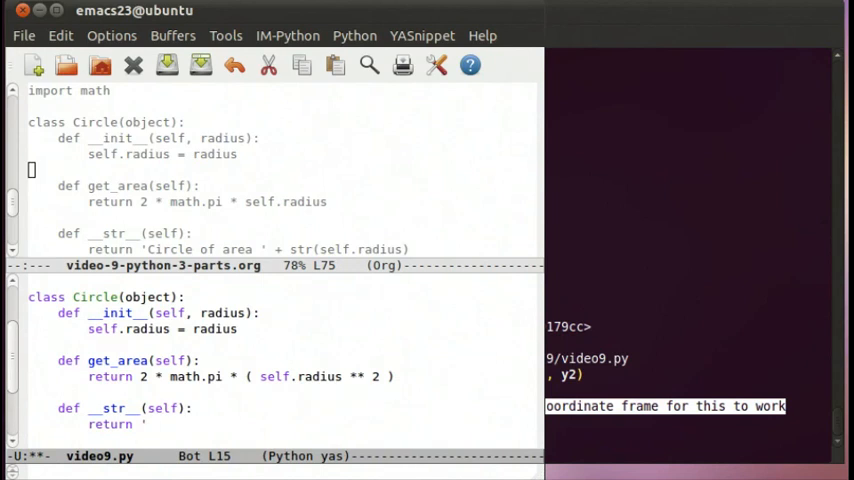
- Make __str__ return 'Circle of area ' + str(self.radius)
type("Circle of")
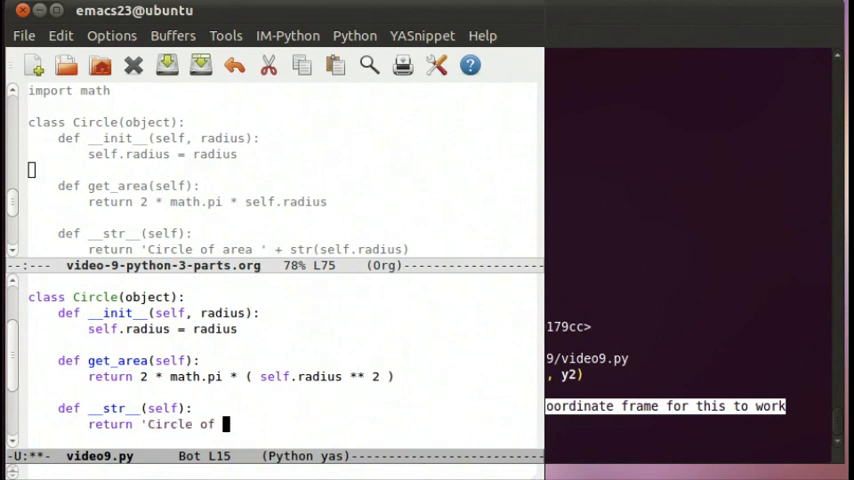
type("area '")
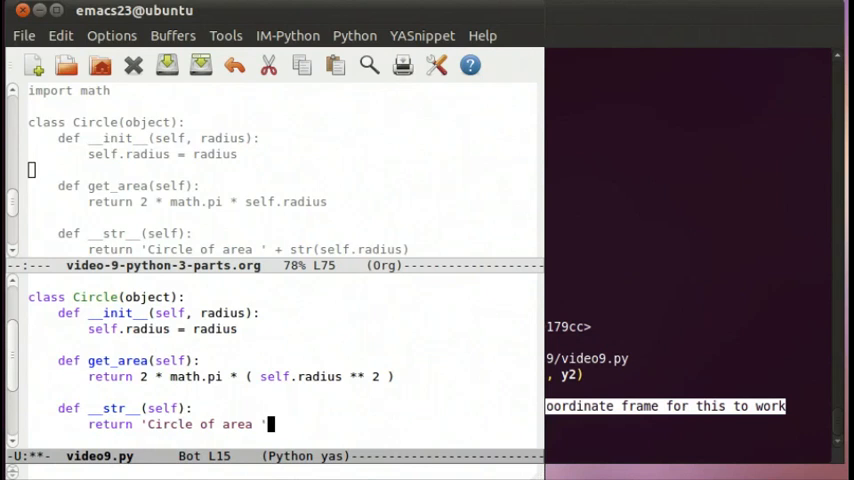
type("+ str(str")
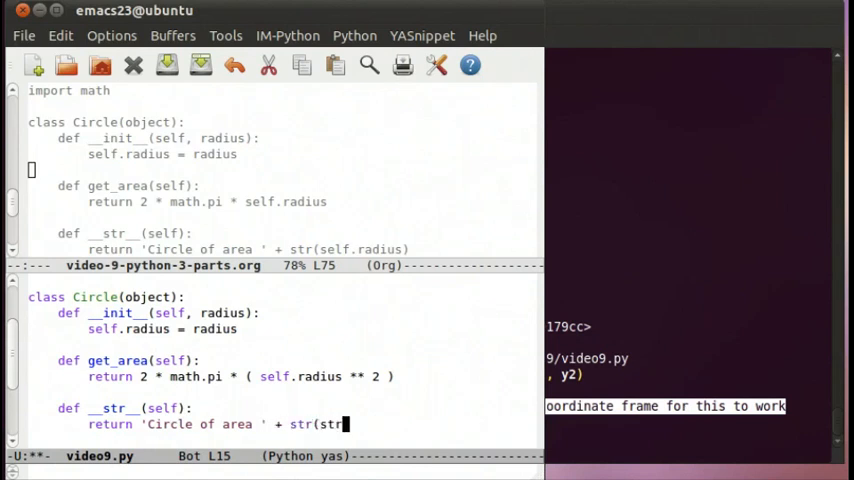
type("self")
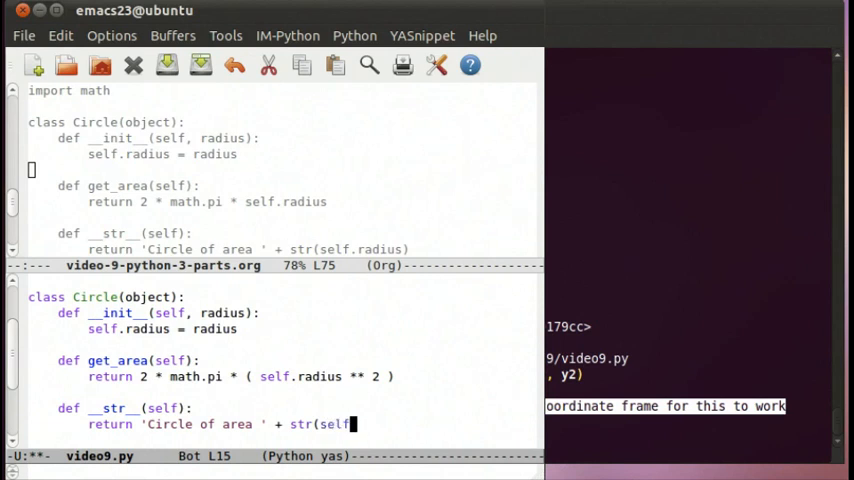
type(".radius)")
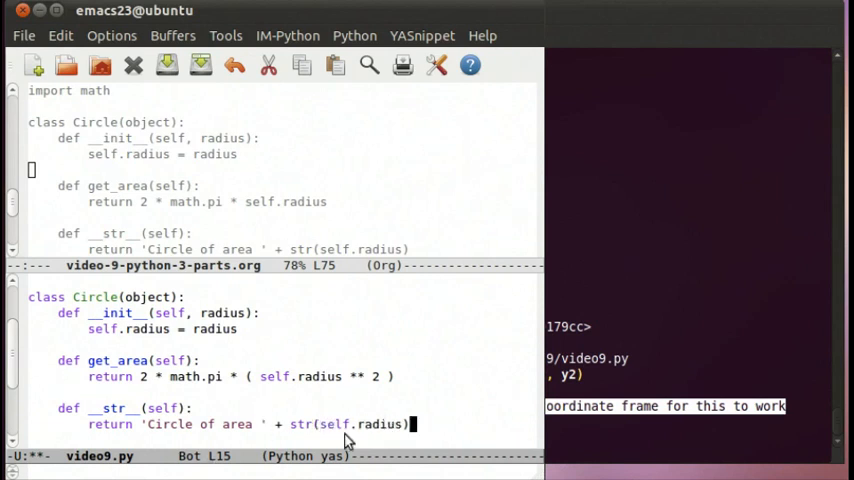
mouse_move(425, 422)
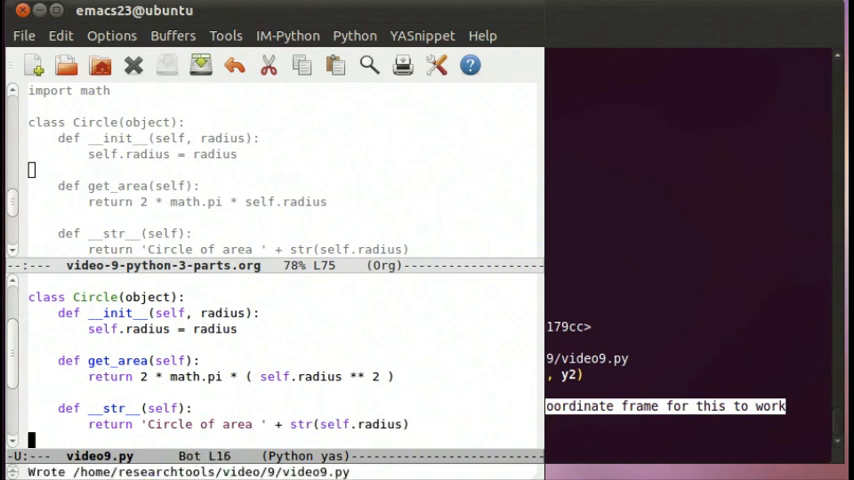
- Switch to IPython and reload the video9 module
left_click(648, 216)
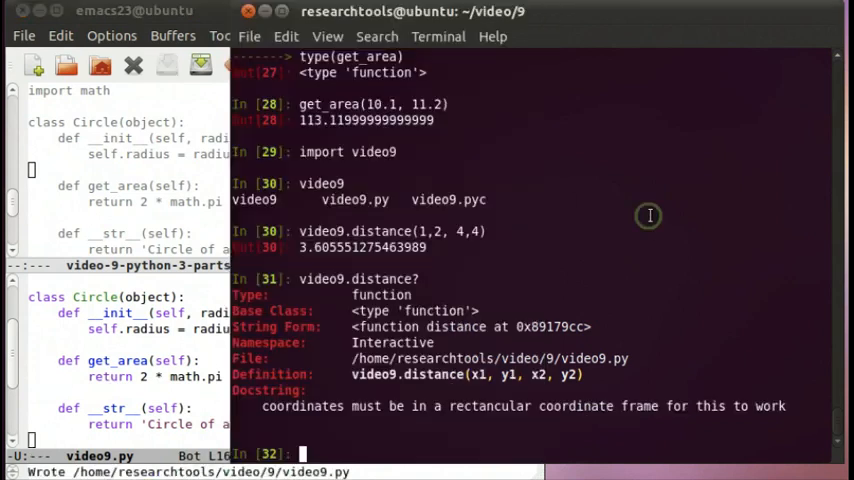
type("f")
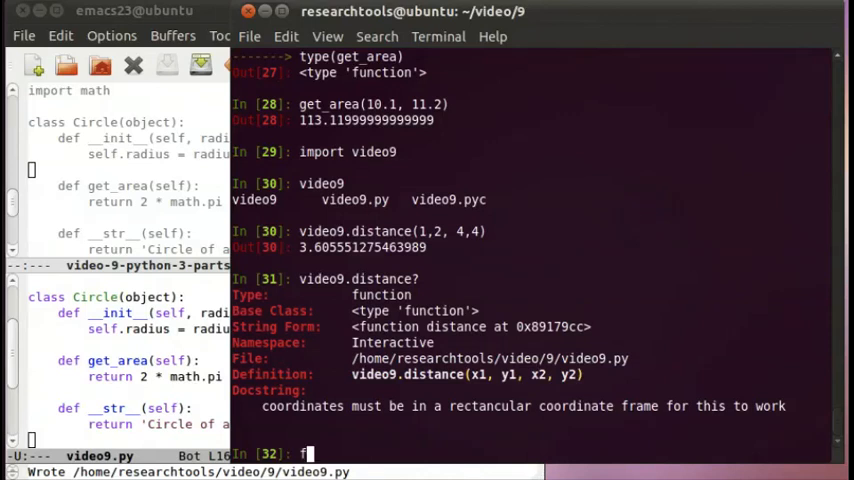
key("BackSpace")
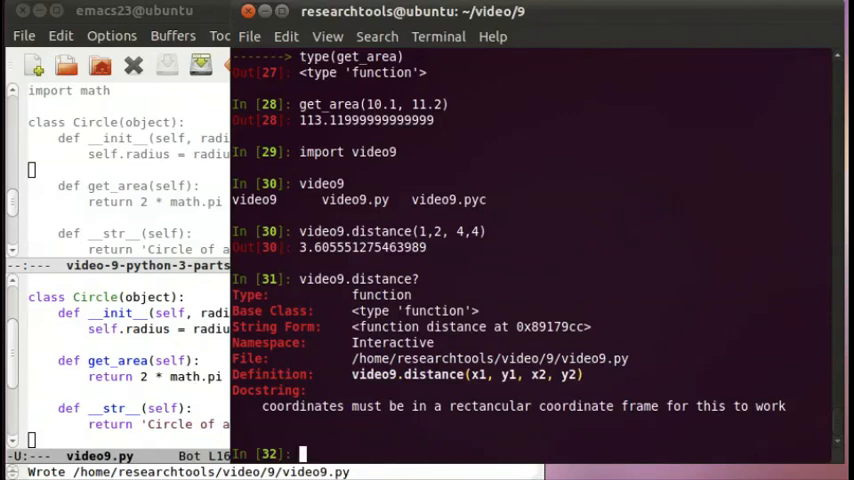
type("reload video9")
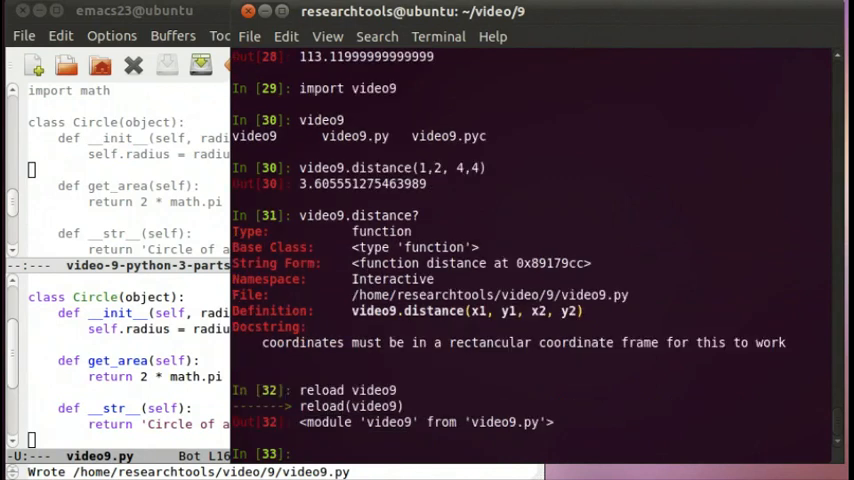
type("vide")
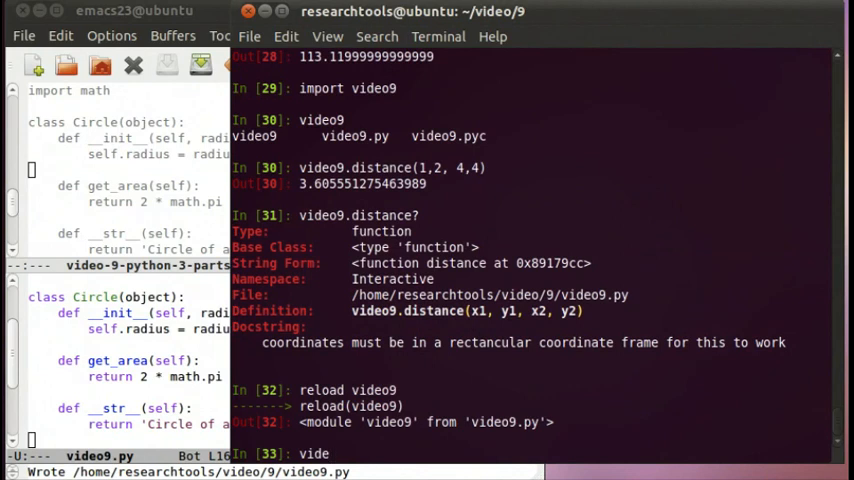
type("09.")
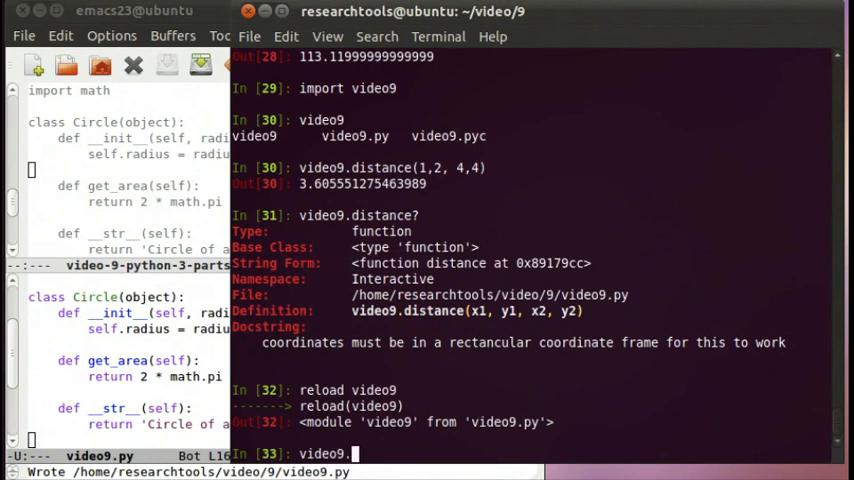
- Create my_circle = video9.Circle(10.2) and check type(my_circle)
type("Circle")
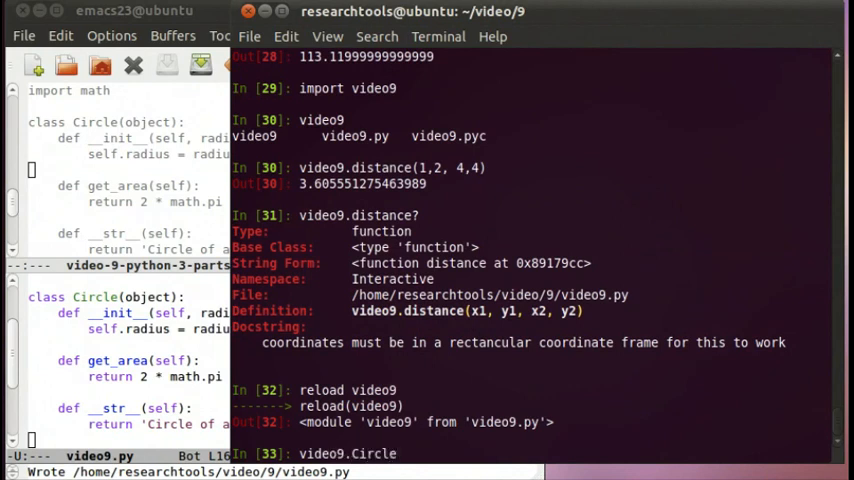
type("(10.2")
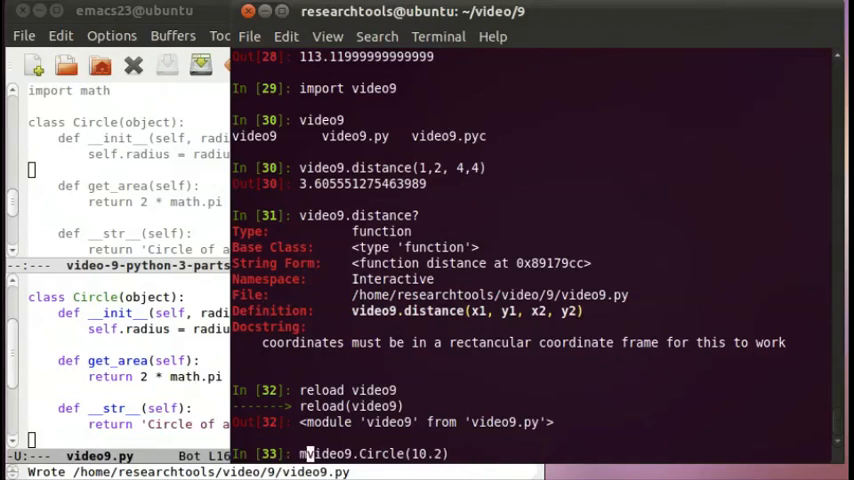
type("my_circle =")
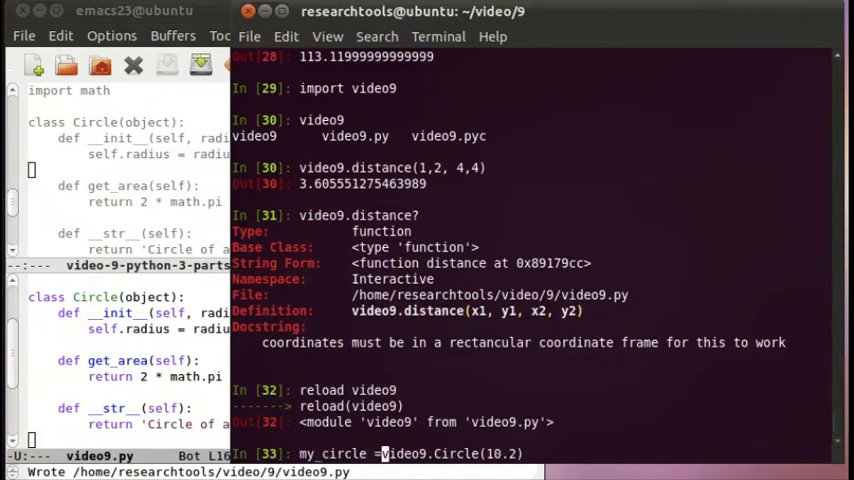
key("Return")
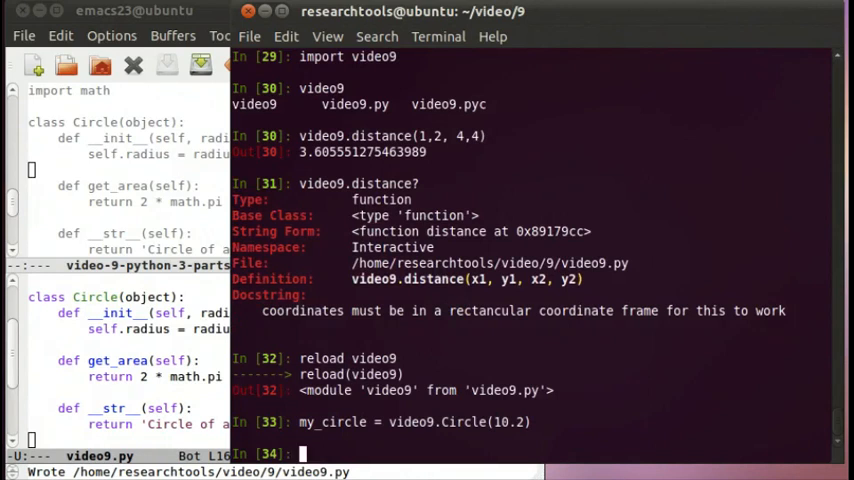
type("type")
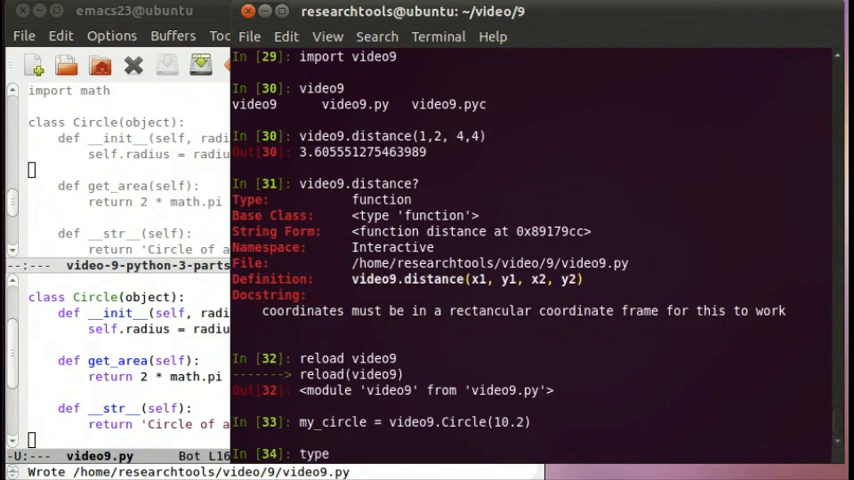
type("(my_circle")
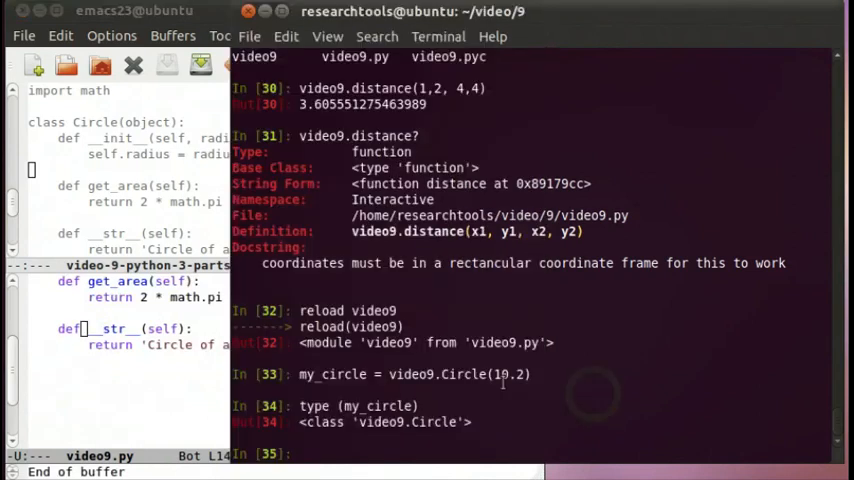
- Evaluate my_circle.get_area(), which returns about 653.70
type("my_circle")
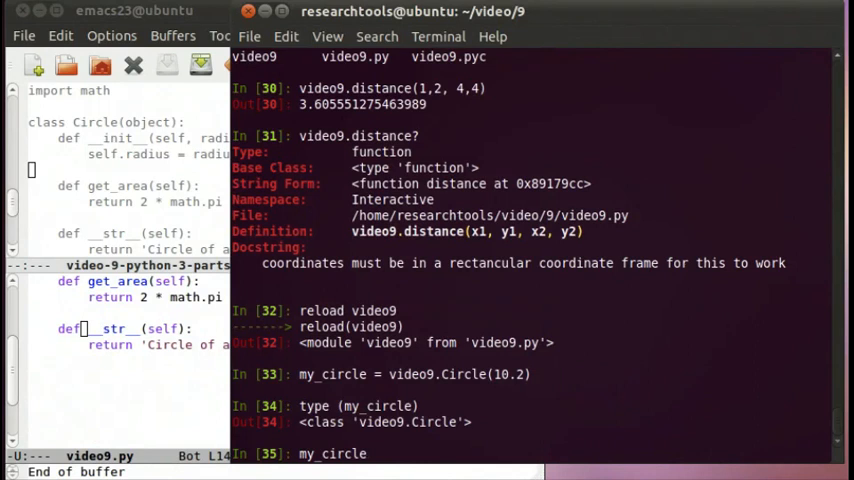
type(".get_area")
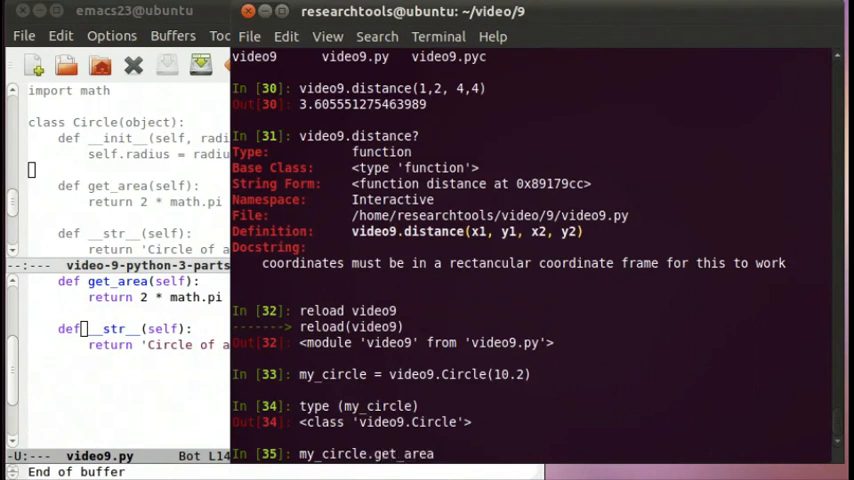
type("()")
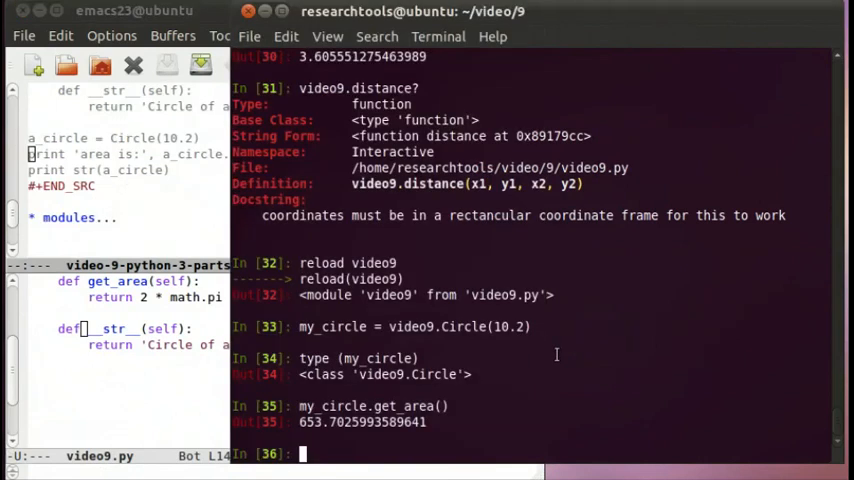
- Show str(my_circle), then replace 'area' with 'radius' in the __str__ message
type("str(my")
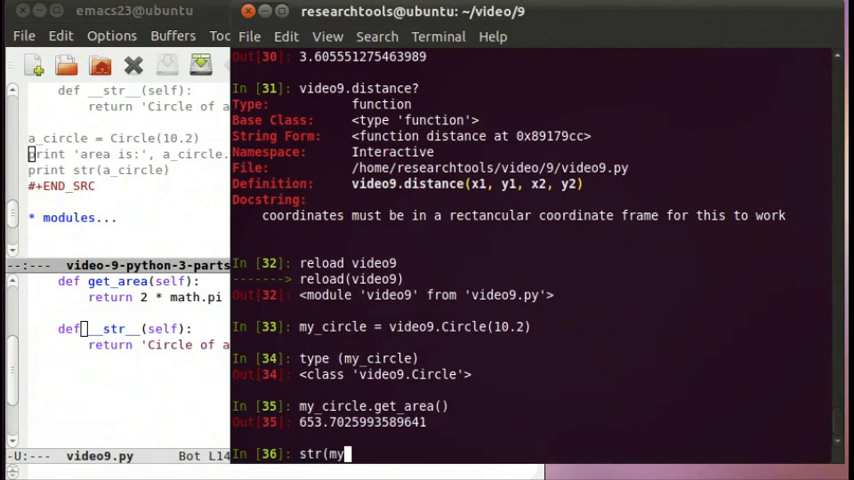
key("Return")
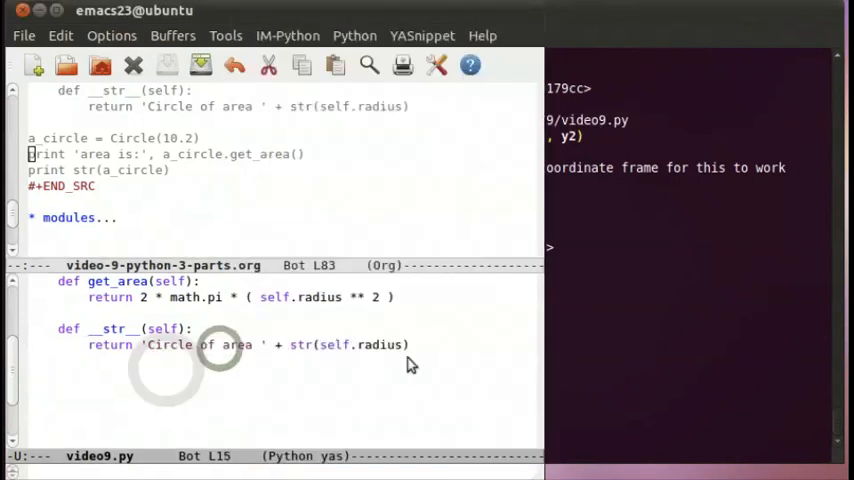
double_click(237, 344)
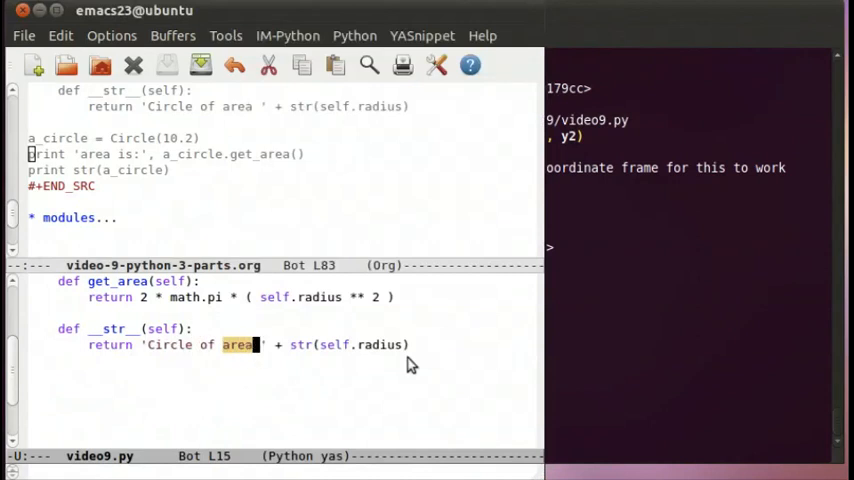
type("radius")
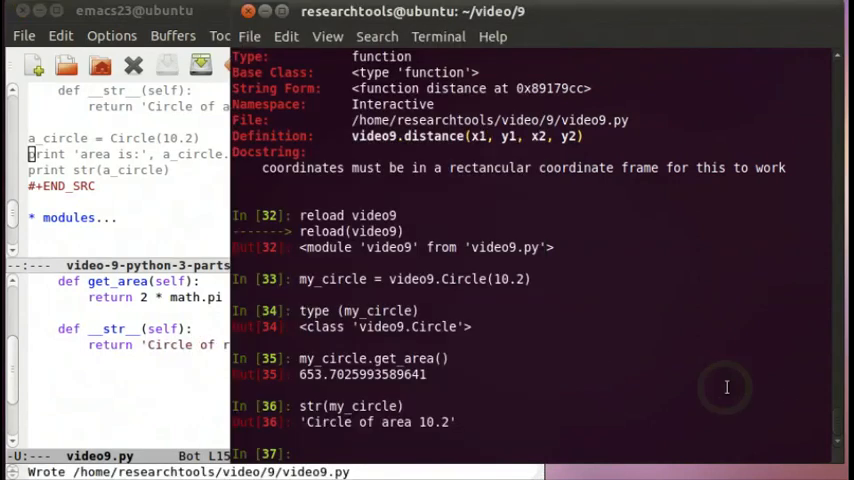
- Reload video9 and delete the old my_circle object
type("reload(")
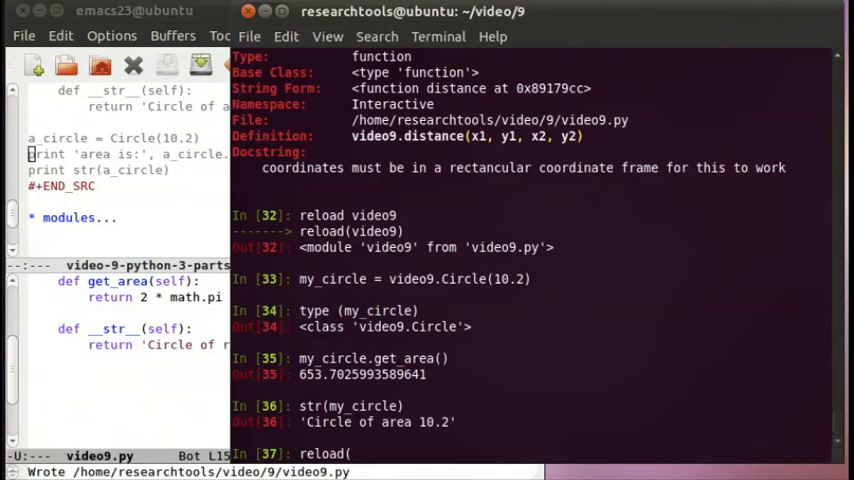
type("video9)")
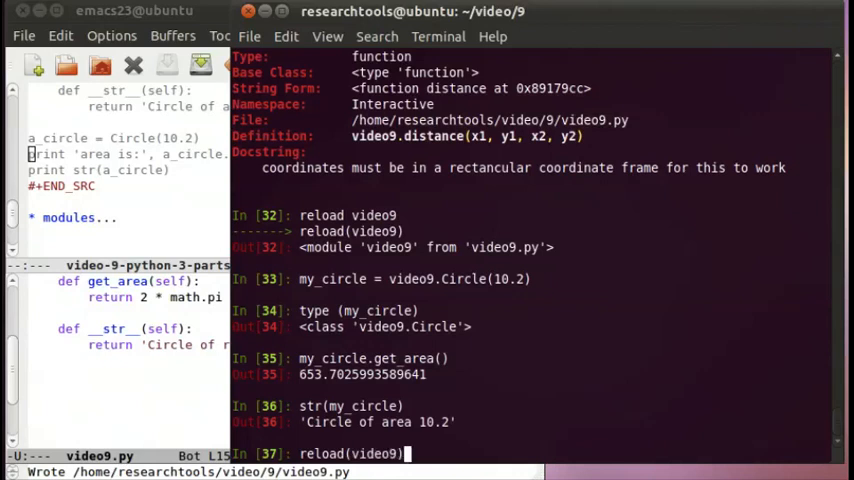
key("Return")
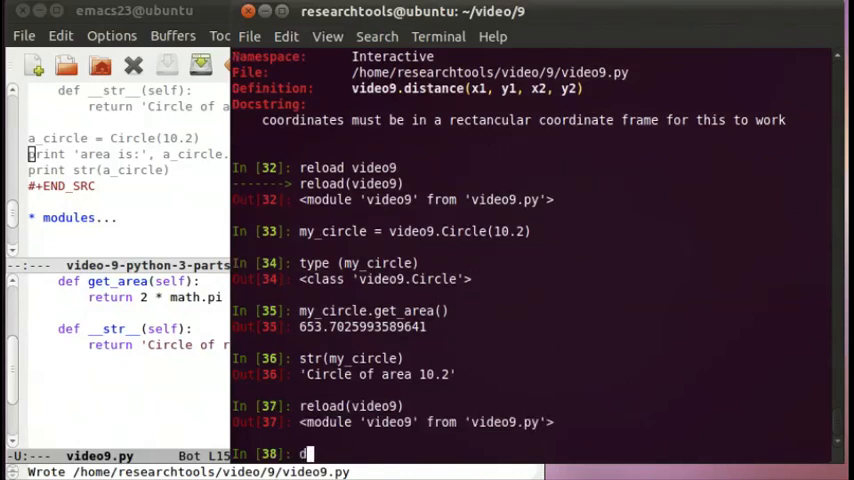
type("el my_ci")
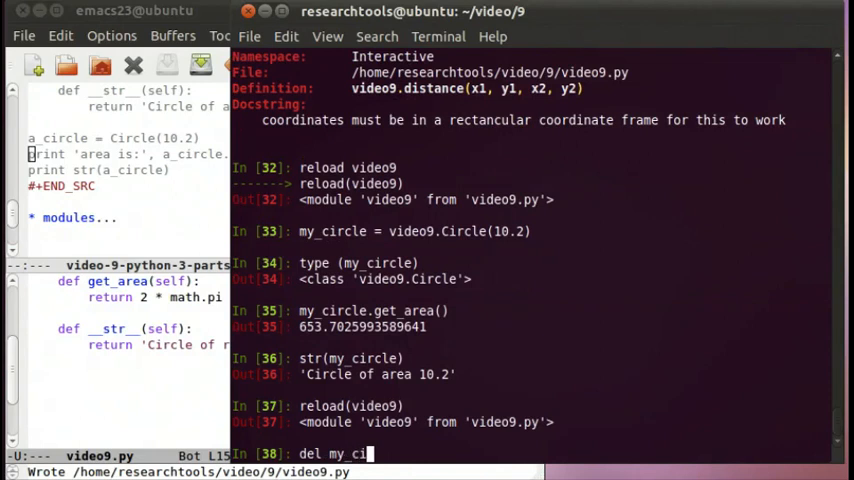
key("Return")
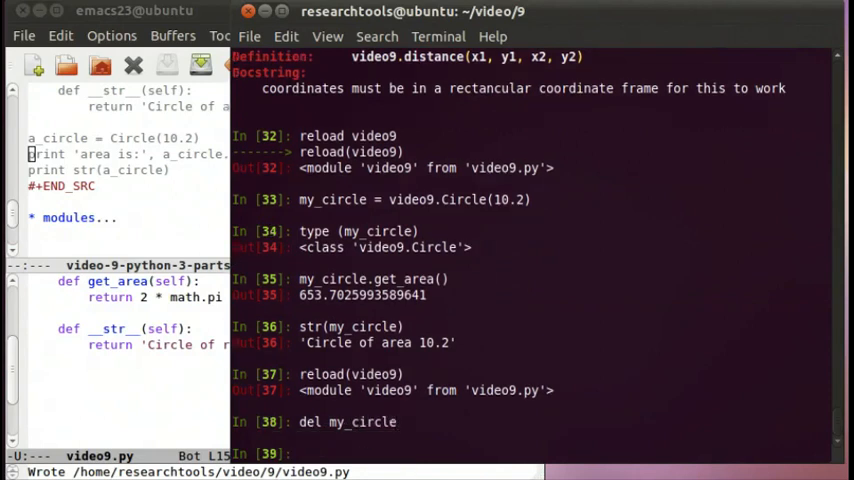
- Recreate my_circle with radius 10.2 and show its string form
type("my_circle.get_area()")
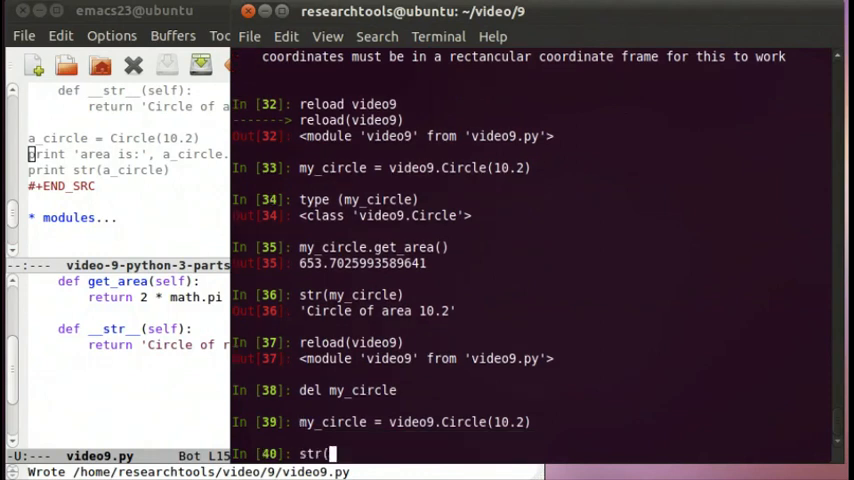
type("my_circl")
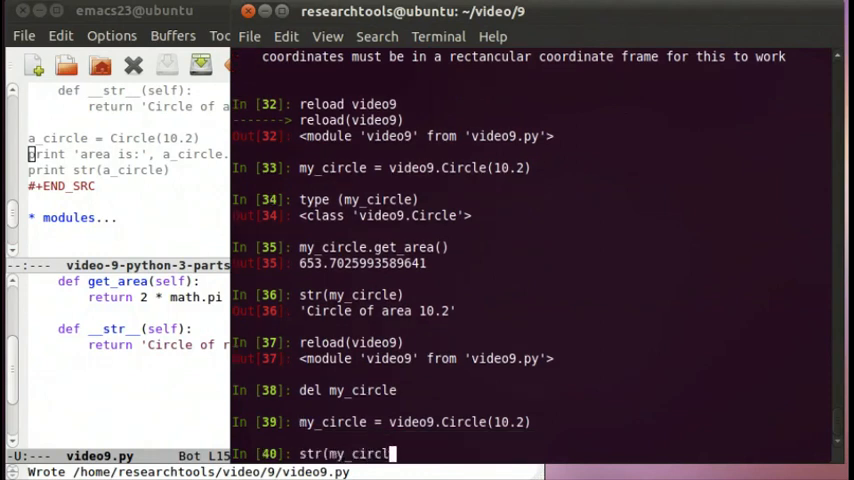
key("Return")
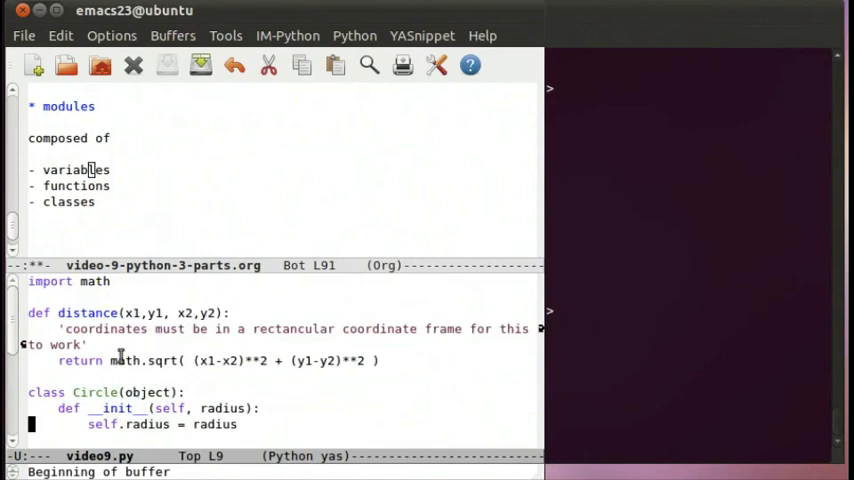
mouse_move(84, 308)
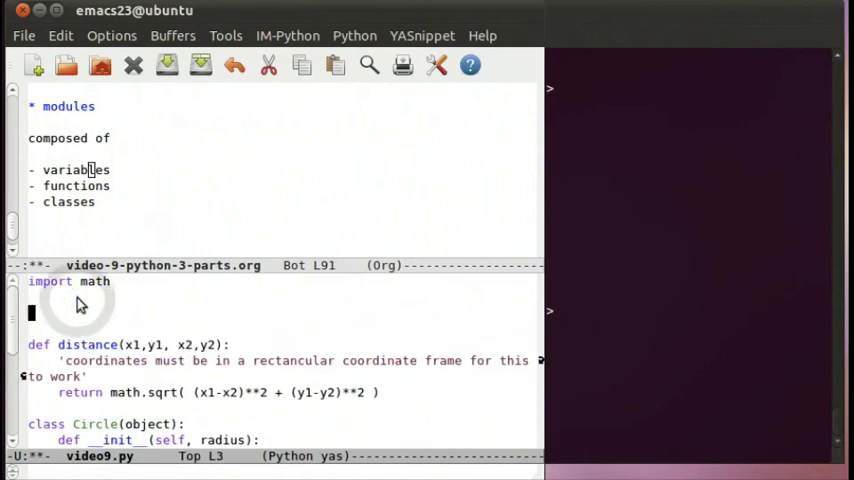
- Add shipname = 'R/V Flip' on a new line after import math
type("shipname = '")
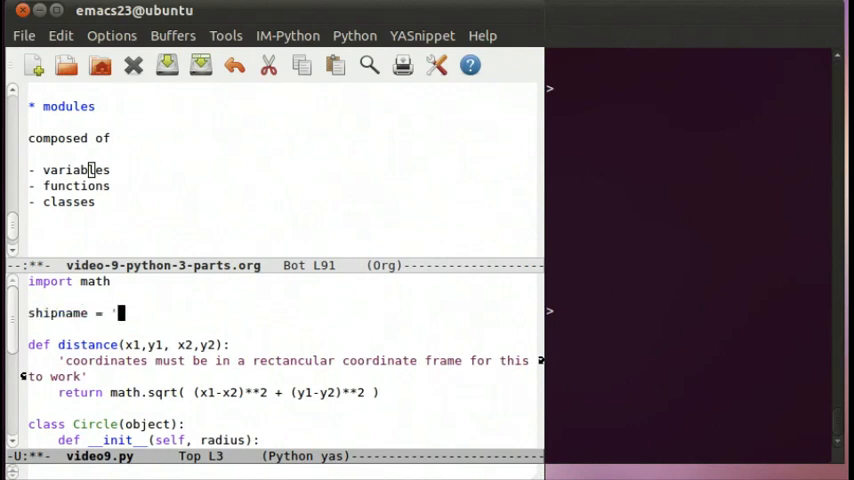
type("R/V")
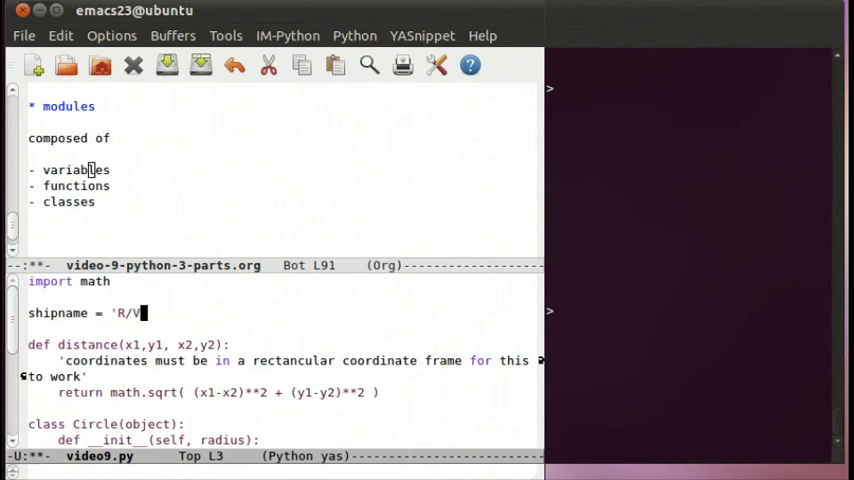
type("Fli")
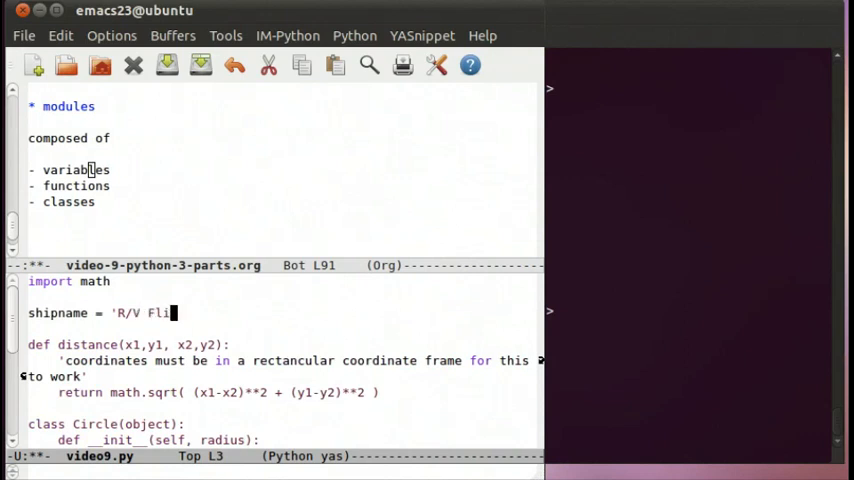
type("p'")
type("reloa")
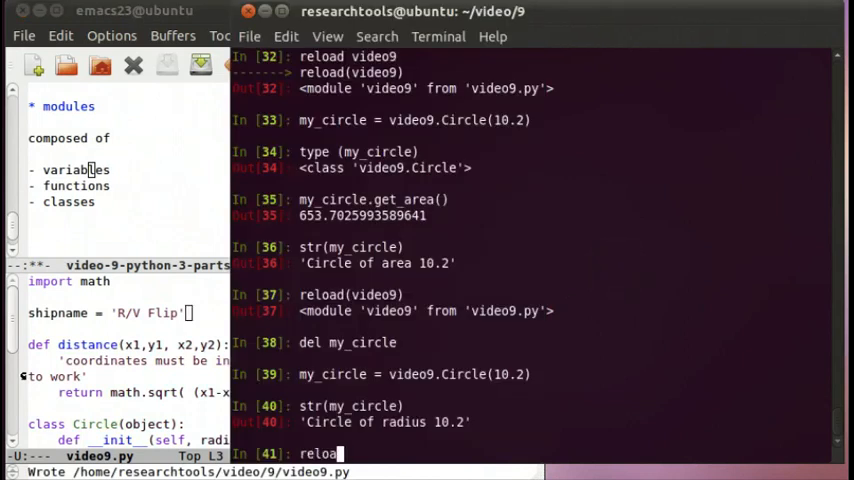
- Reload video9 and tab-complete video9. to list its names, including shipname
type("video9")
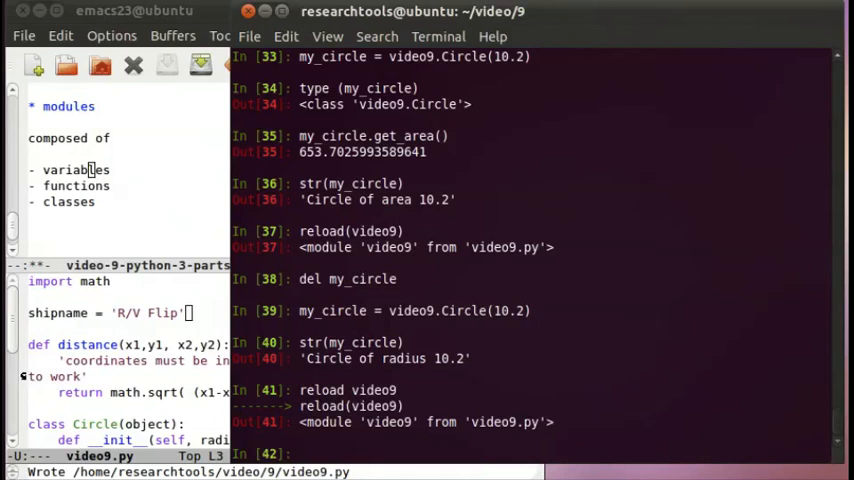
type("video9.")
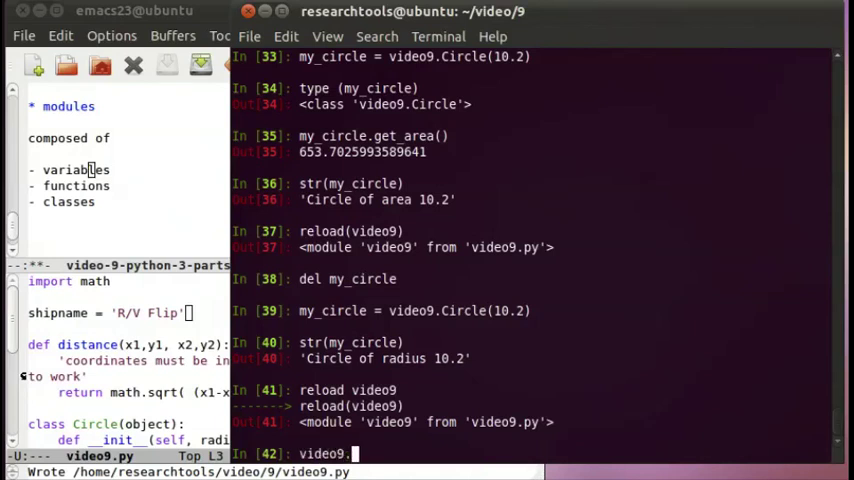
key("Tab")
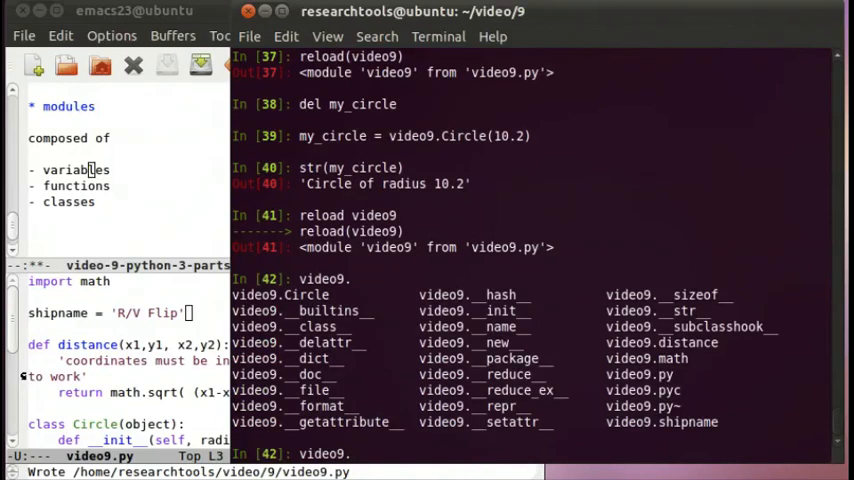